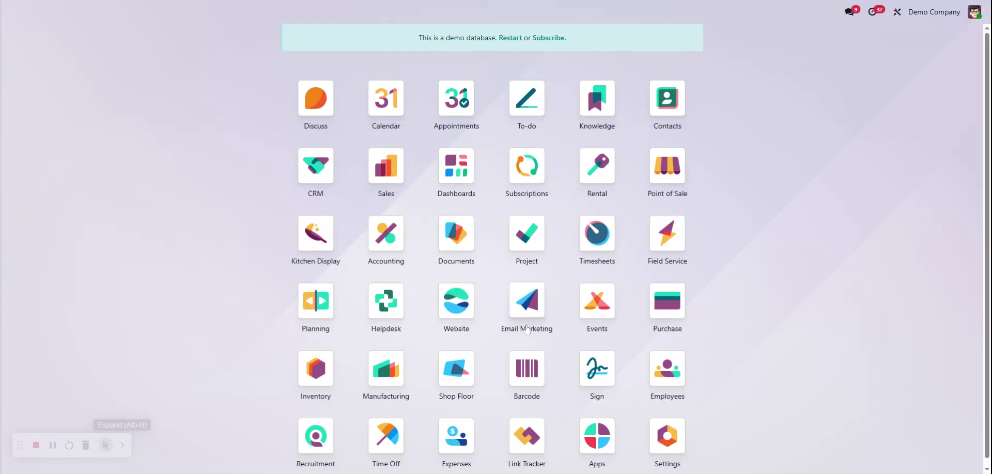
mouse_move(535, 246)
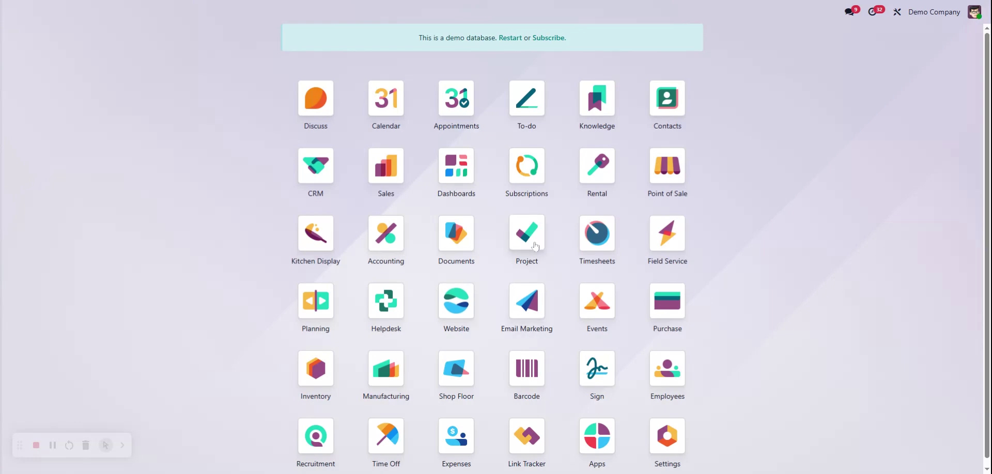
Archive all 11 existing projects from the Project list view.
left_click(527, 234)
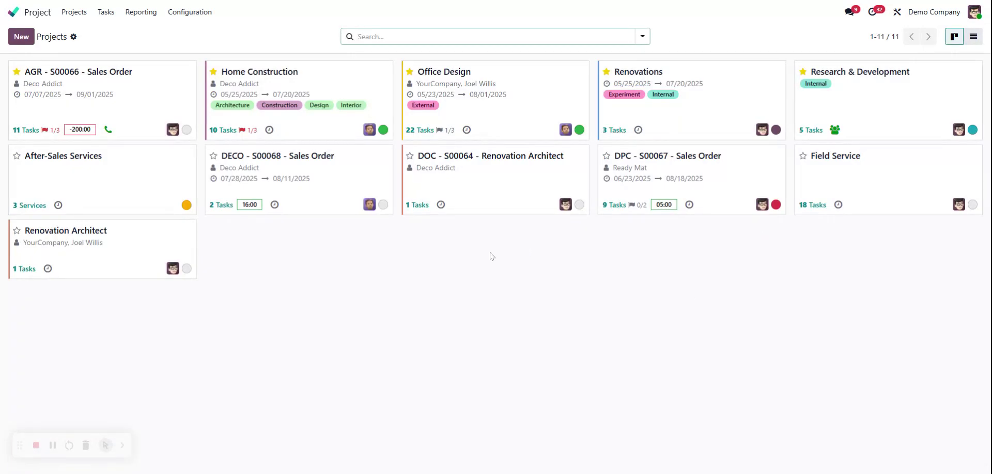
mouse_move(941, 51)
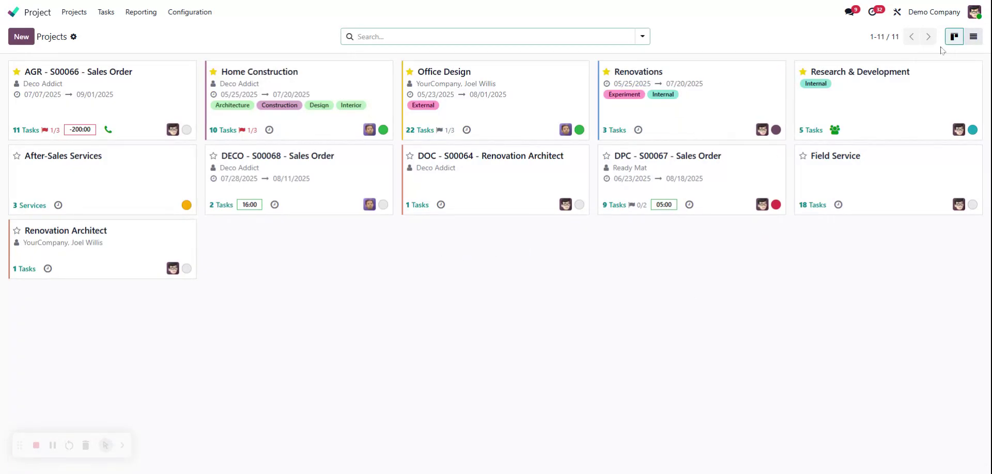
left_click(972, 36)
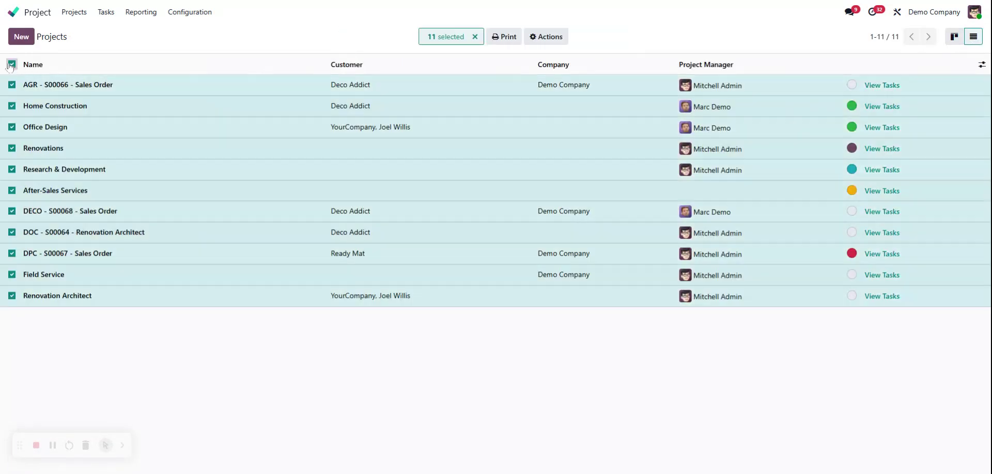
left_click(546, 37)
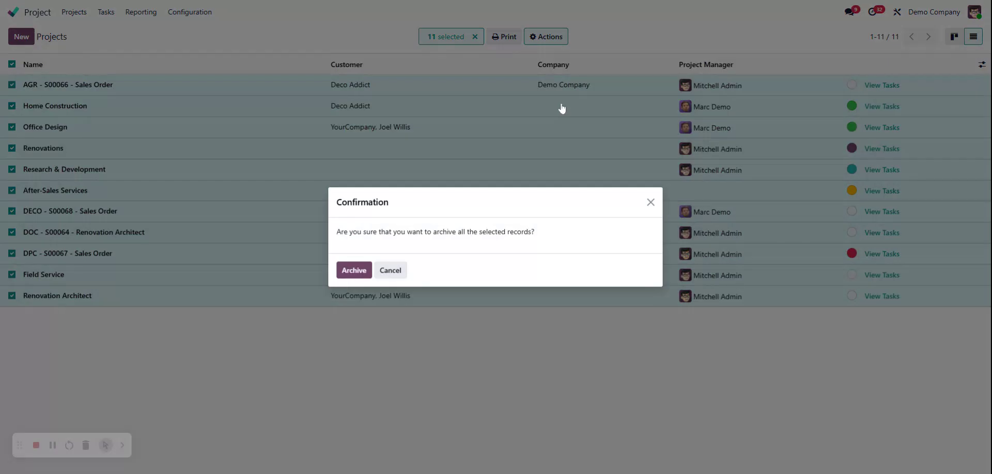
left_click(354, 270)
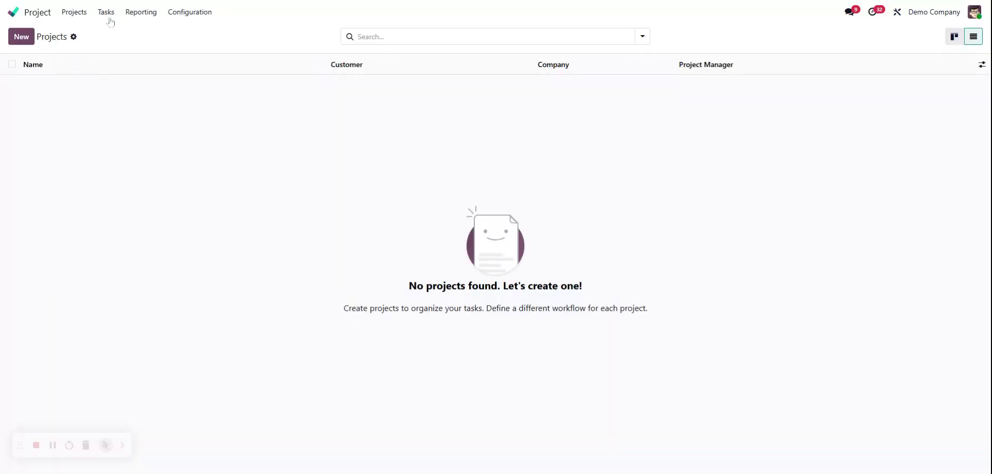
Archive all 14 open tasks from the All Tasks list.
left_click(106, 12)
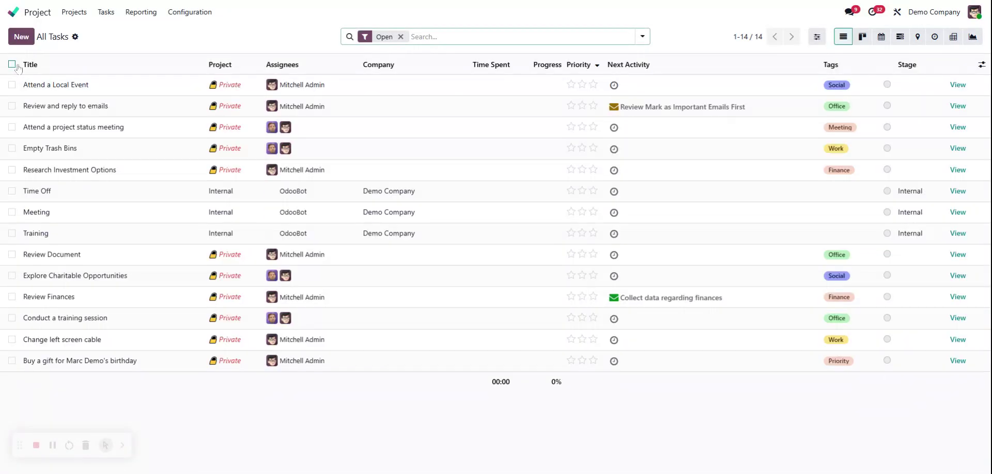
left_click(545, 36)
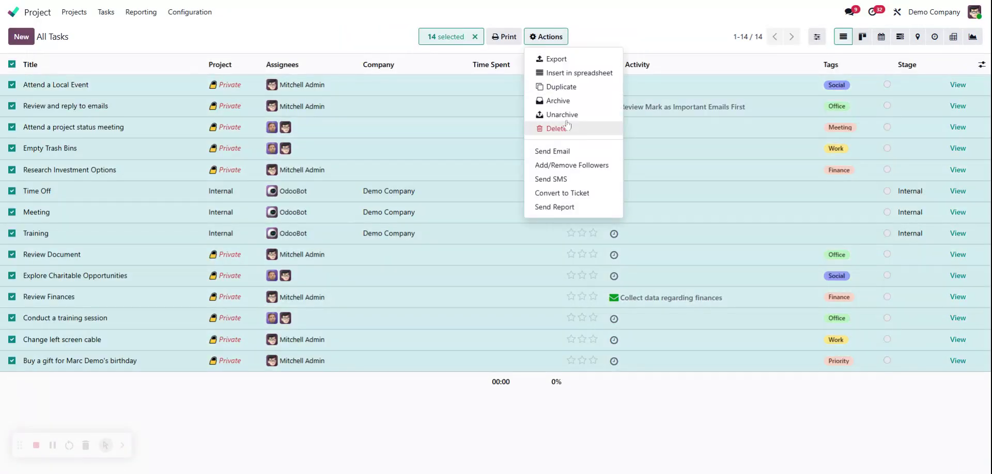
mouse_move(566, 102)
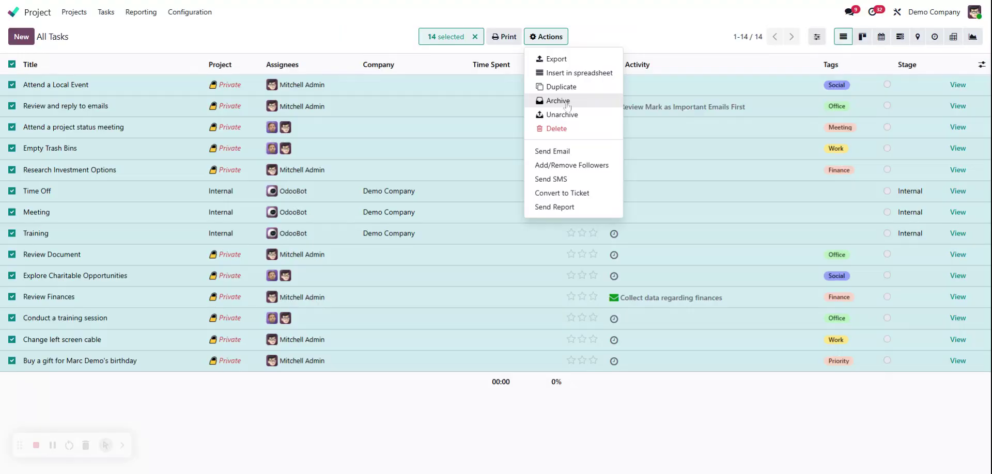
left_click(557, 101)
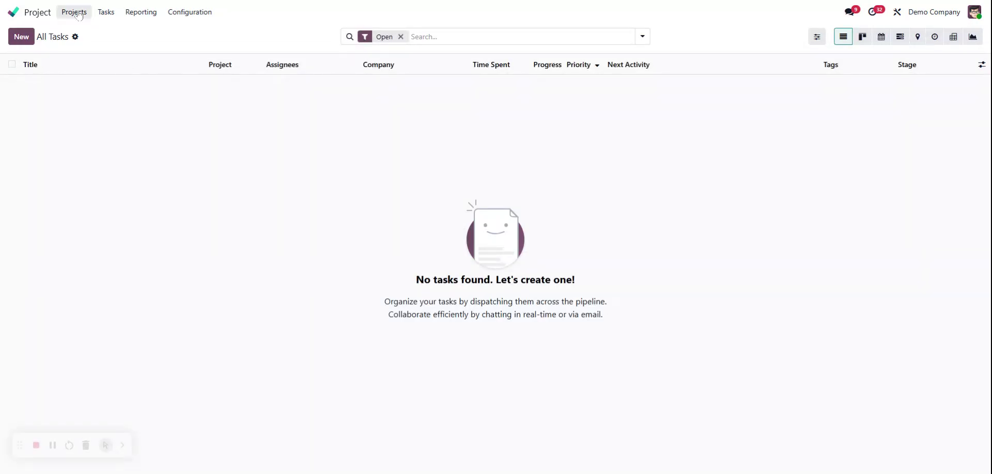
Create the billable project 'Example Project' and enter 'Task 1' as its first task.
left_click(74, 12)
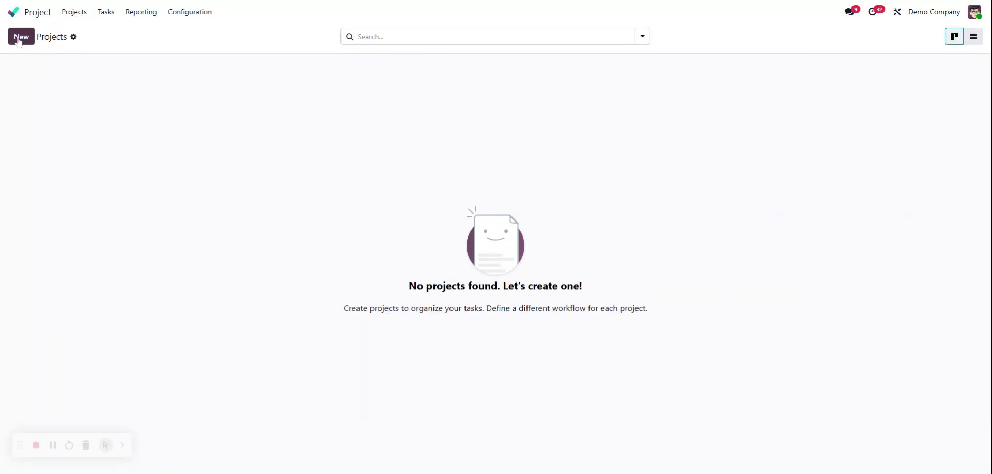
left_click(21, 37)
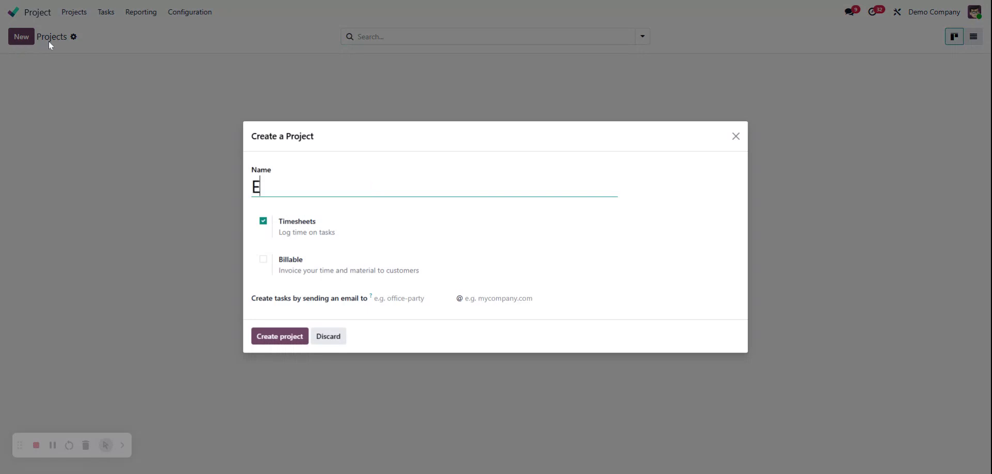
type("xample Pr")
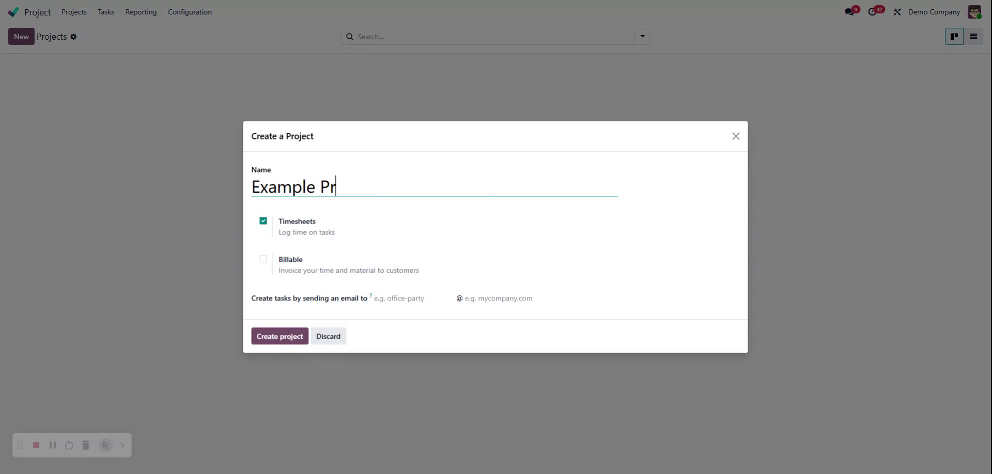
type("oject")
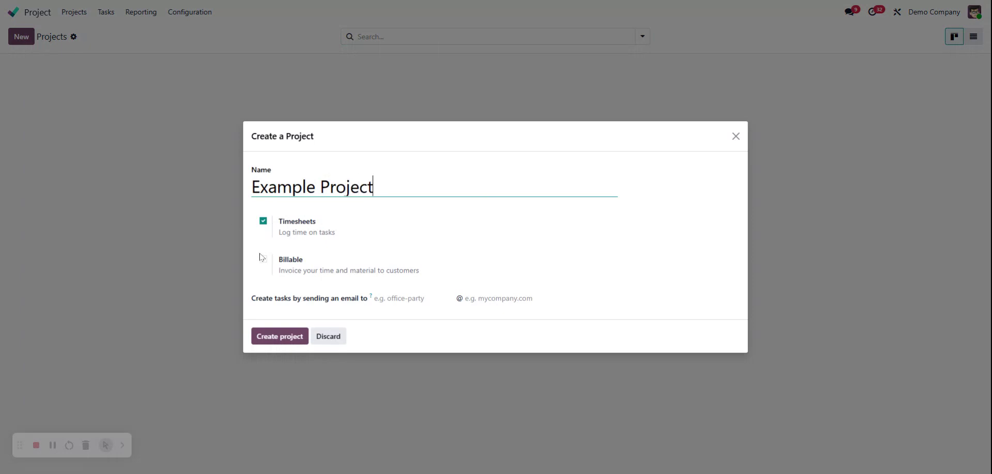
left_click(263, 259)
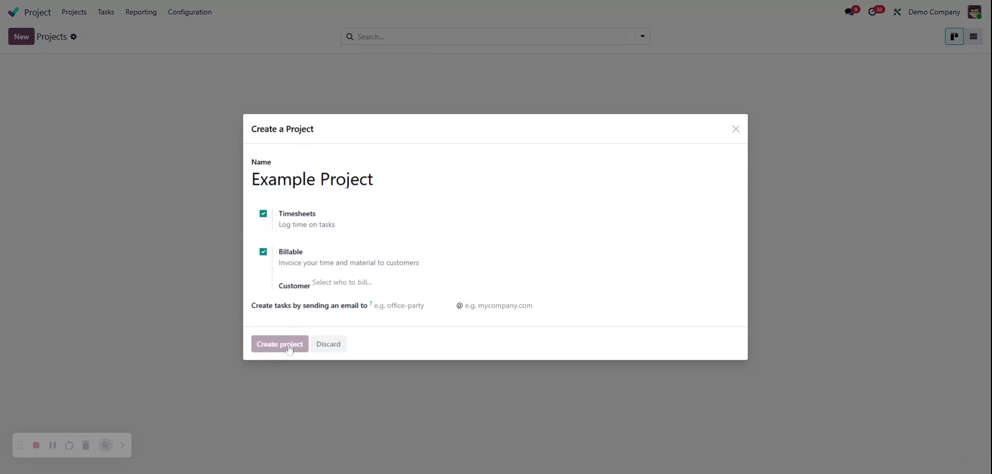
left_click(280, 344)
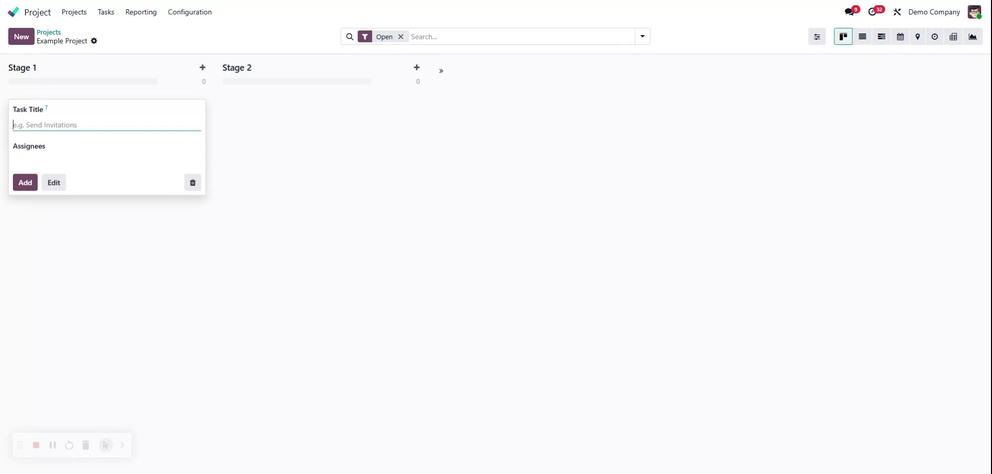
type("Task 1")
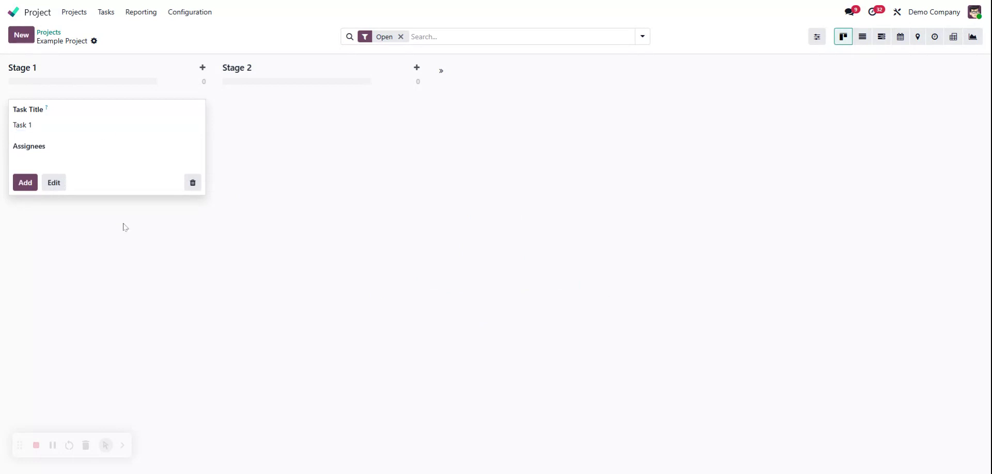
Add Task 1 to Stage 1 and set the project's customer to Azure Interior.
left_click(24, 183)
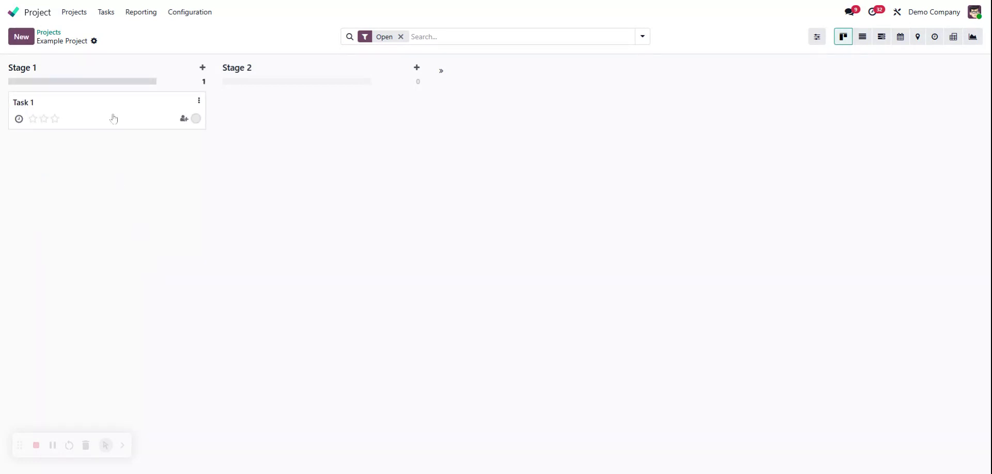
left_click(23, 103)
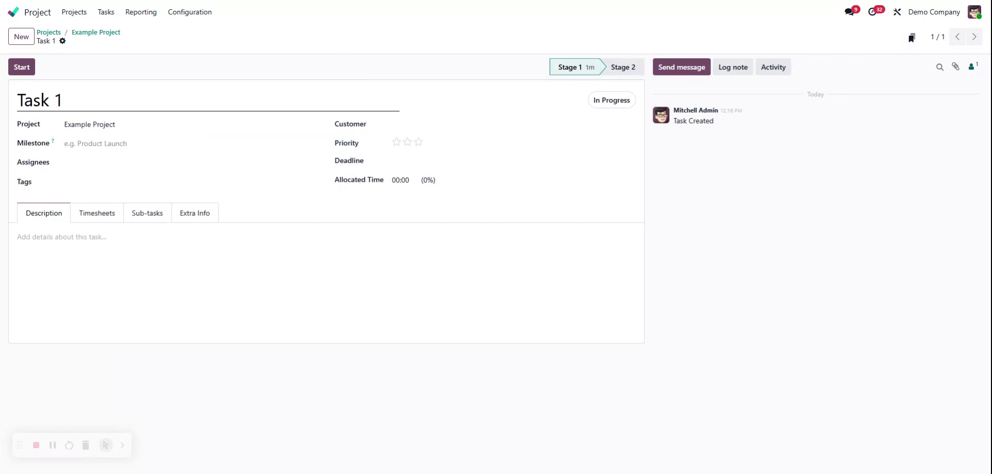
left_click(96, 32)
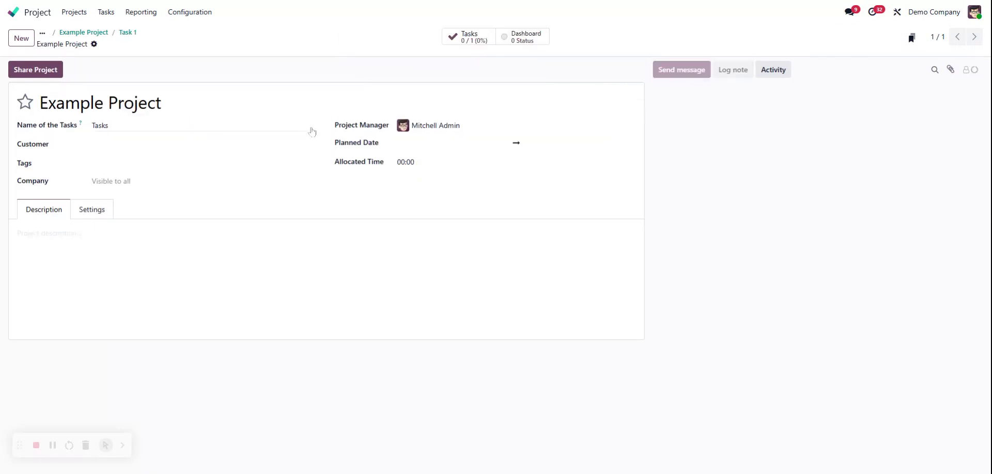
left_click(205, 144)
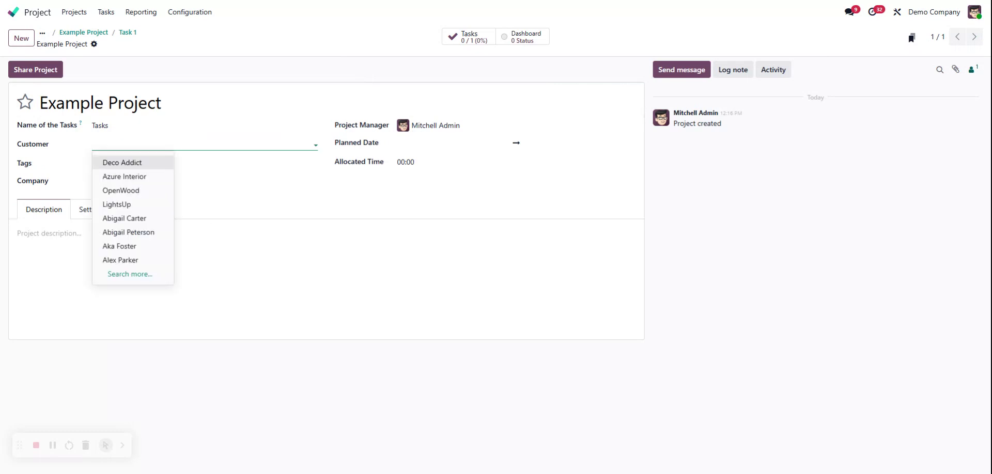
left_click(124, 177)
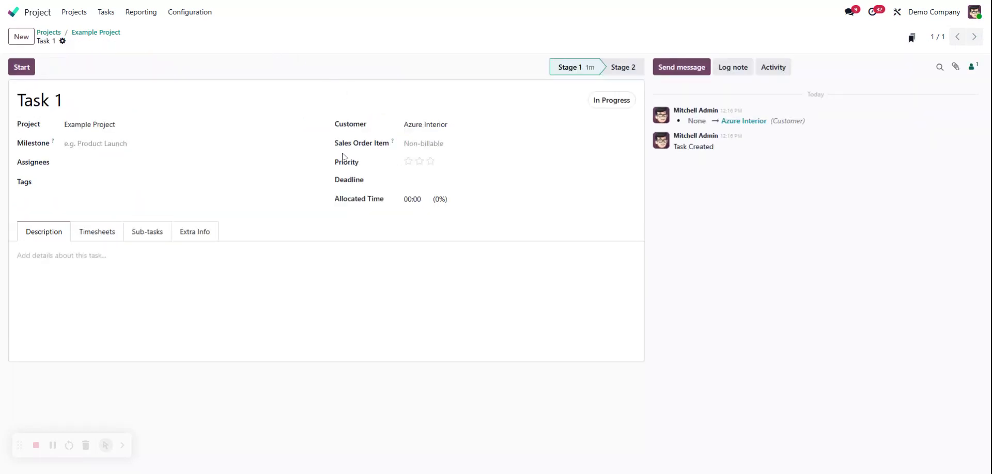
Assign the second listed user as Task 1's assignee.
left_click(103, 162)
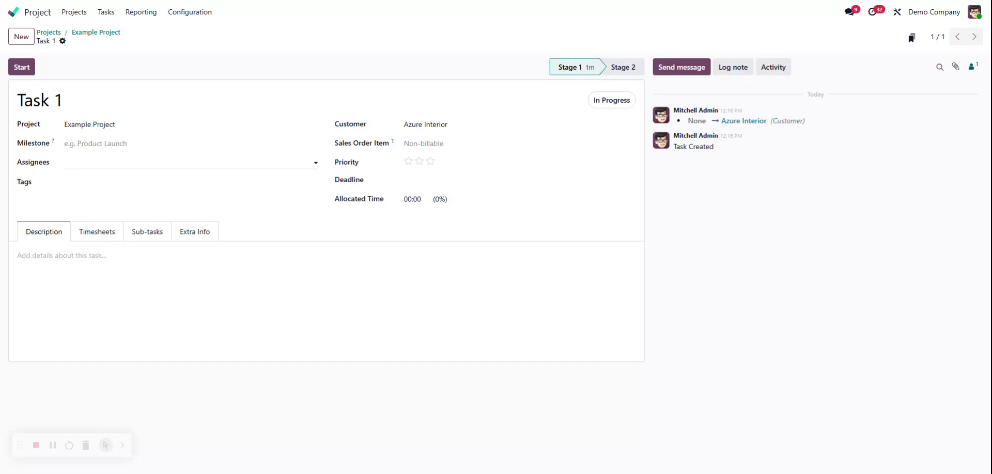
left_click(190, 162)
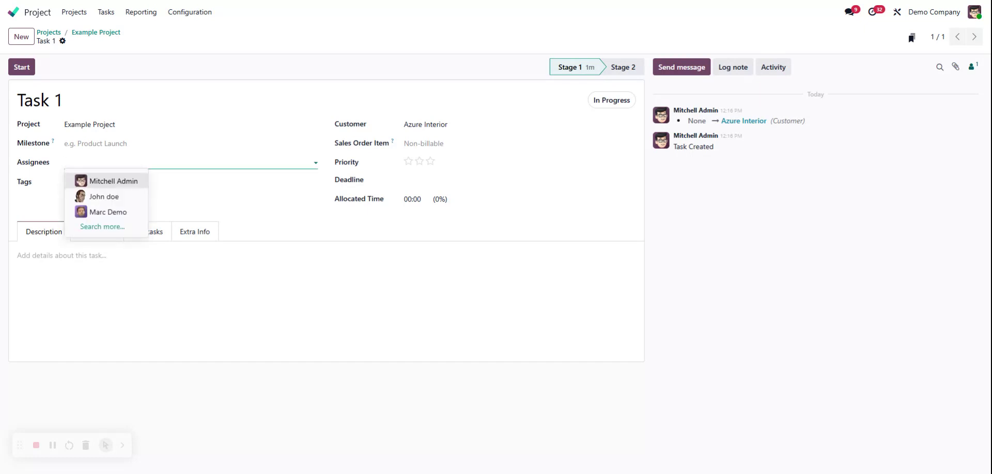
left_click(114, 181)
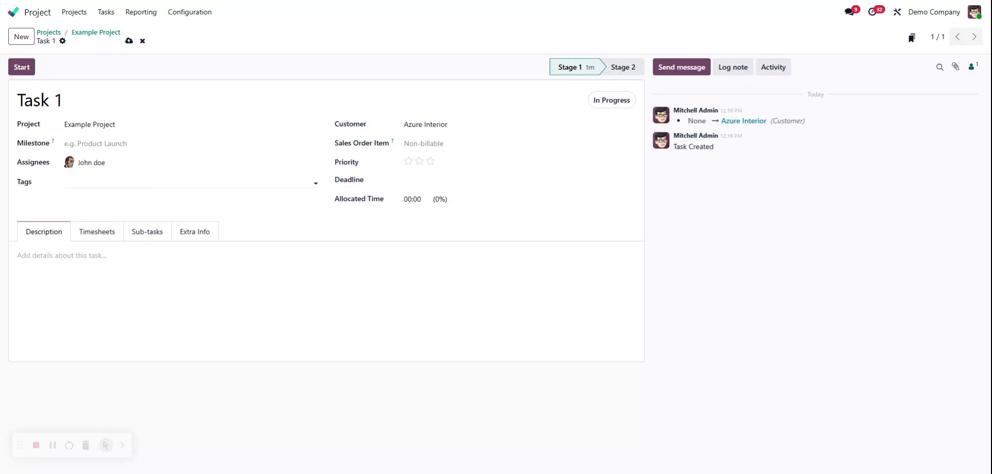
left_click(185, 162)
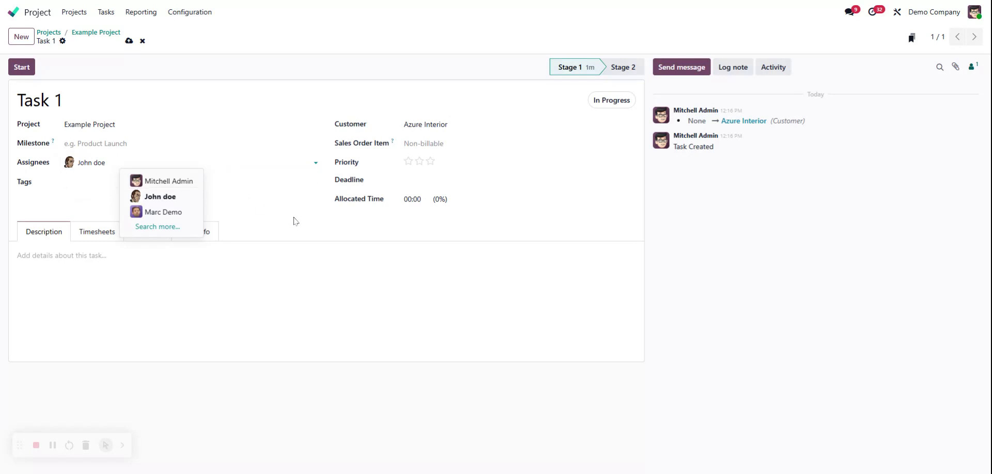
left_click(295, 221)
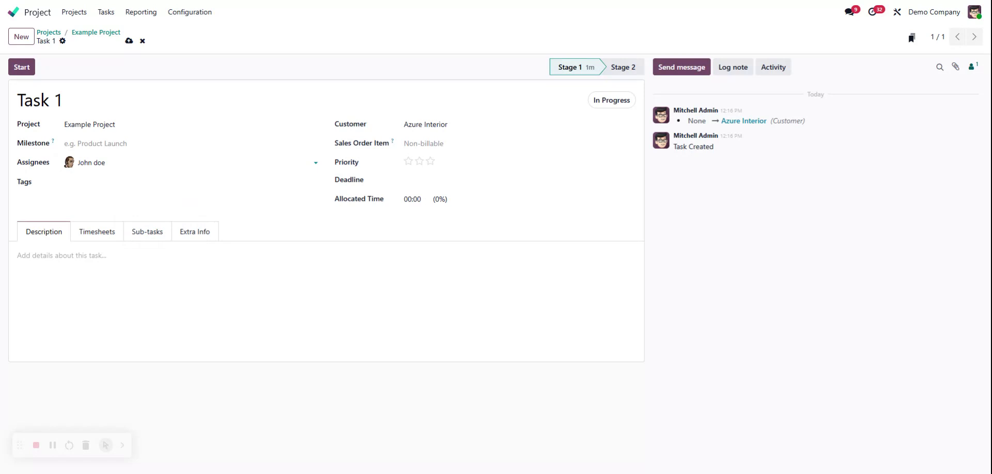
left_click(129, 162)
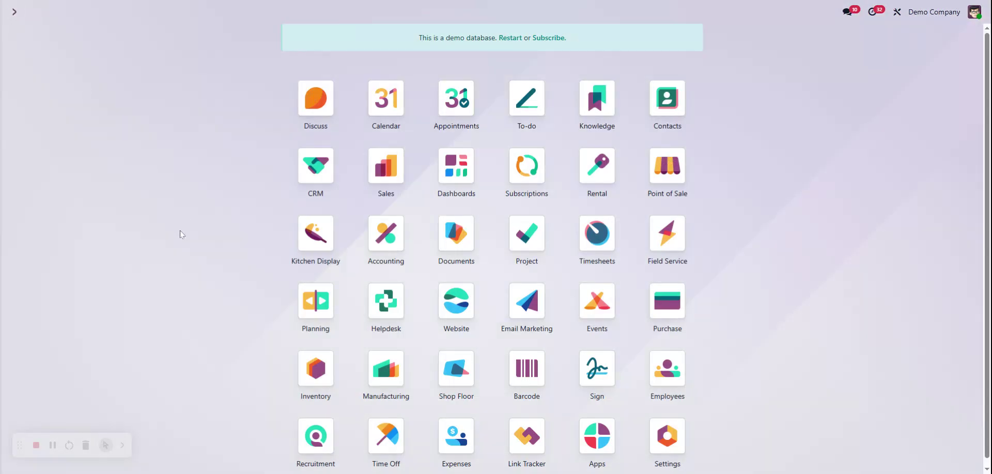
mouse_move(694, 416)
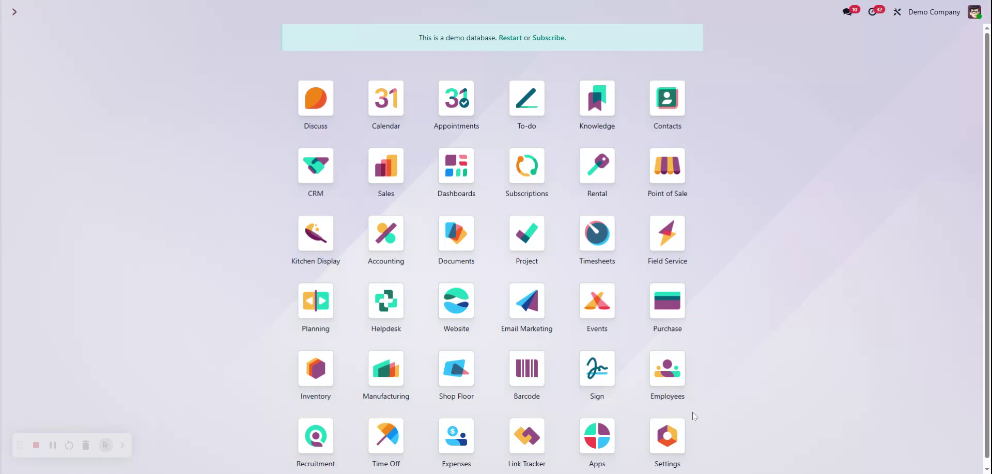
Open the Settings app's General Settings page and scroll through it.
left_click(667, 436)
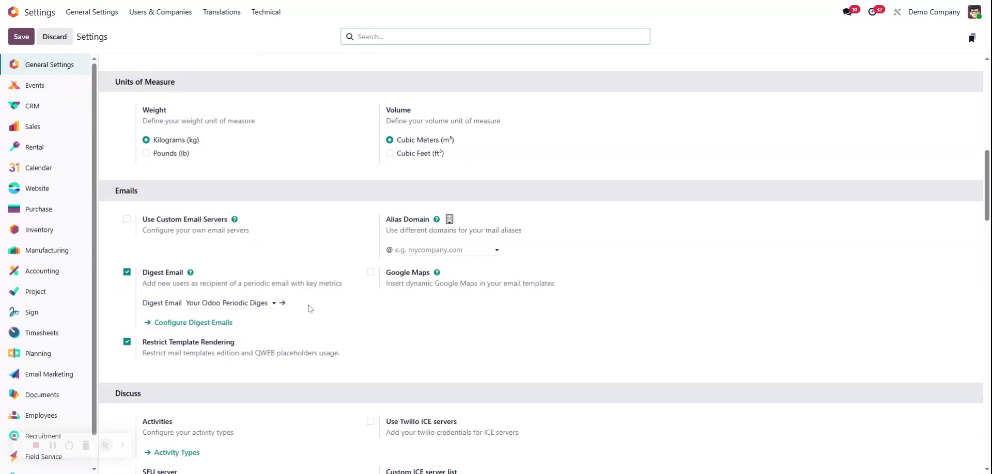
scroll("down", 3)
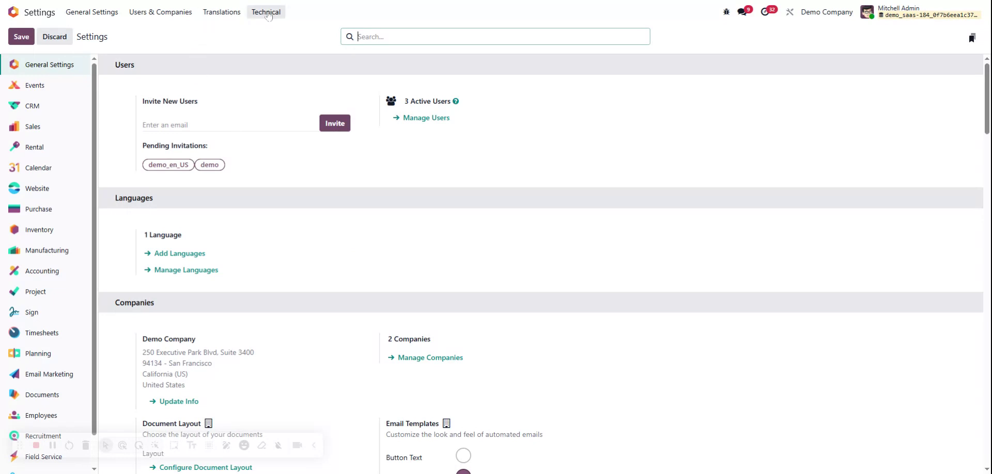
mouse_move(270, 16)
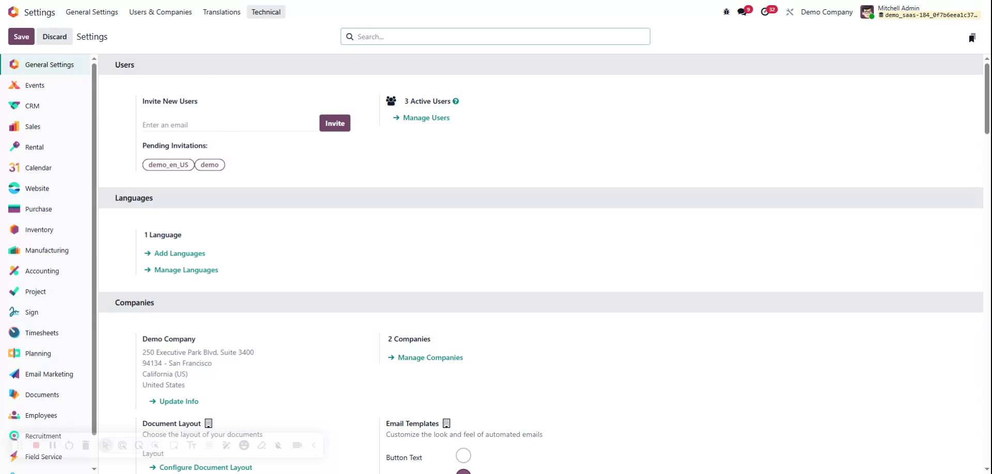
Open Technical > Email Templates, remove the Base Templates filter, and start a new template.
left_click(266, 11)
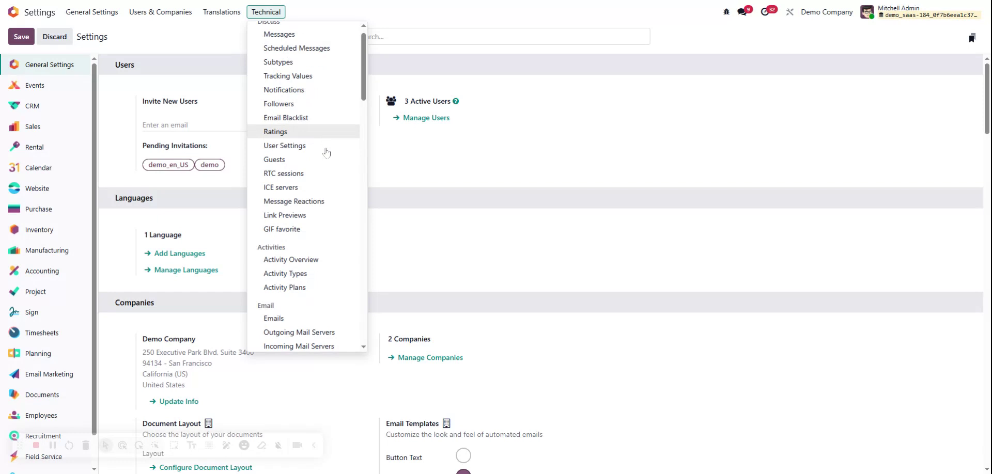
scroll("down", 3)
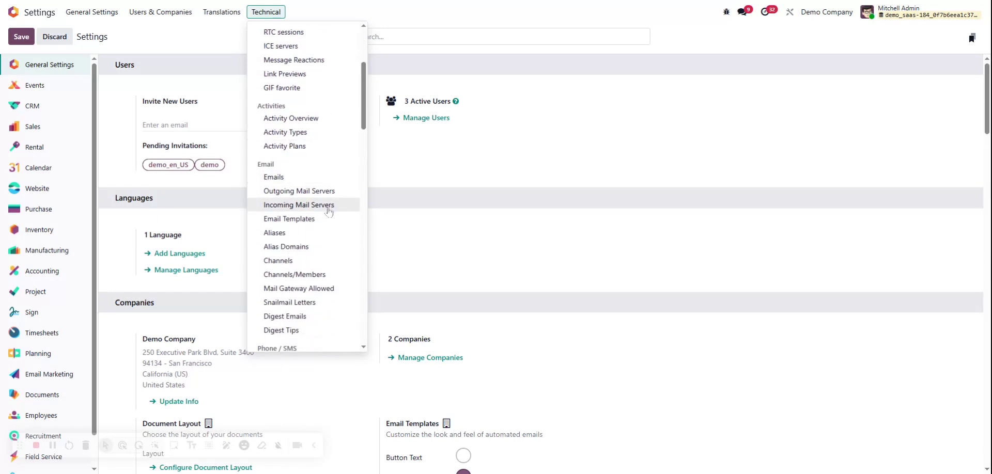
left_click(289, 218)
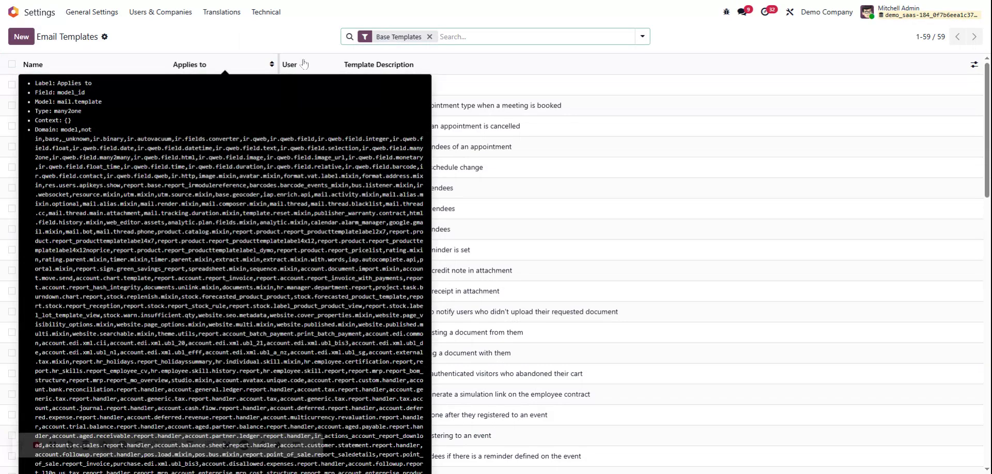
mouse_move(490, 204)
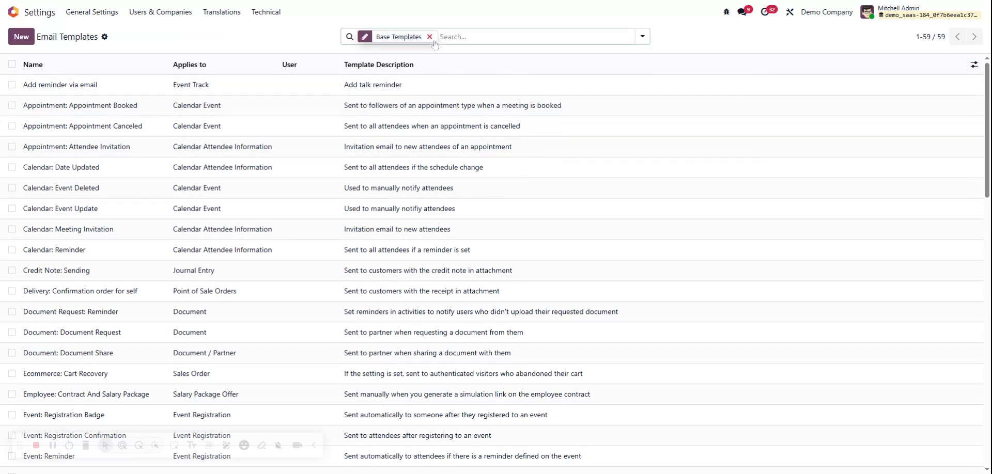
left_click(429, 36)
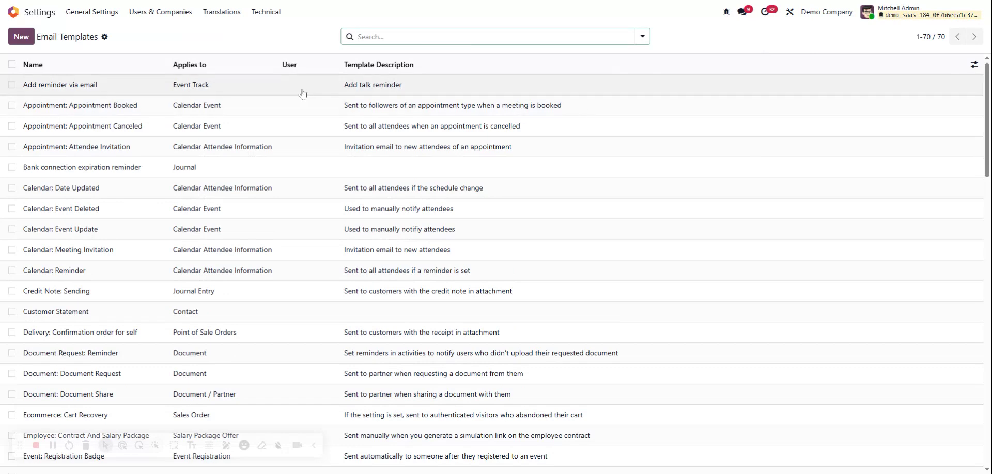
mouse_move(274, 263)
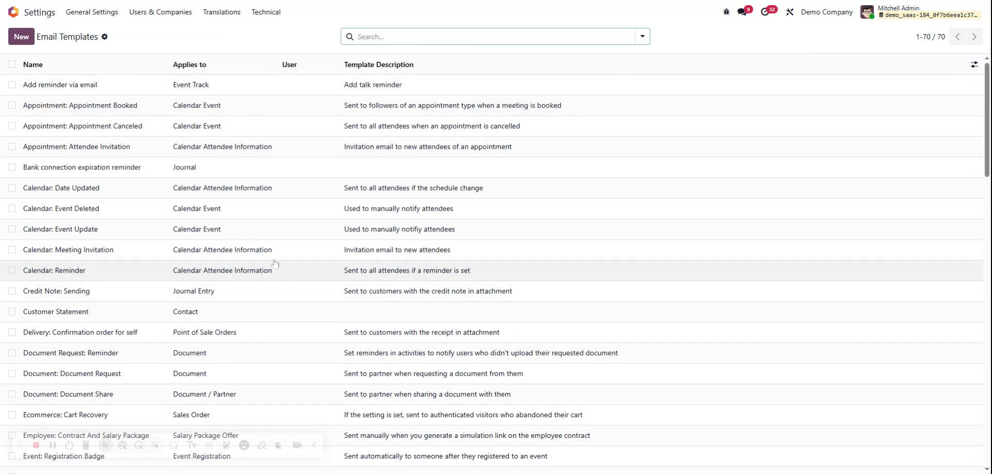
mouse_move(62, 117)
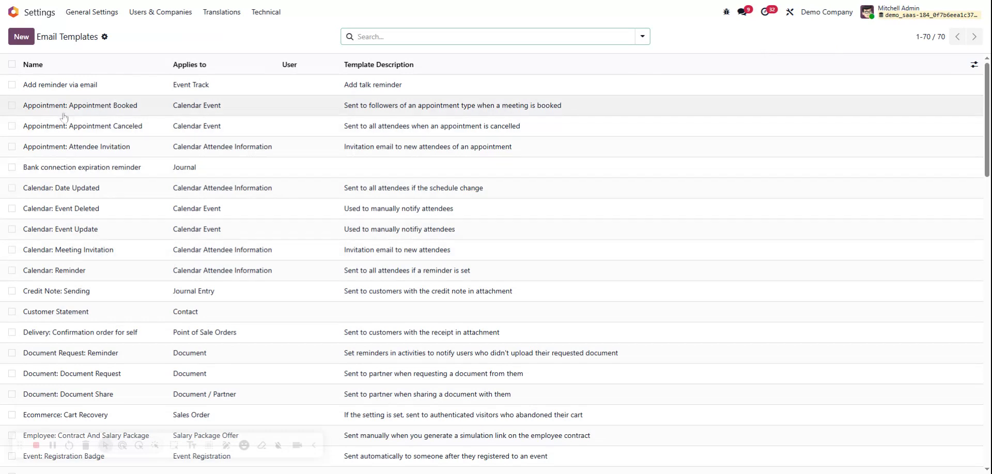
left_click(20, 37)
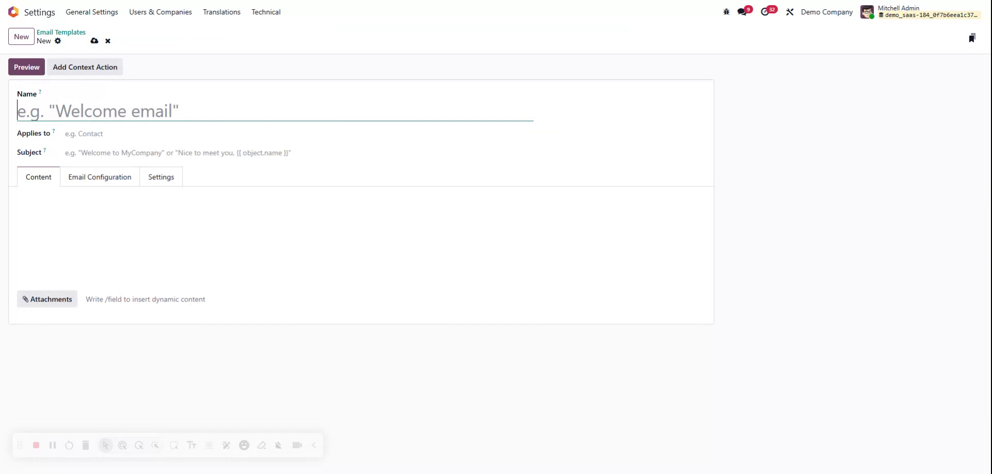
Name the template 'Welcome Email', apply it to Task, and set subject 'Your Assignees'.
type("Welco")
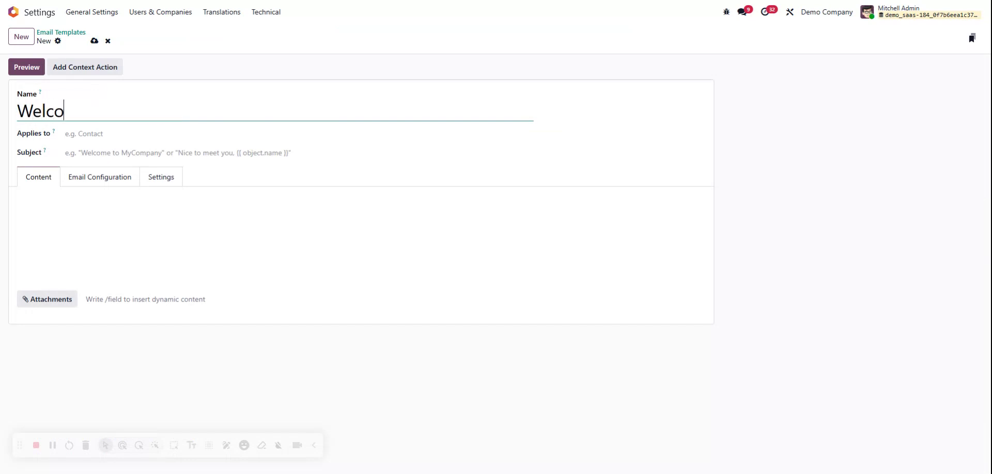
type("me Email")
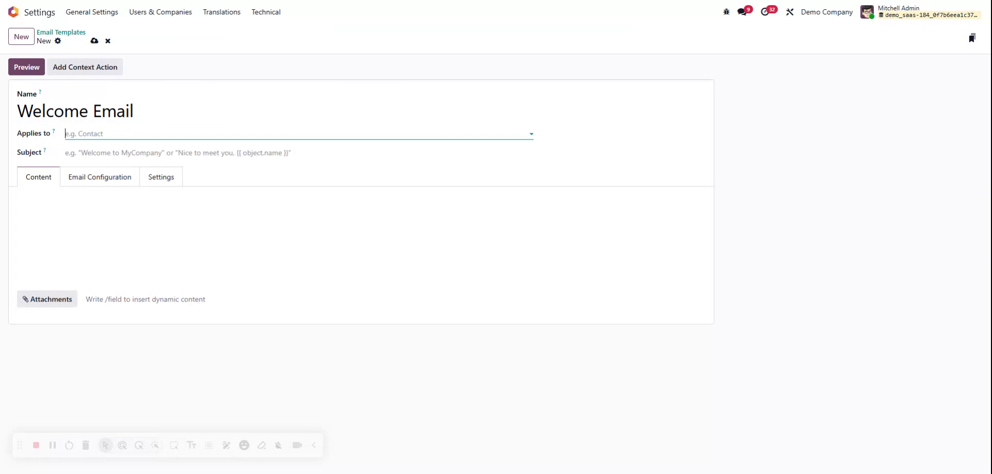
type("task")
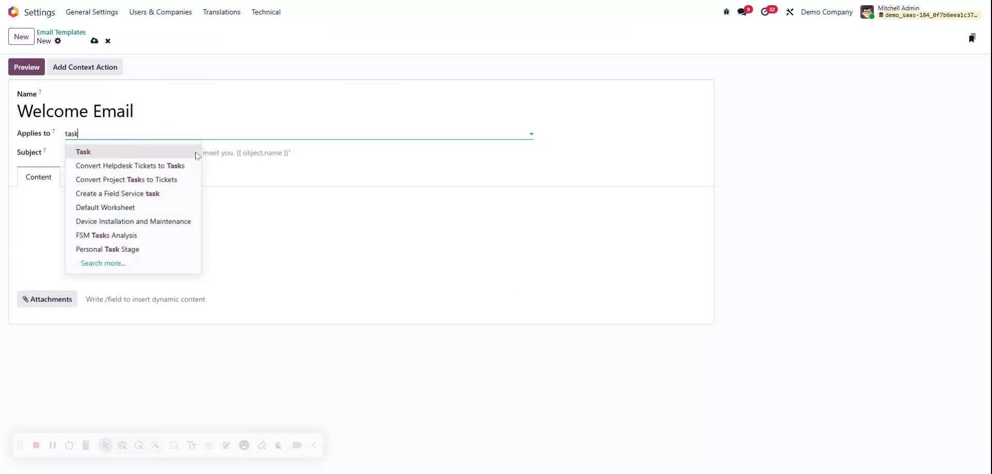
left_click(82, 152)
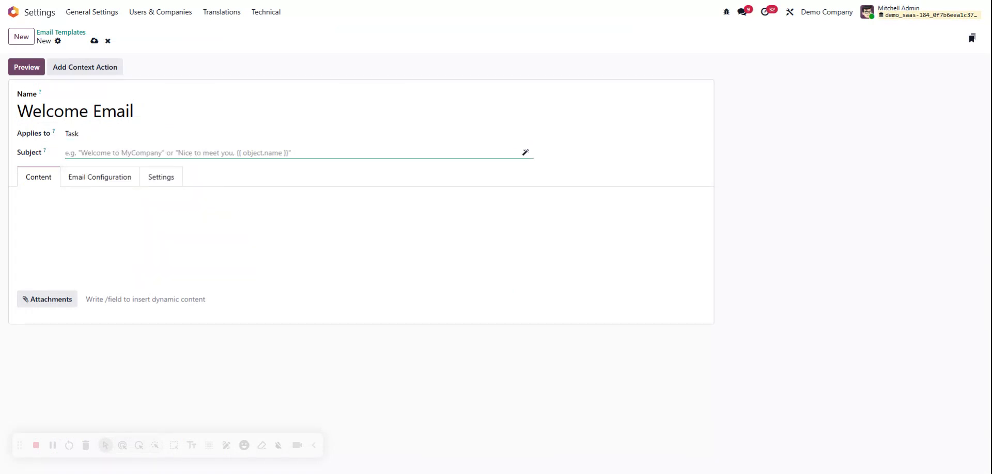
type("Your Assi")
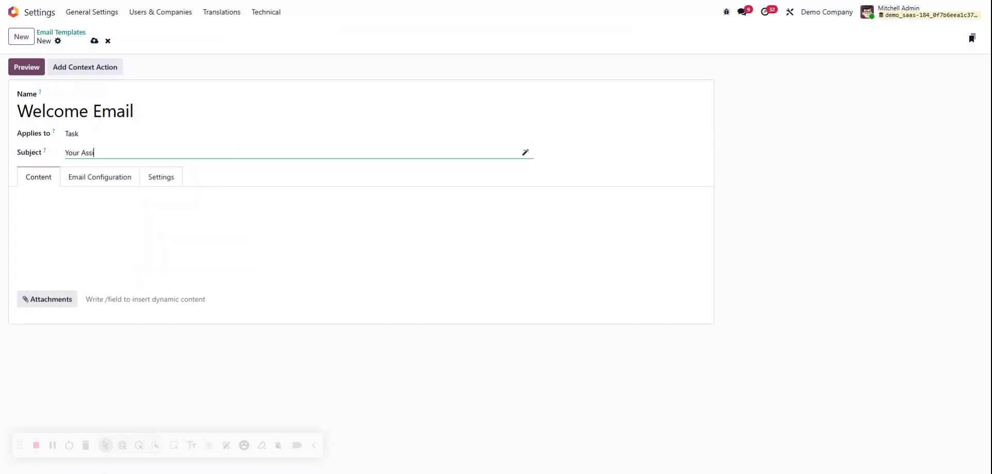
type("ignees")
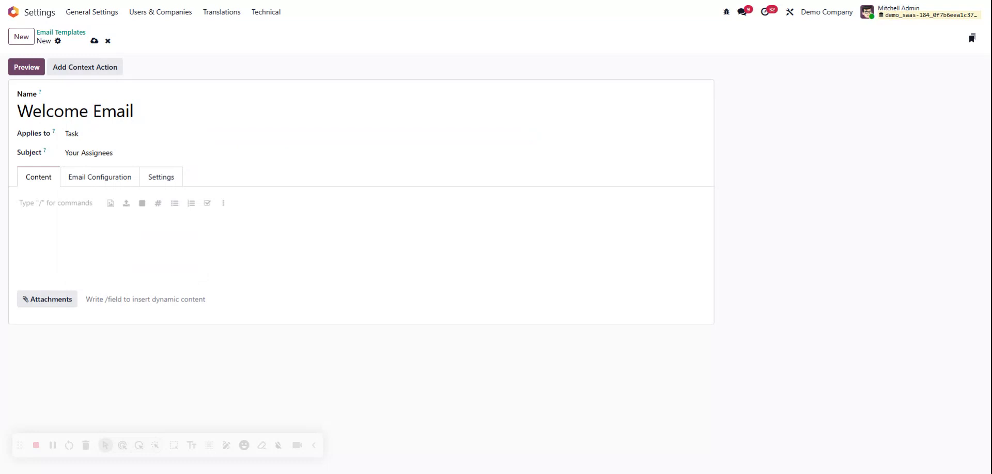
Write 'Hello,' and 'The following people are assigned to this task:' in the body.
type("Hello,")
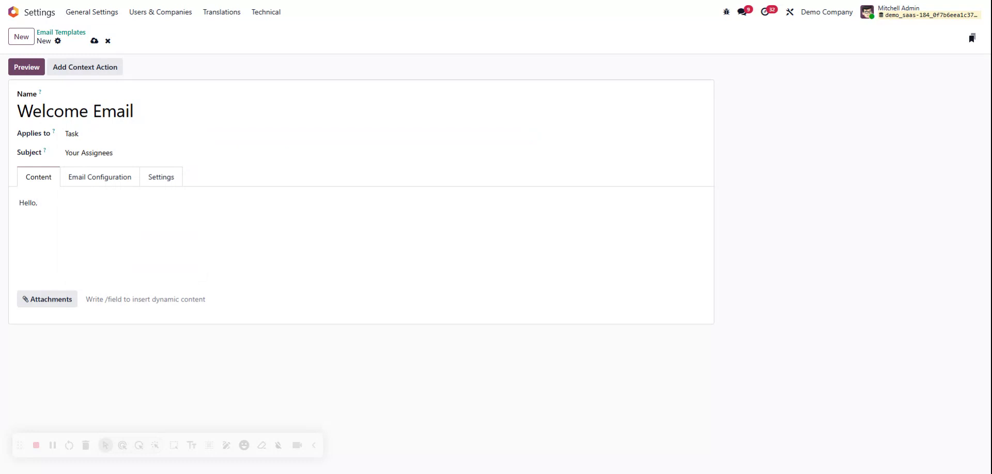
type("The following people are assigned")
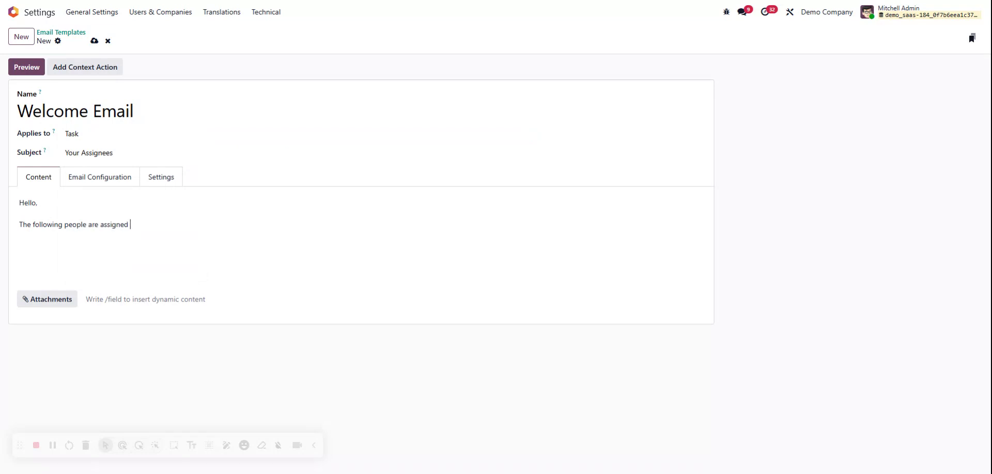
type("to this t")
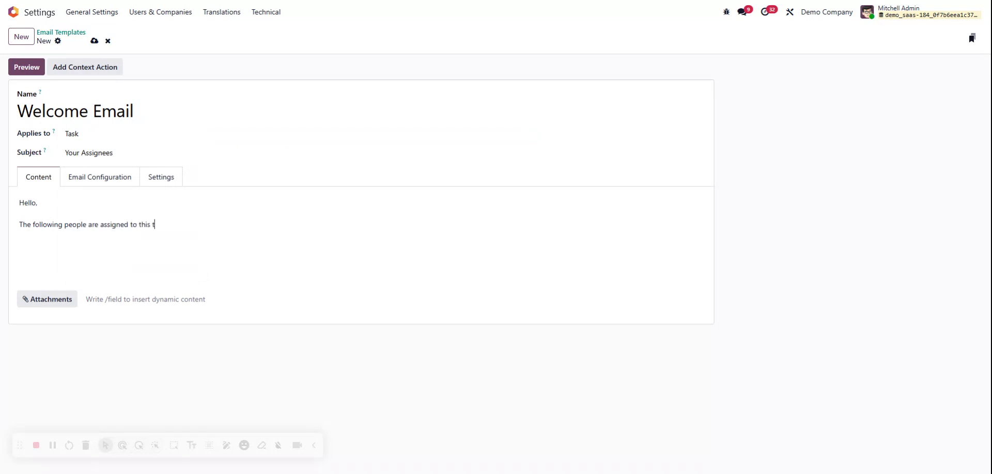
type("ask")
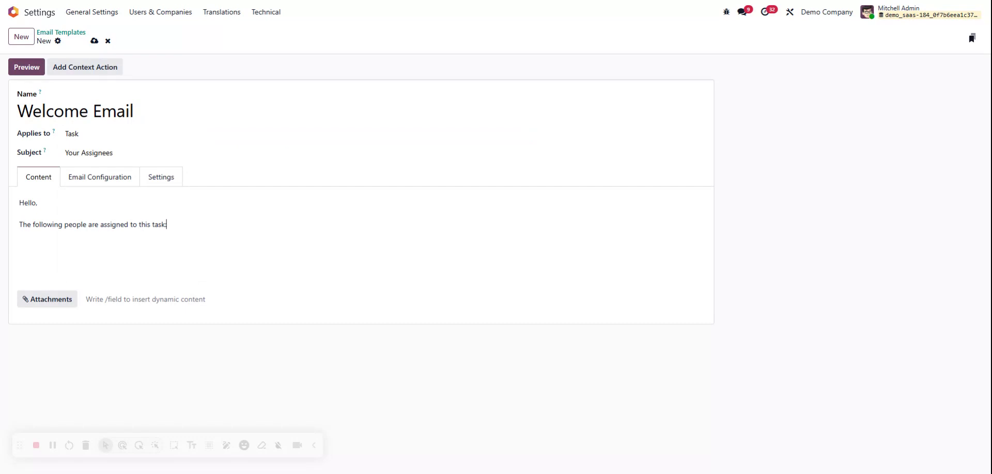
type(":")
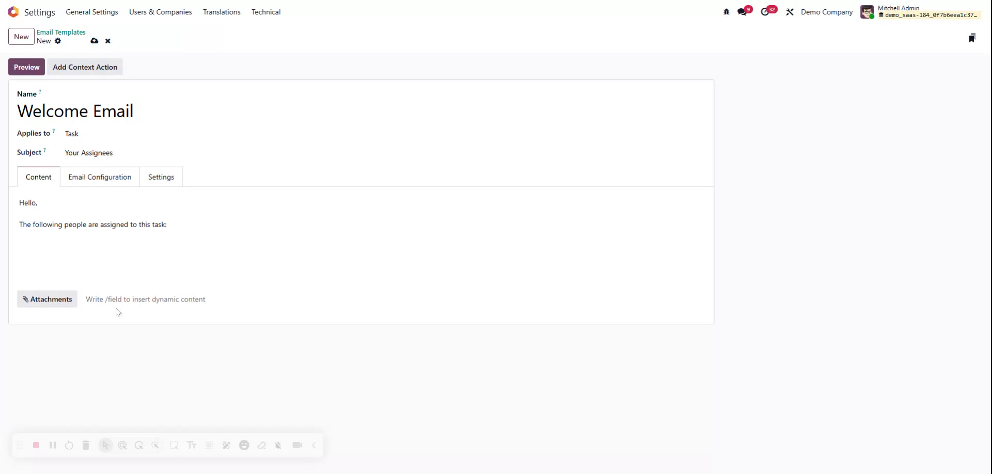
left_click(168, 224)
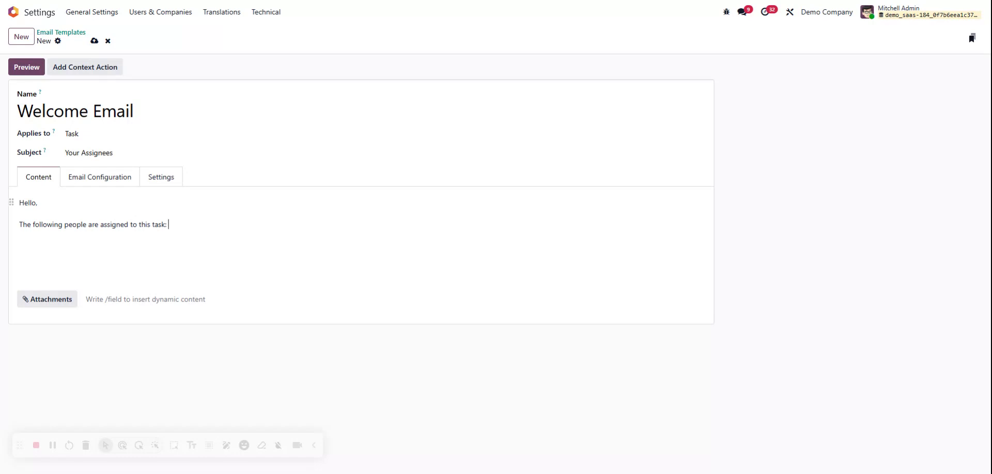
Type '/' after the assignees line and filter the command palette for 'field'.
type("/")
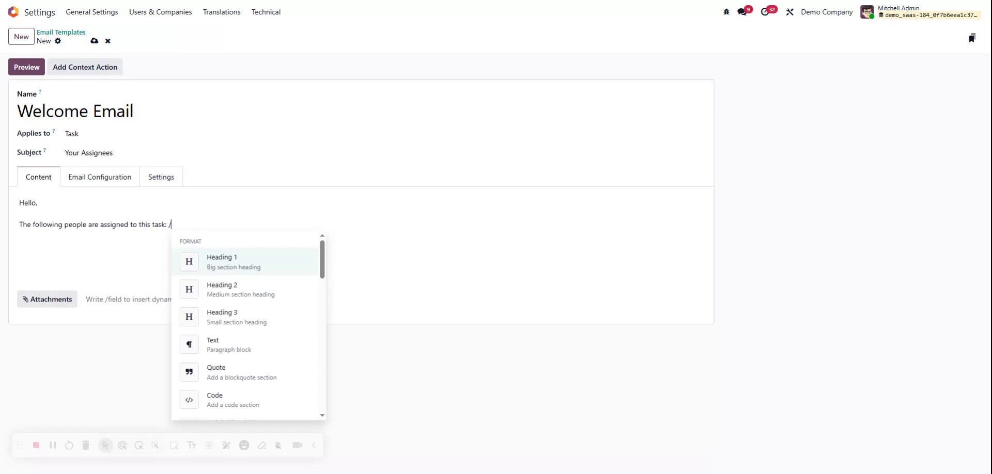
scroll("down", 3)
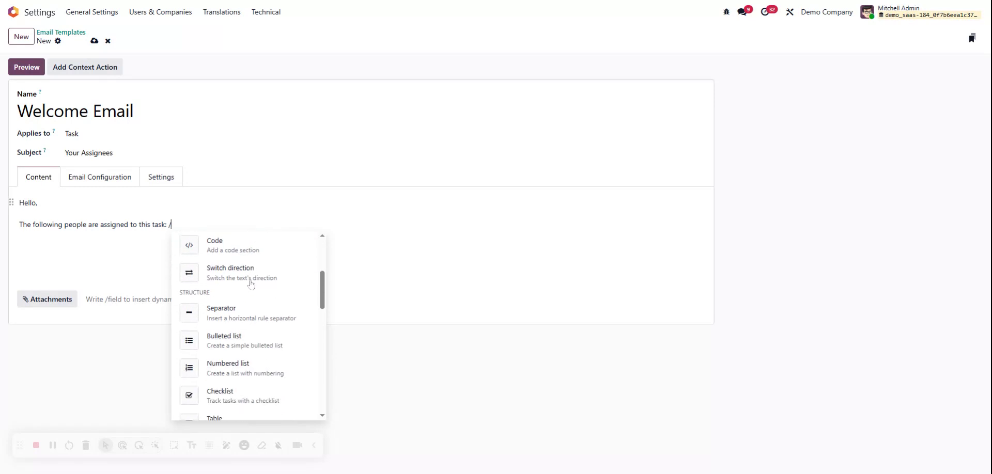
scroll("down", 3)
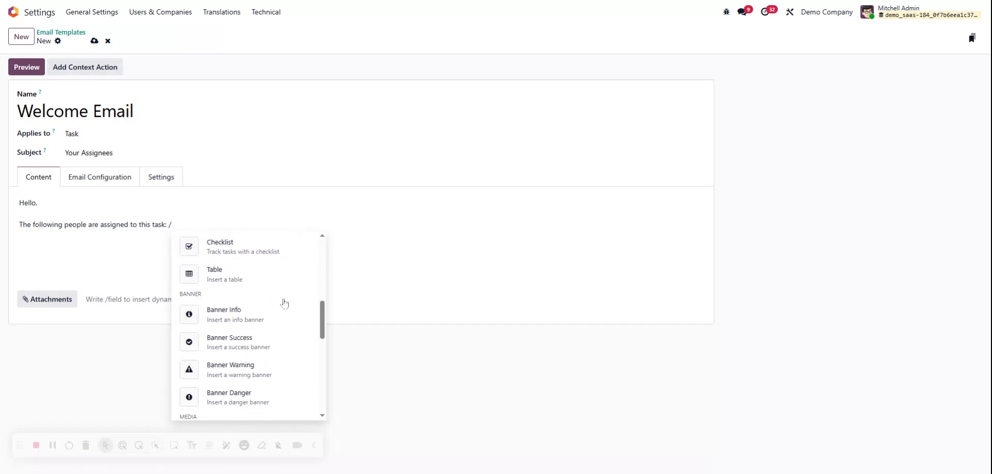
scroll("down", 3)
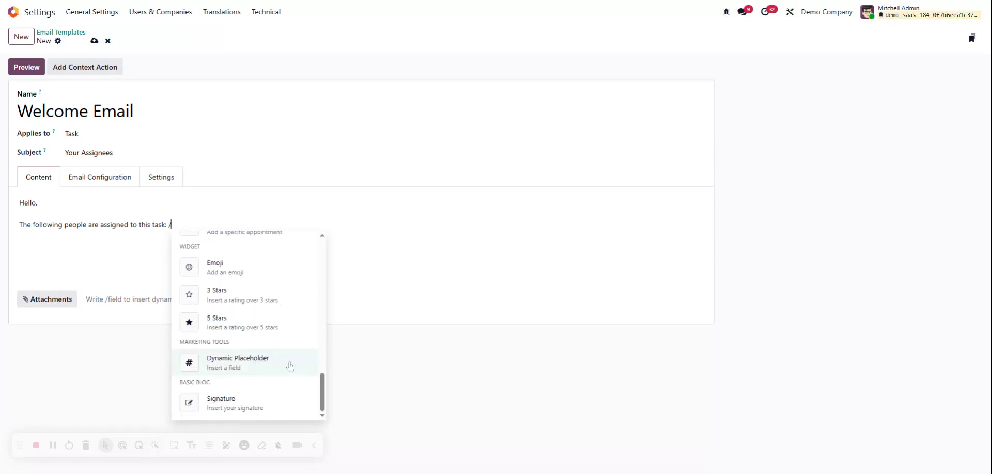
type("field")
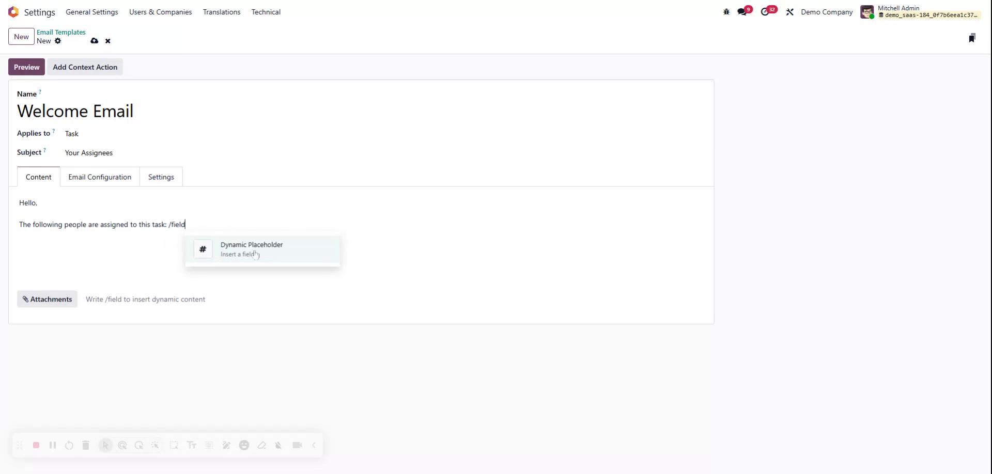
Insert the task's Customer field (object.partner_id) as a dynamic placeholder in the body.
left_click(251, 249)
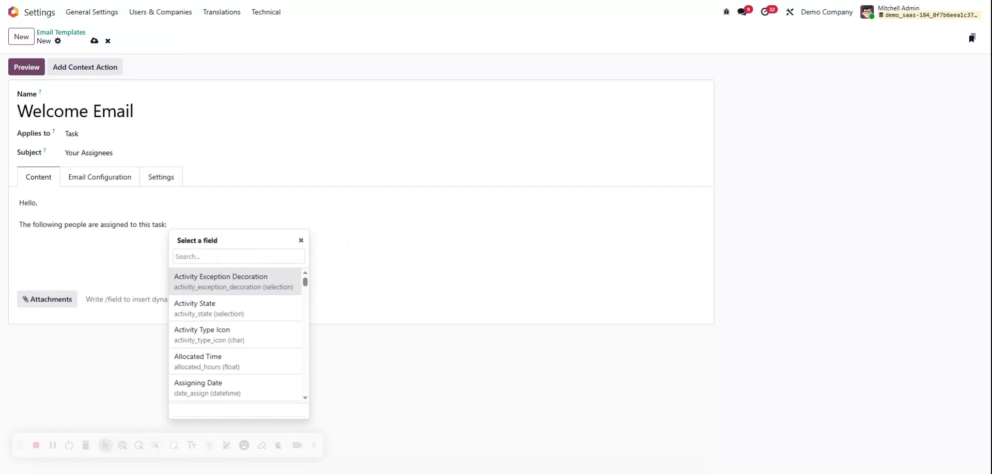
type("assi")
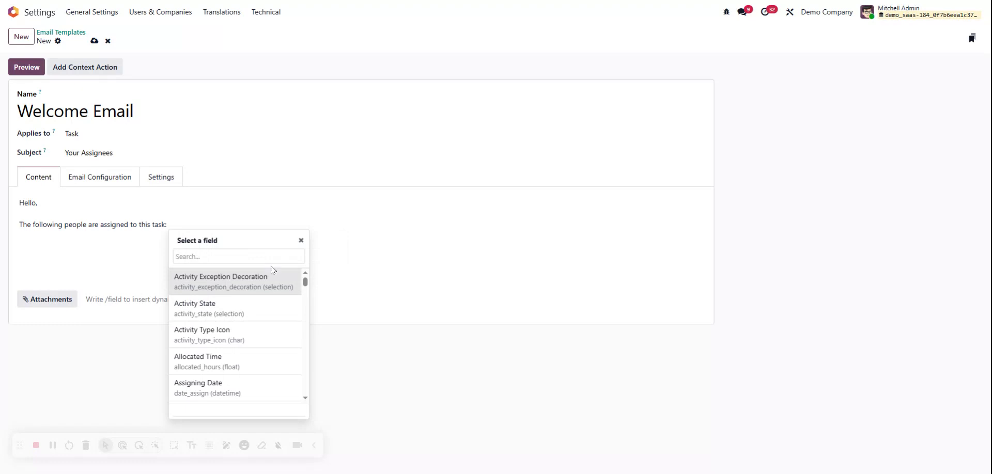
scroll("down", 3)
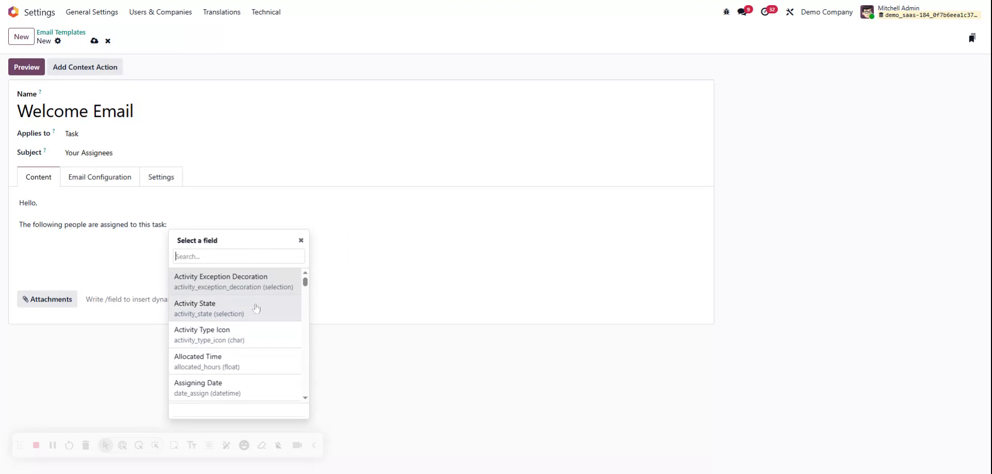
scroll("down", 3)
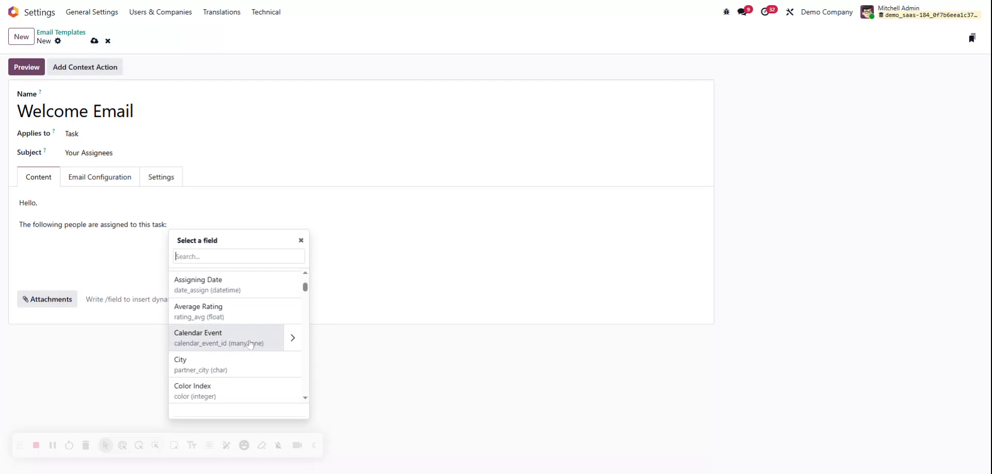
mouse_move(199, 304)
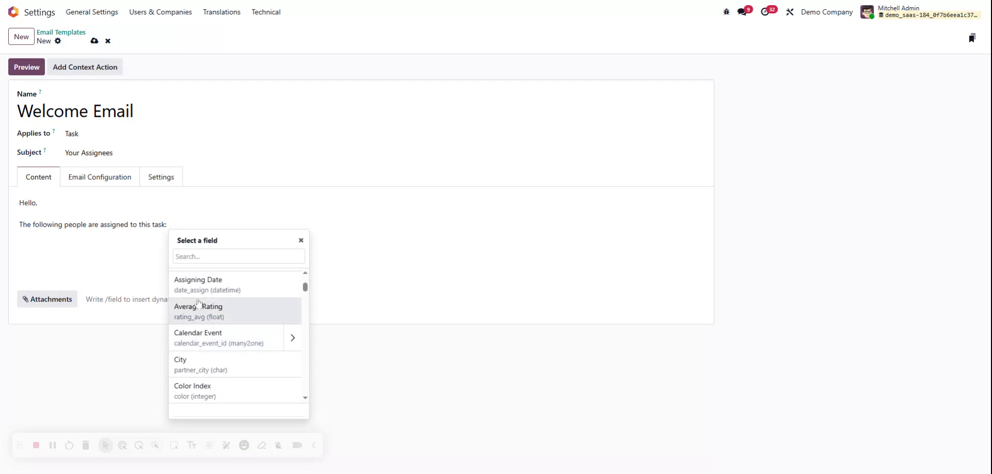
scroll("down", 3)
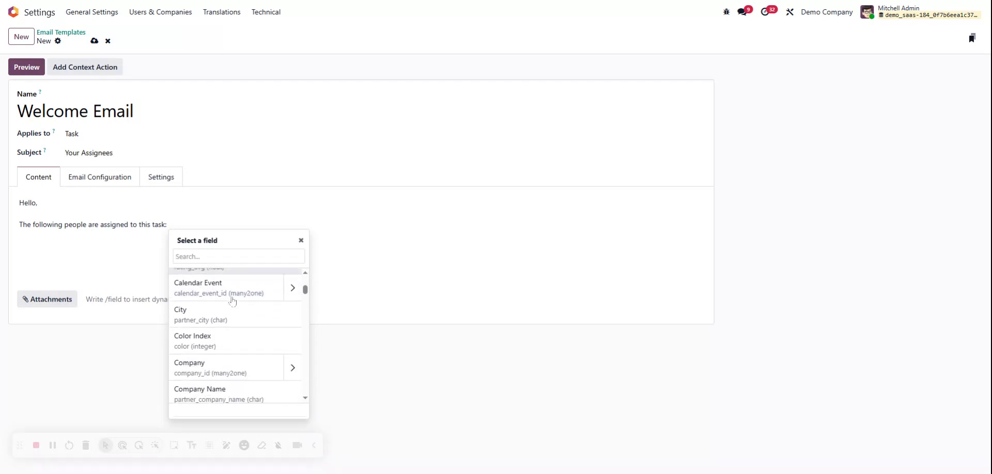
scroll("down", 3)
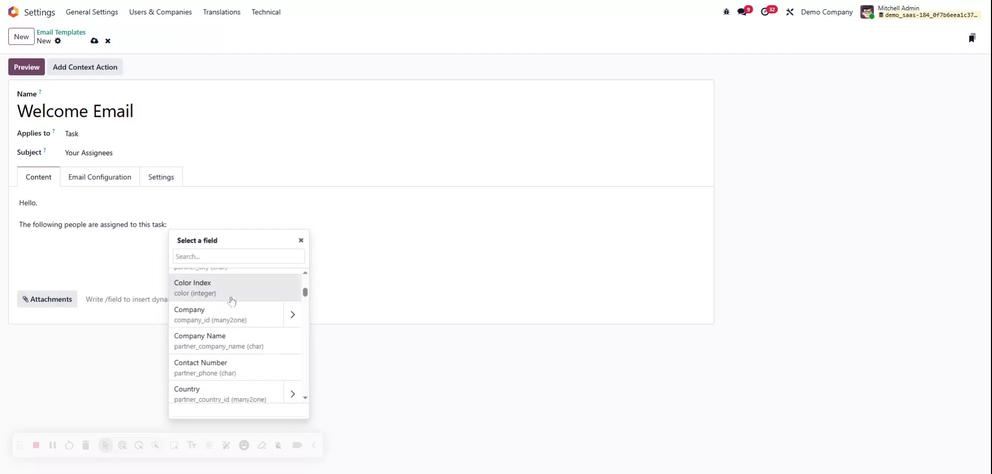
scroll("down", 3)
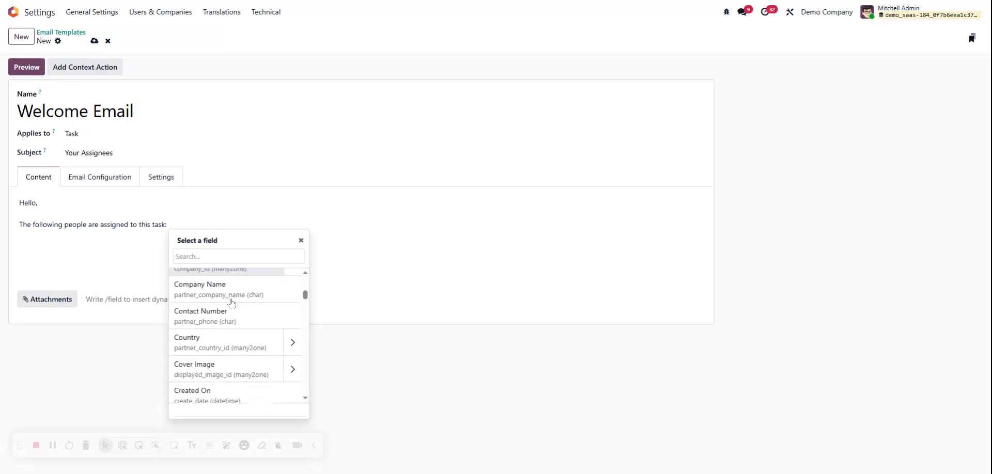
left_click(292, 343)
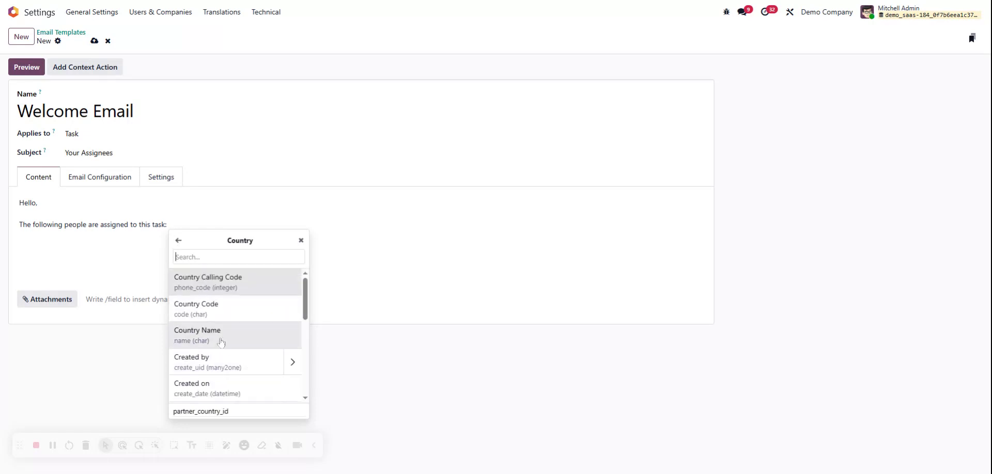
left_click(178, 240)
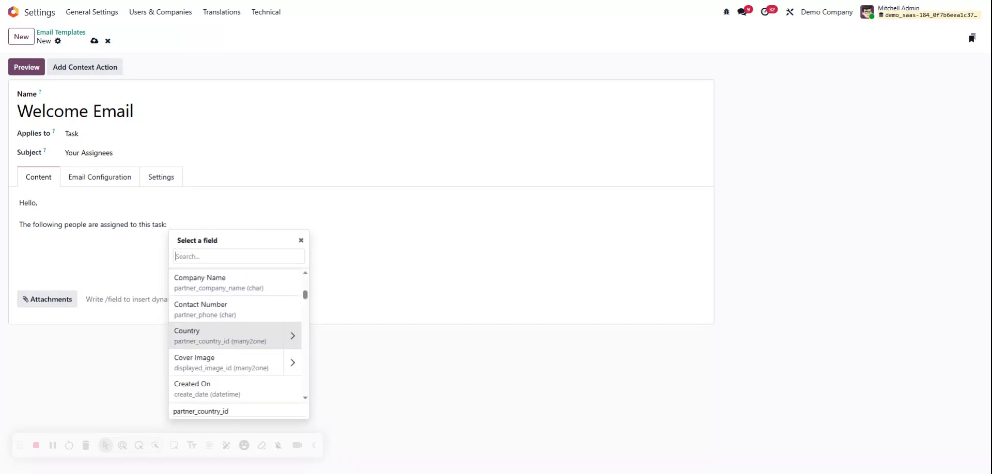
scroll("down", 3)
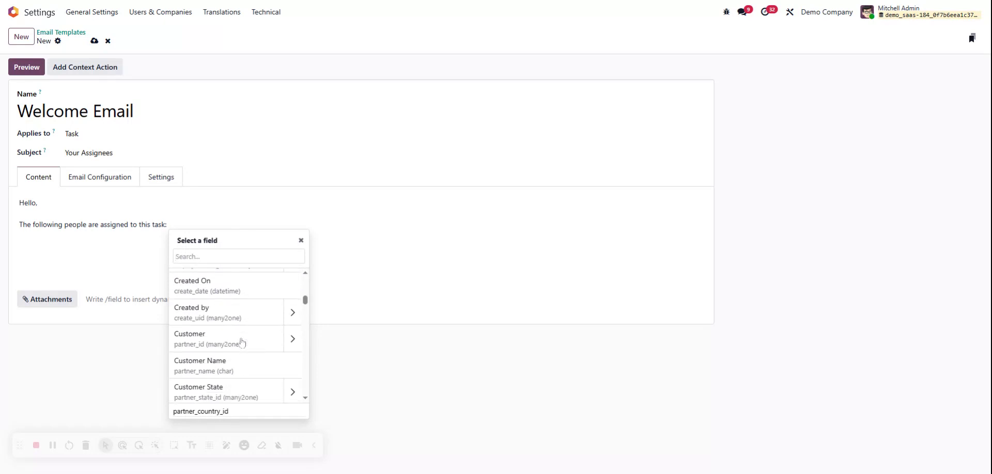
left_click(210, 339)
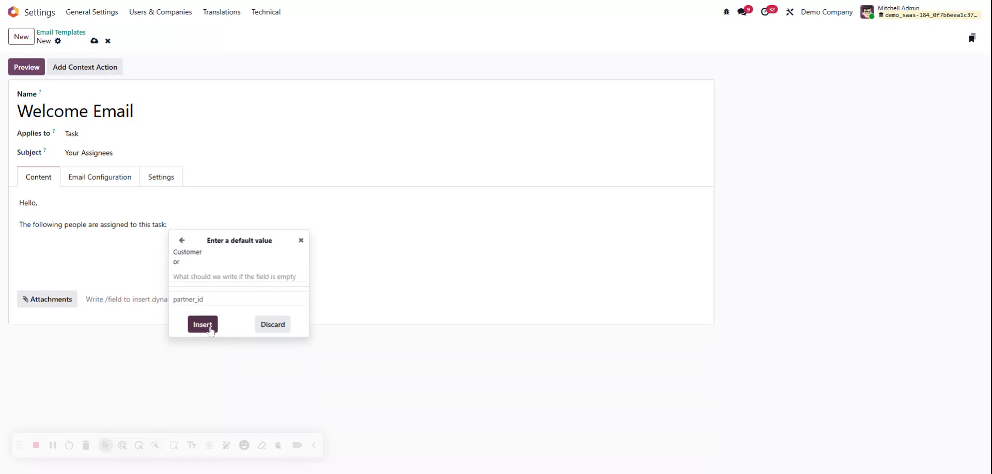
left_click(203, 325)
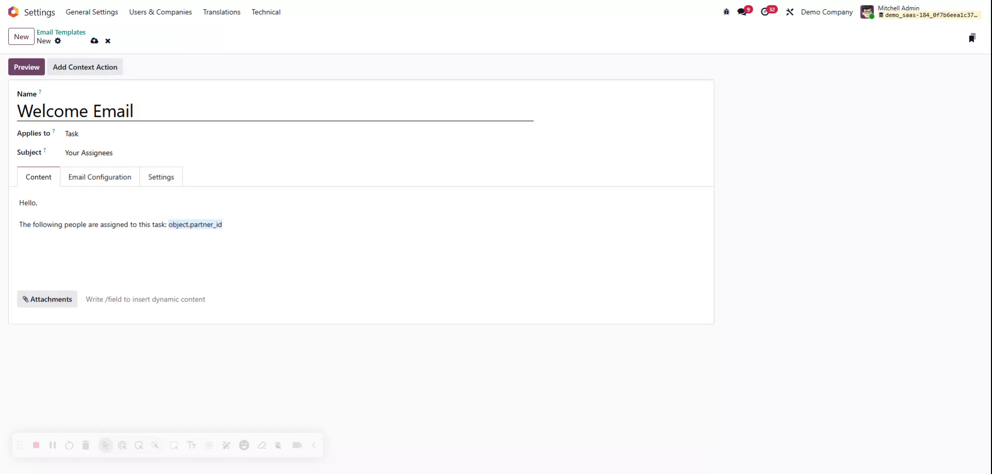
Preview the template for Task 1, showing res.partner(15,), then close the preview.
left_click(26, 66)
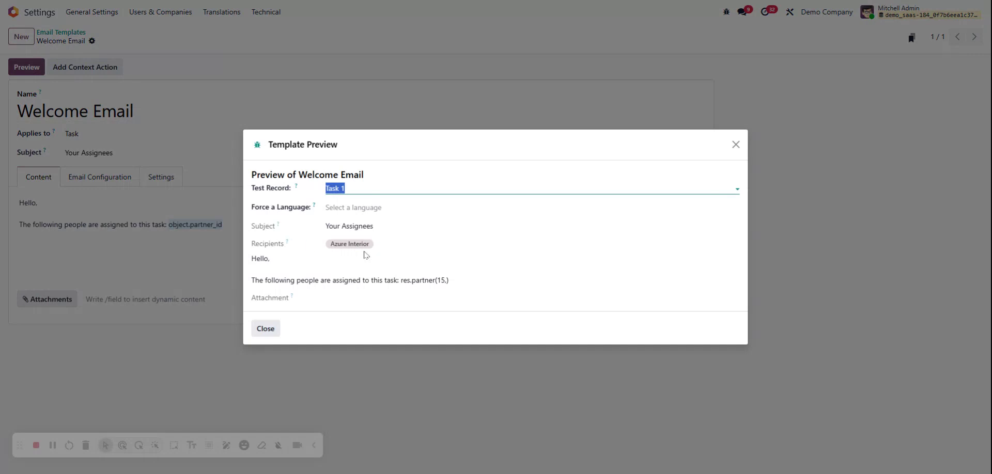
mouse_move(349, 245)
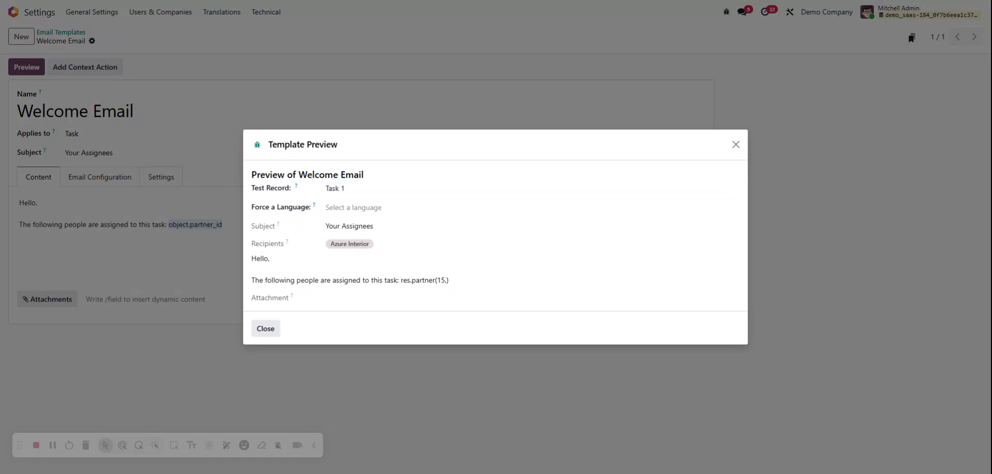
mouse_move(458, 282)
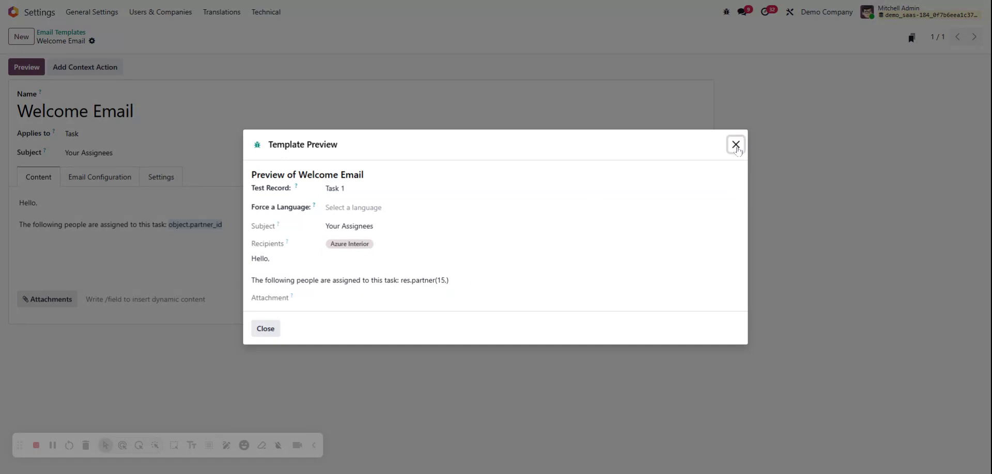
left_click(736, 144)
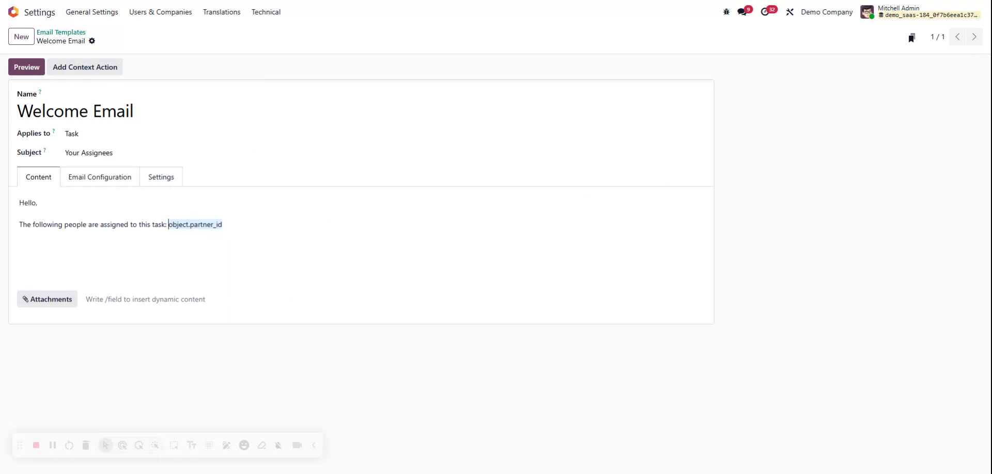
mouse_move(184, 230)
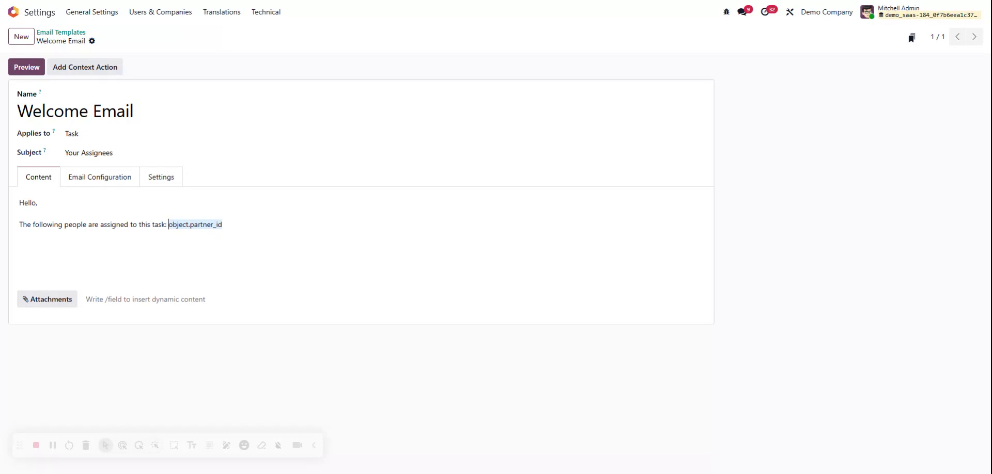
Switch the Welcome Email body to code view and select the object.partner_id t-out tag.
double_click(145, 225)
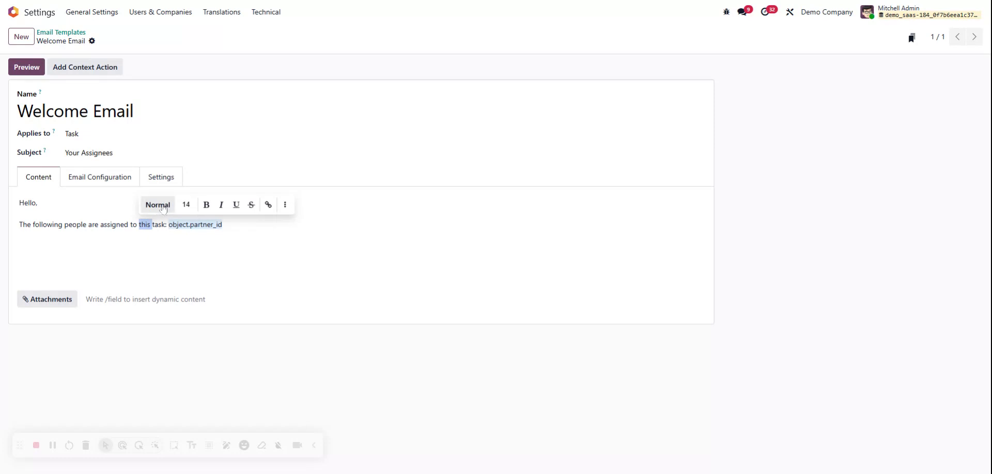
mouse_move(165, 207)
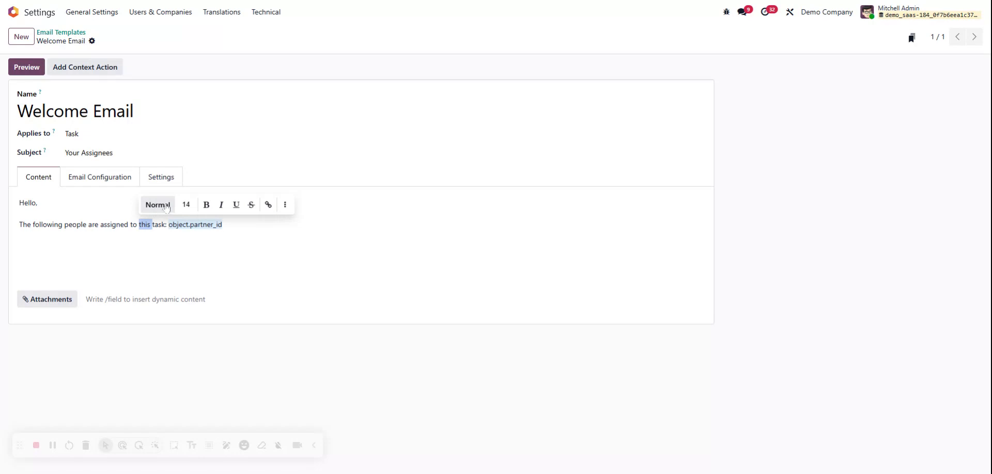
left_click(207, 205)
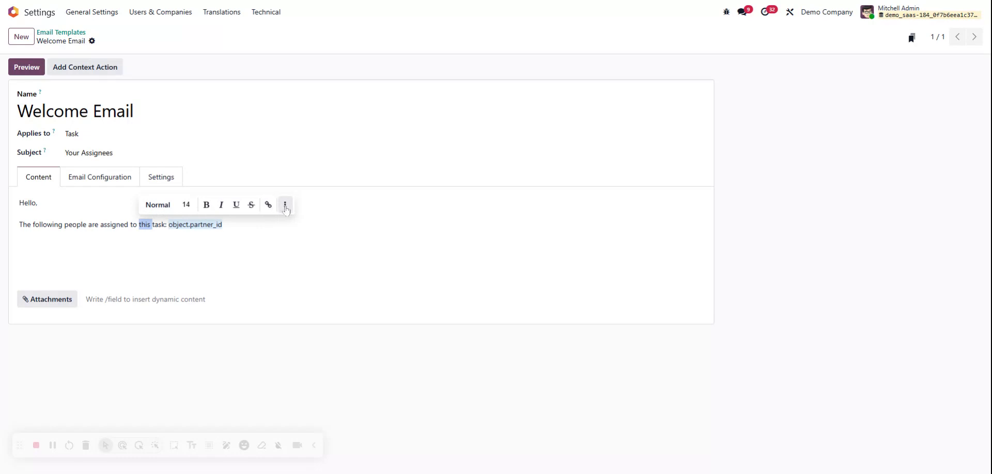
left_click(286, 205)
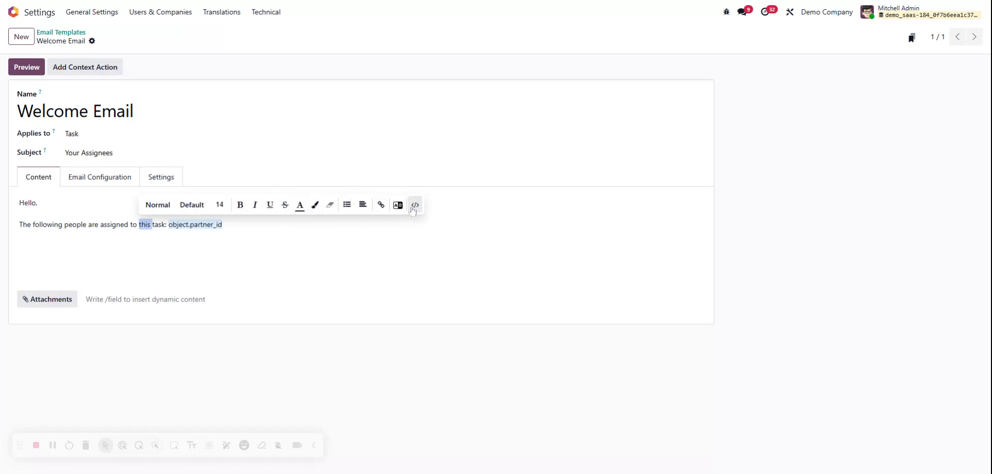
left_click(414, 205)
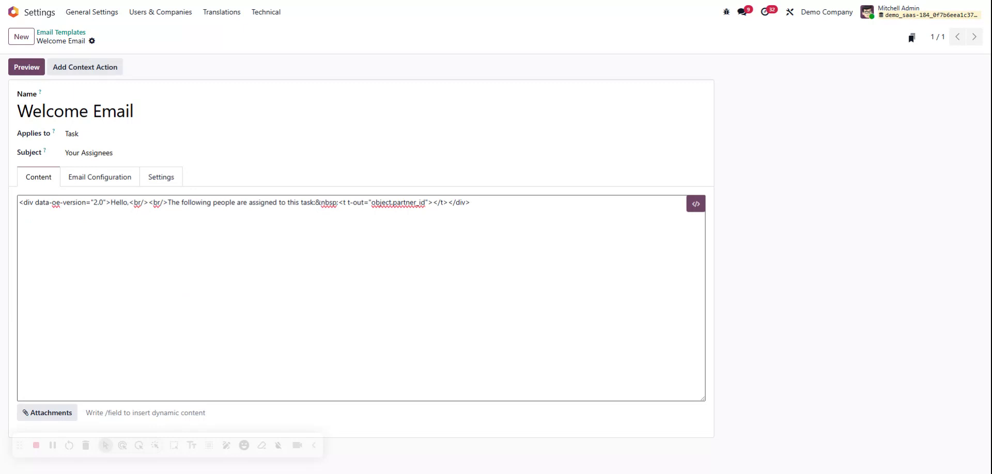
mouse_move(710, 294)
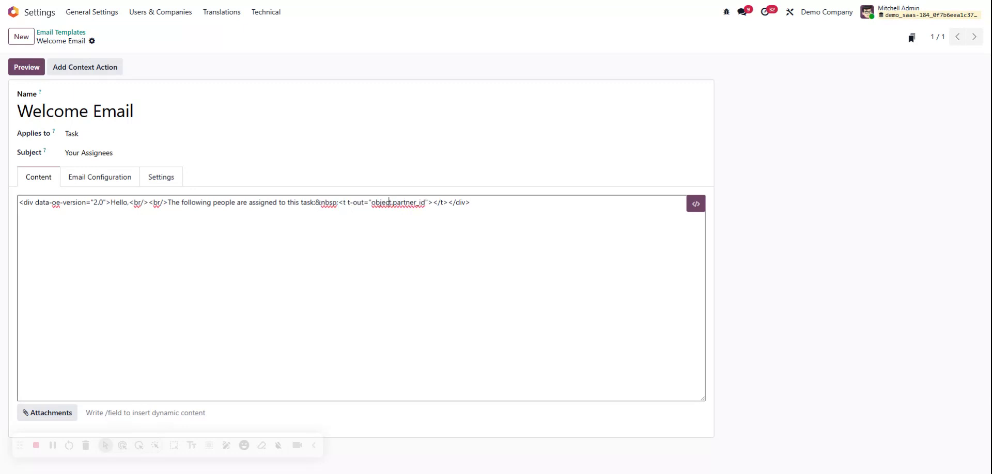
left_click_drag(339, 202, 411, 203)
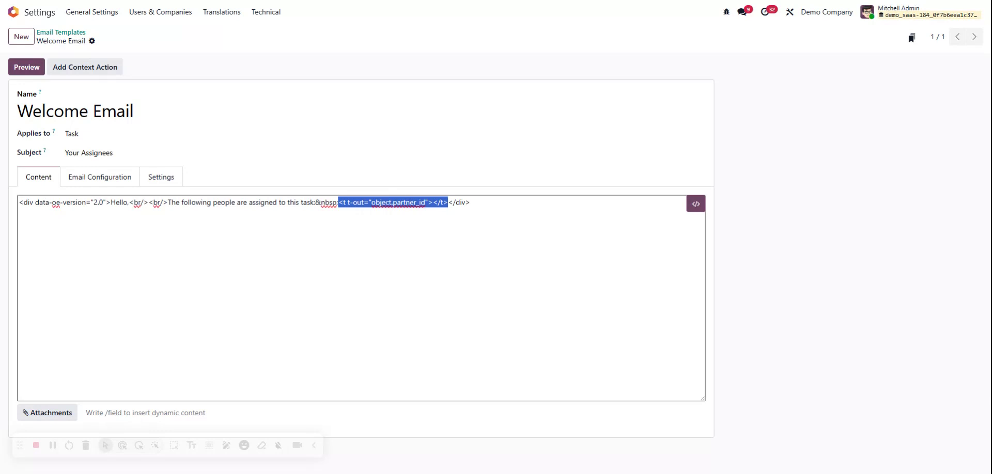
double_click(381, 202)
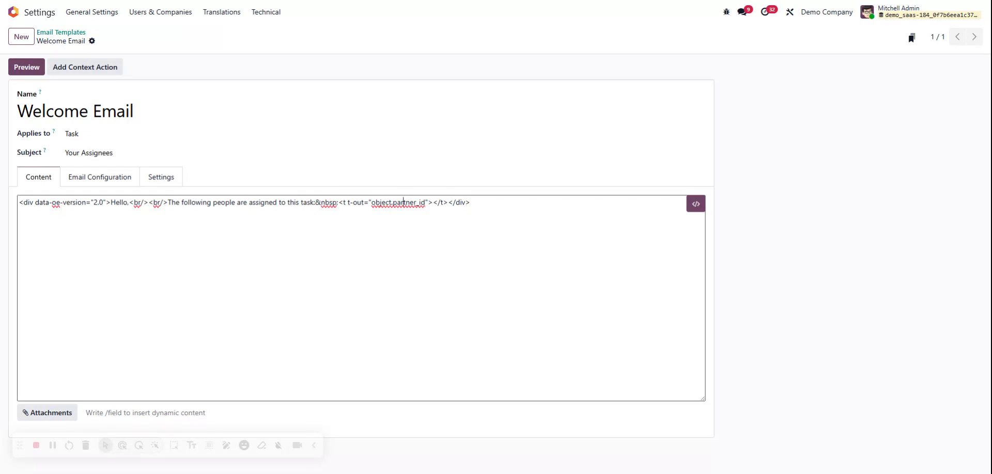
Change the placeholder to object.partner_id.name and preview Task 1, rendering Azure Interior.
double_click(407, 203)
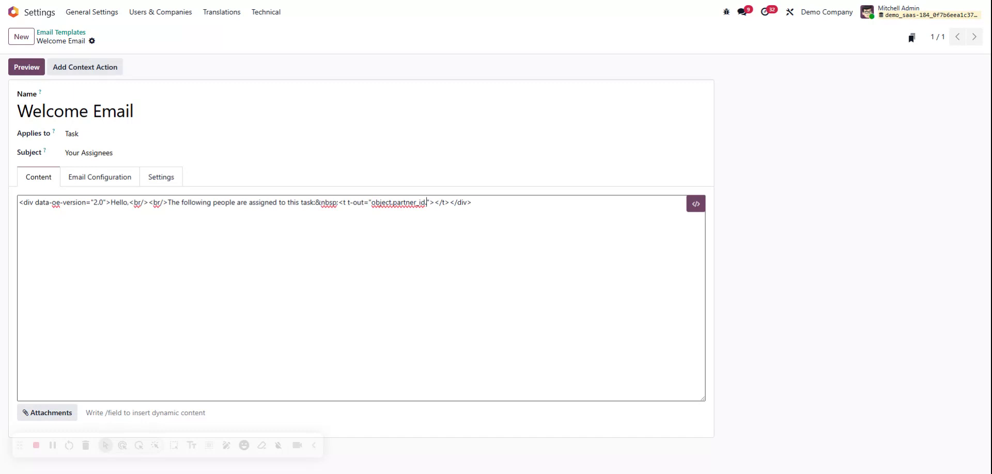
type(".name")
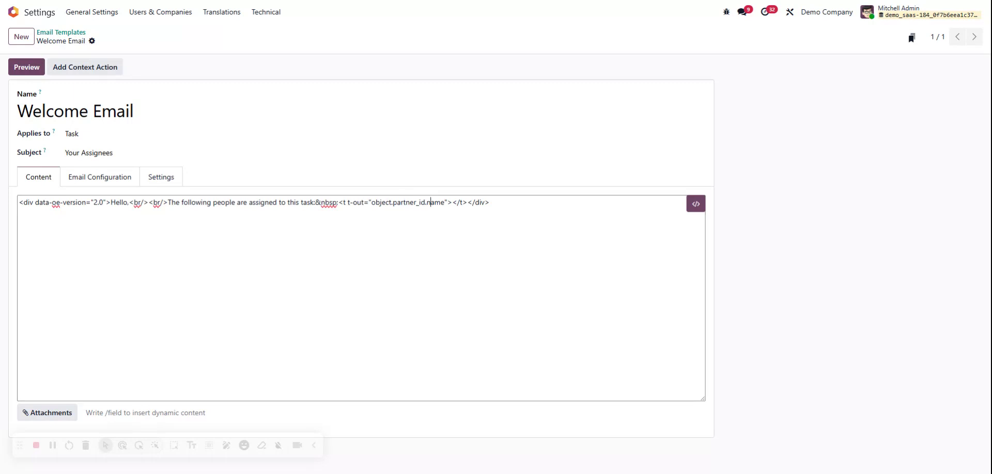
double_click(436, 202)
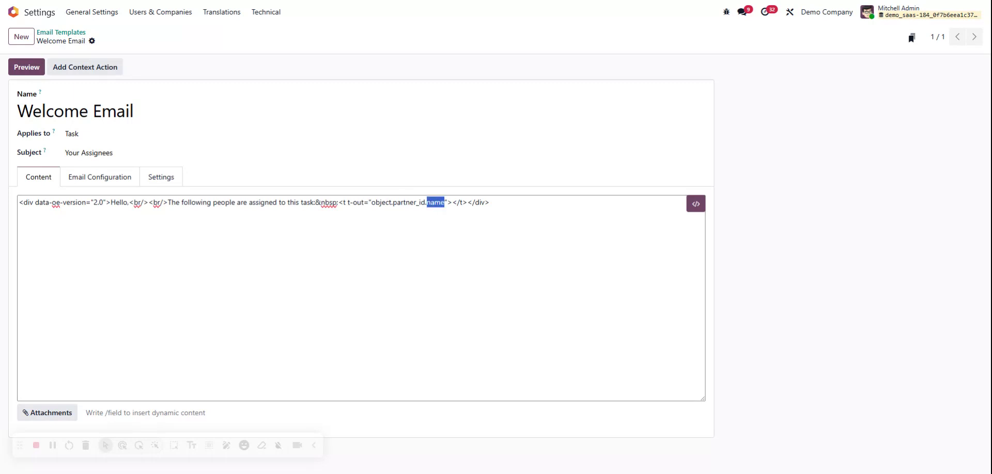
left_click(428, 203)
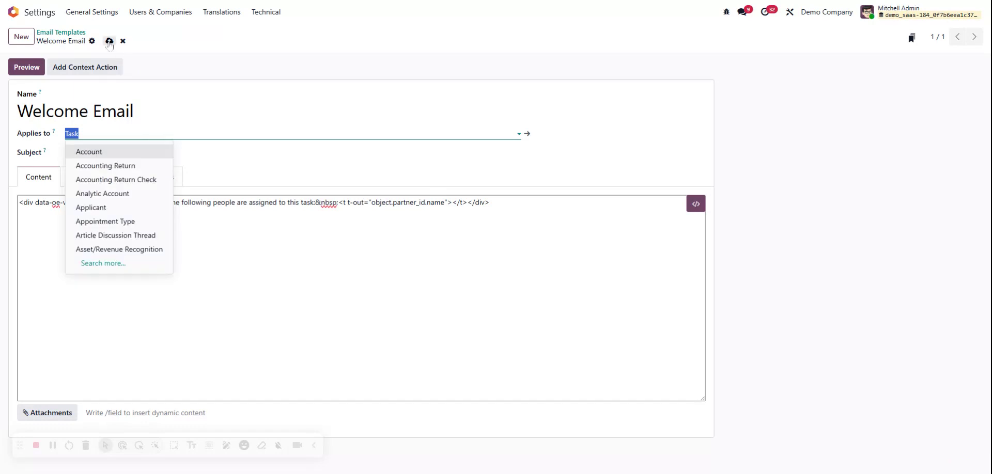
left_click(25, 67)
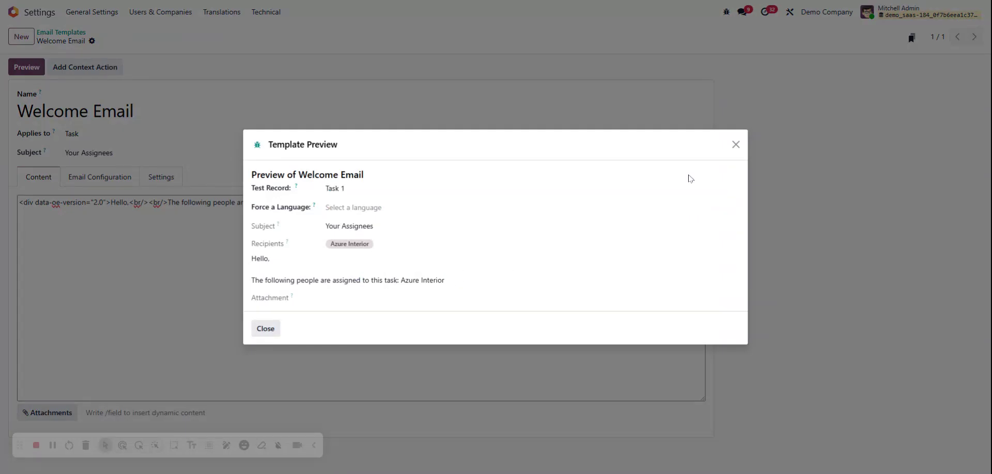
left_click(265, 329)
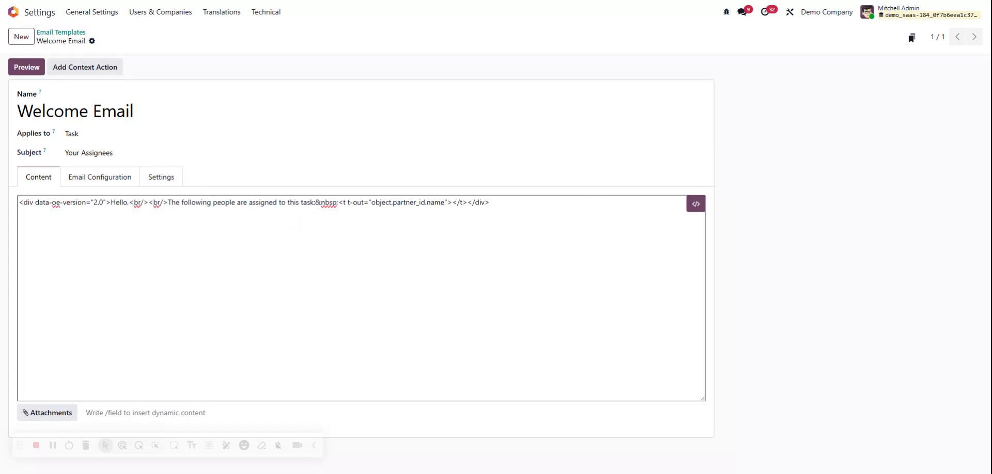
Replace partner_id with user_ids in the expression and preview, showing assignee John doe.
double_click(411, 203)
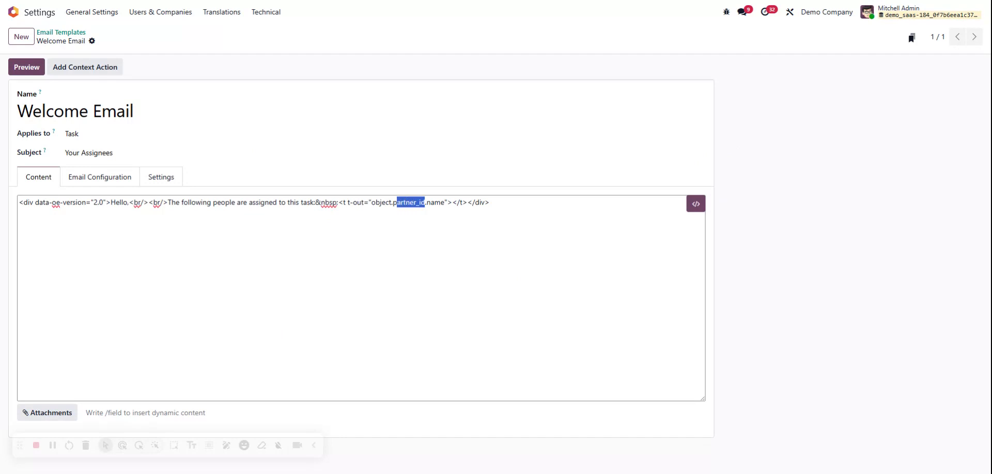
type("user_")
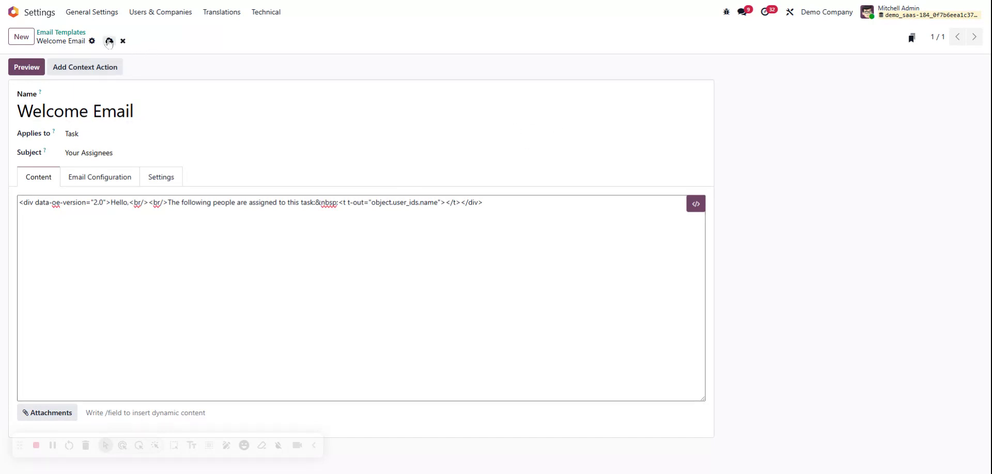
left_click(26, 68)
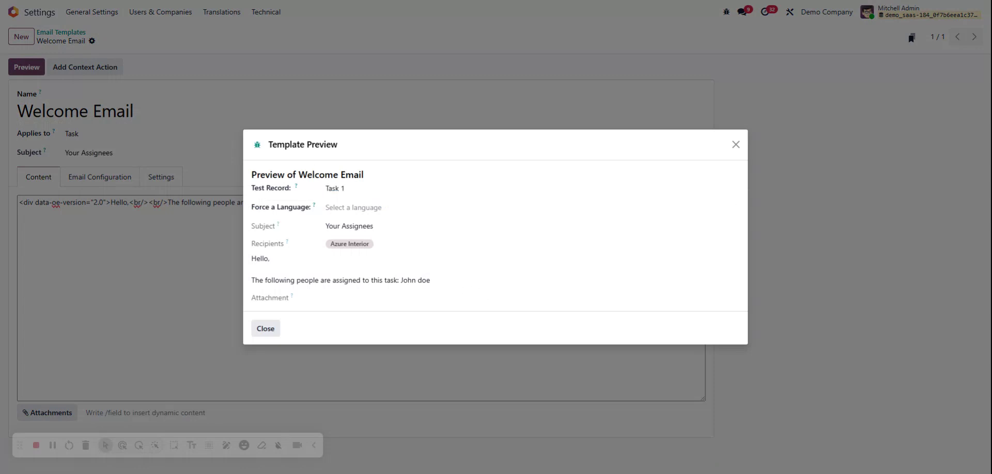
mouse_move(450, 281)
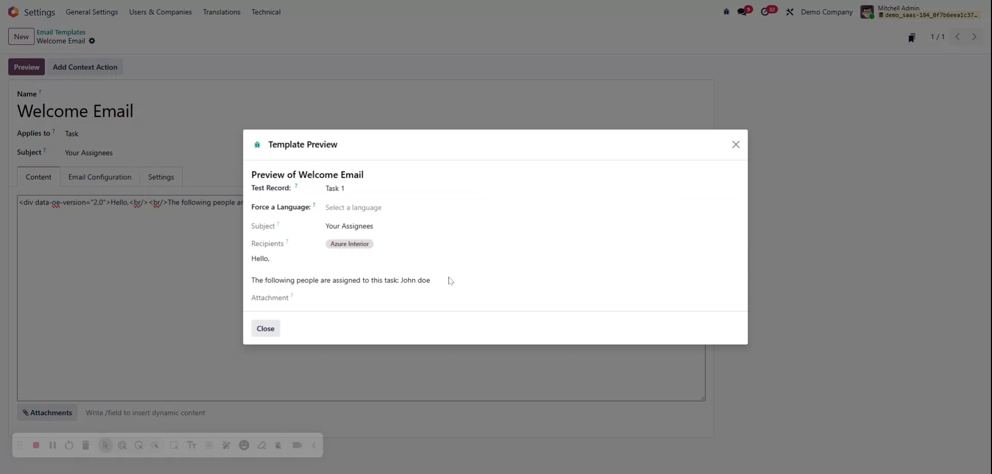
mouse_move(738, 155)
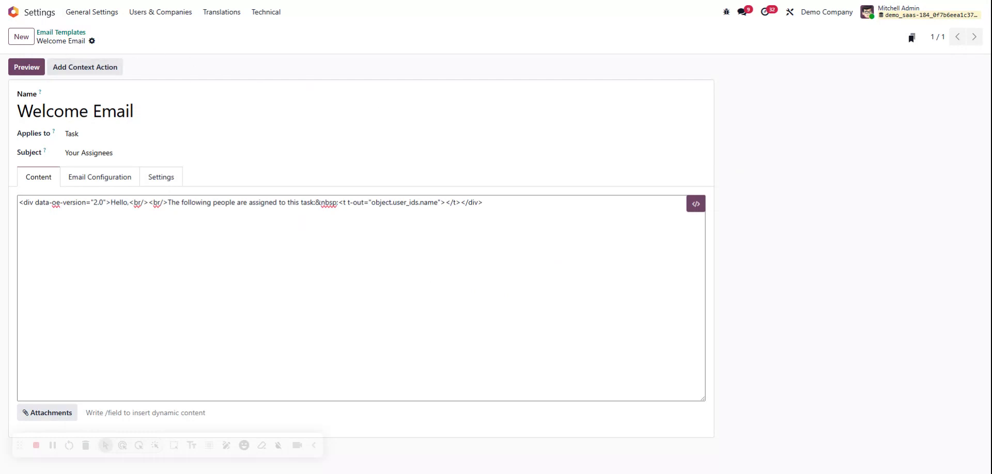
Search email templates for 'welcome' and save that search as the favorite 'Email Templates'.
left_click(61, 31)
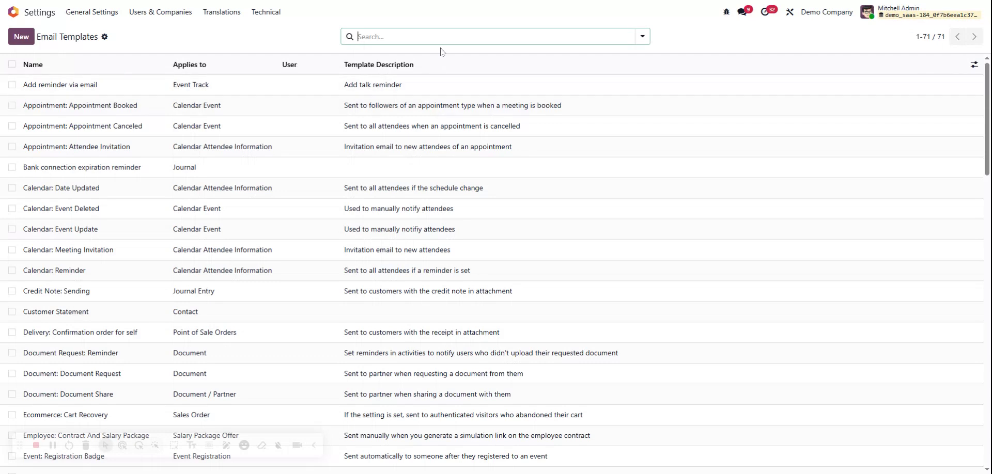
type("welcome")
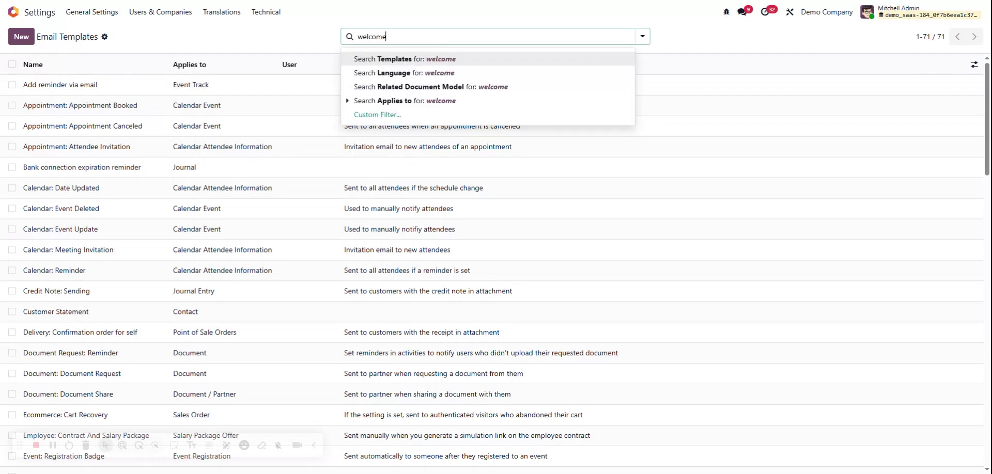
left_click(402, 59)
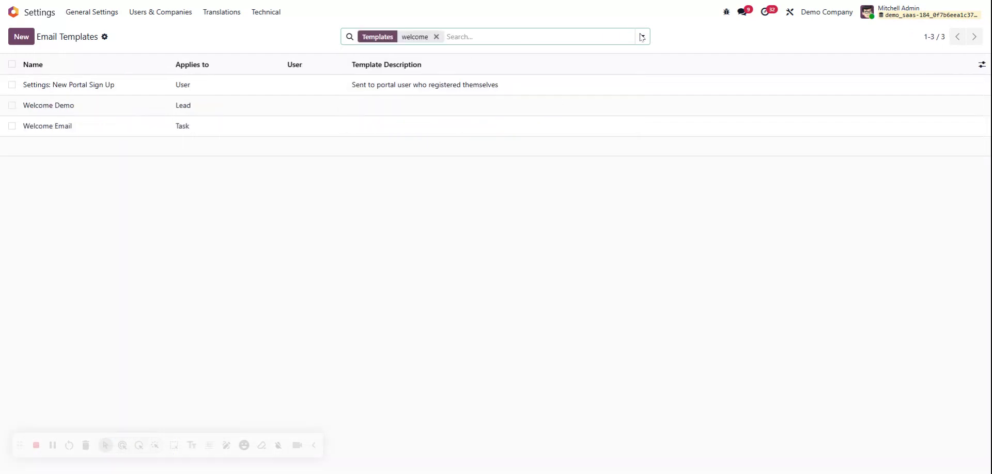
left_click(642, 36)
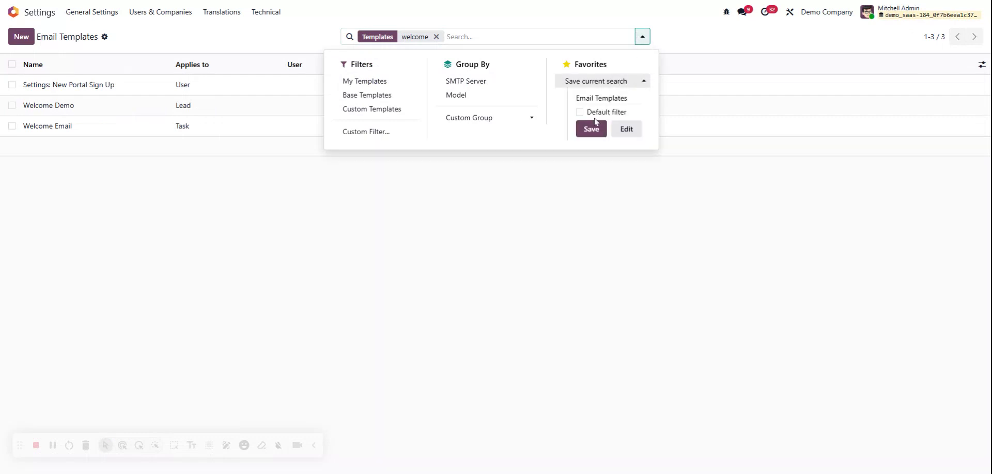
left_click(601, 98)
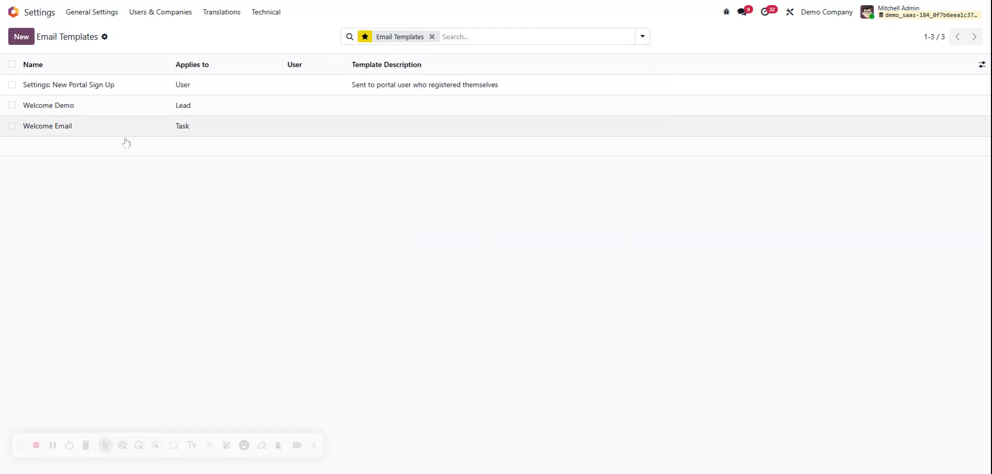
mouse_move(83, 124)
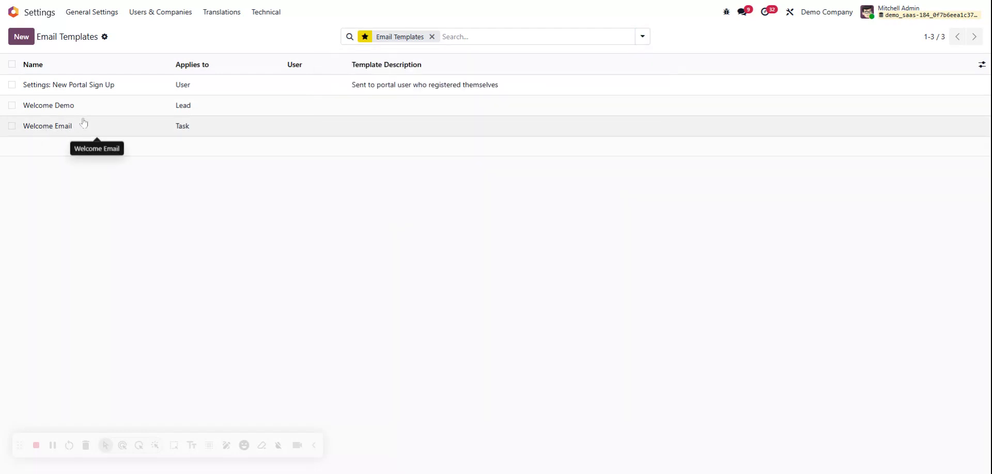
mouse_move(271, 221)
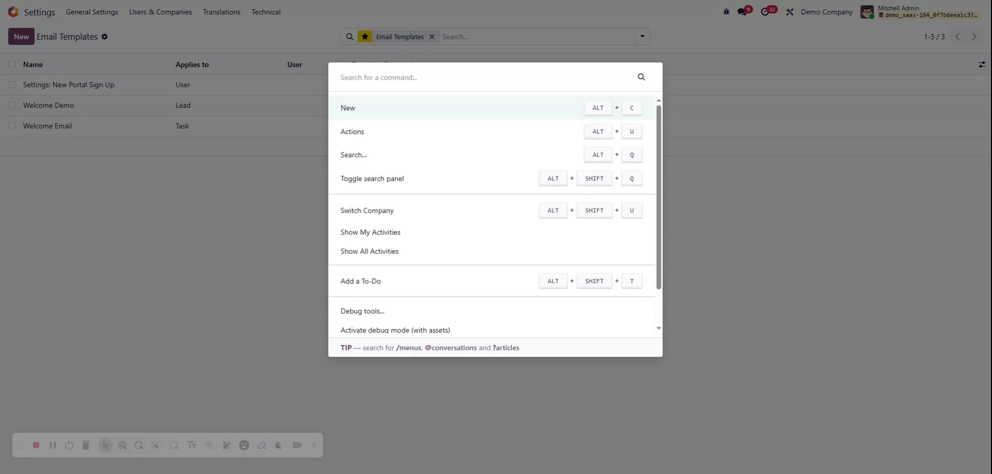
In My Tasks, add Marc Demo as Task 1's second assignee and open Task 1.
type("/ task")
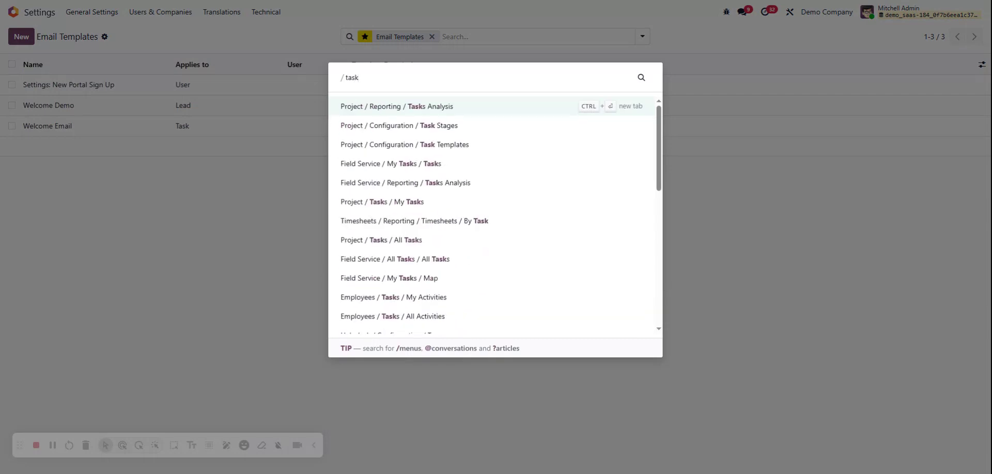
mouse_move(413, 202)
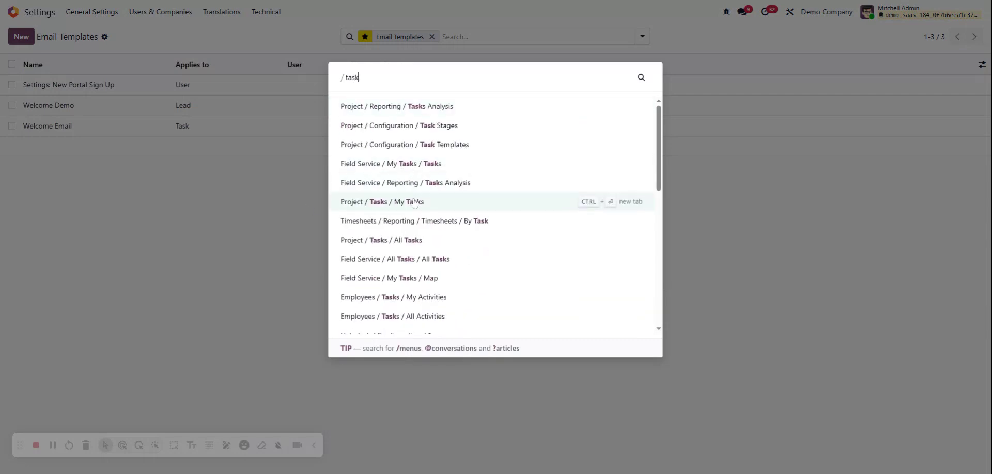
left_click(381, 240)
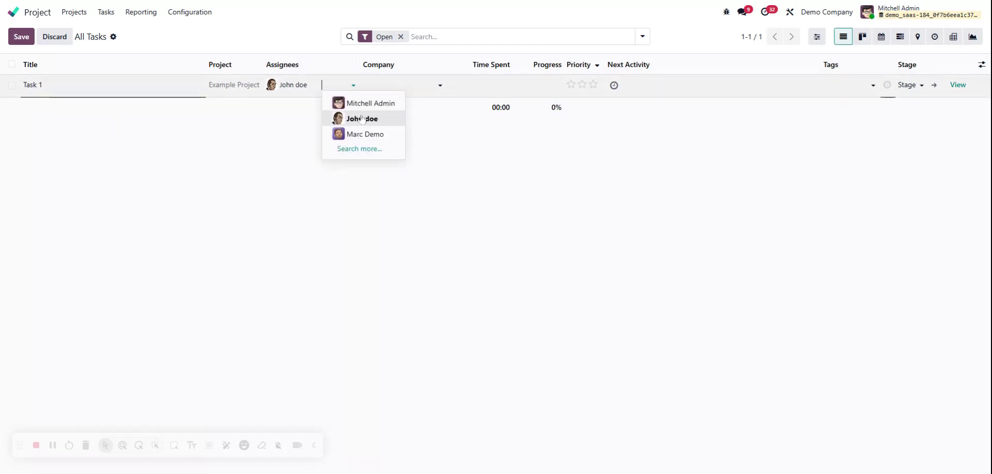
left_click(365, 134)
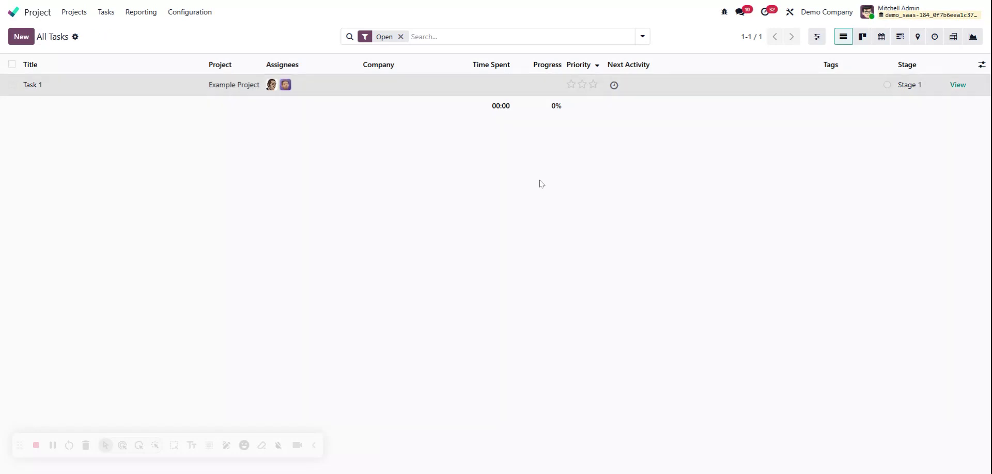
mouse_move(962, 125)
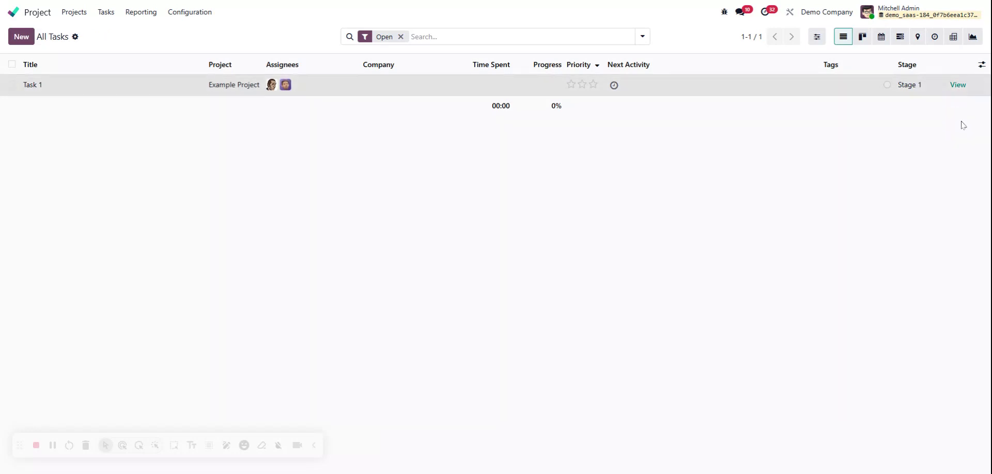
left_click(32, 85)
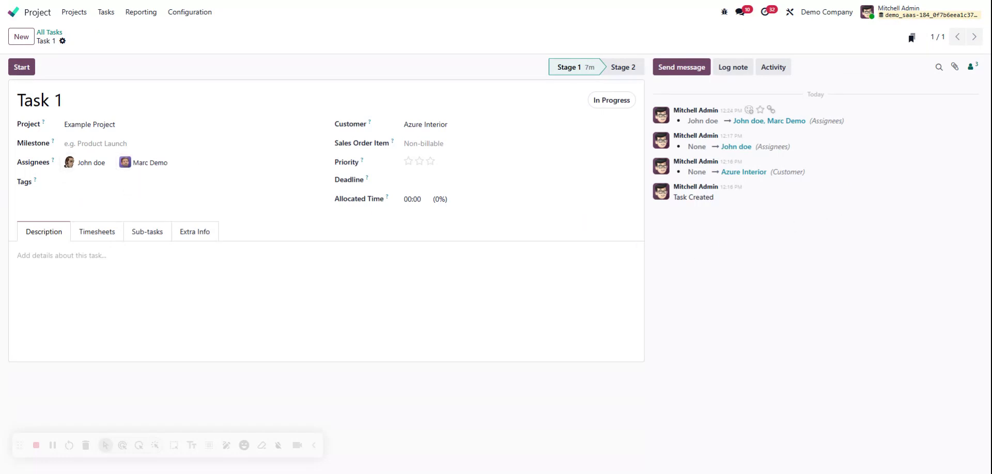
mouse_move(686, 73)
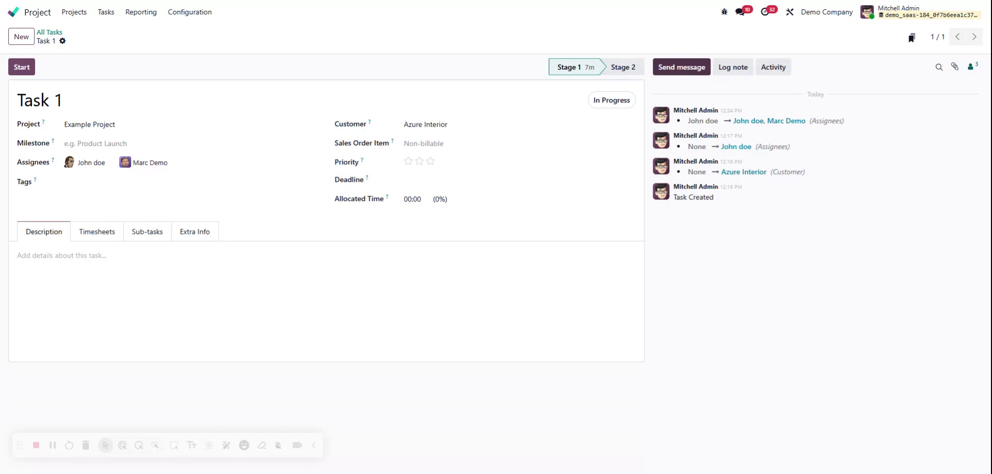
Apply the Welcome Email template in Task 1's full composer, triggering the Invalid Operation error.
left_click(681, 68)
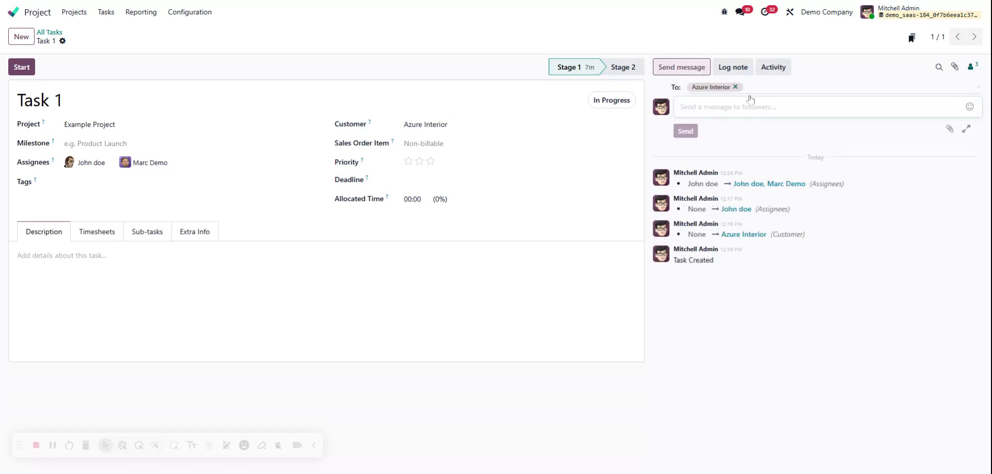
mouse_move(748, 98)
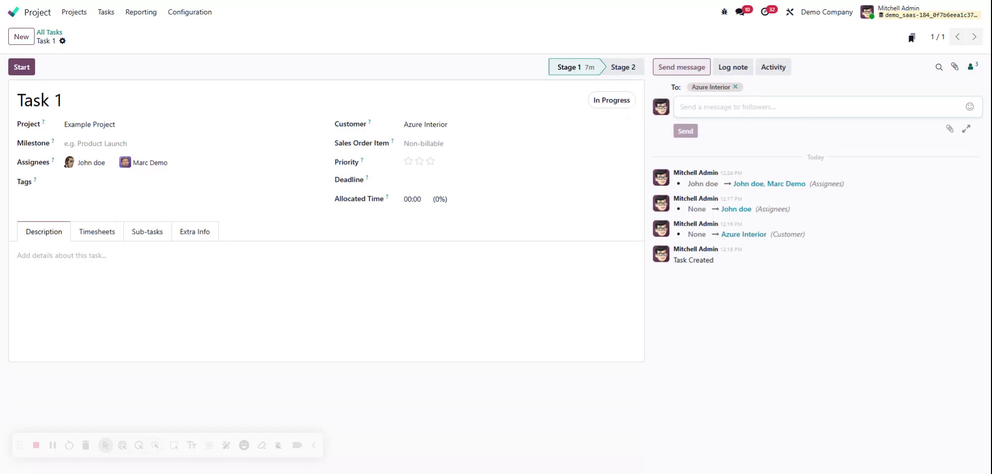
mouse_move(974, 138)
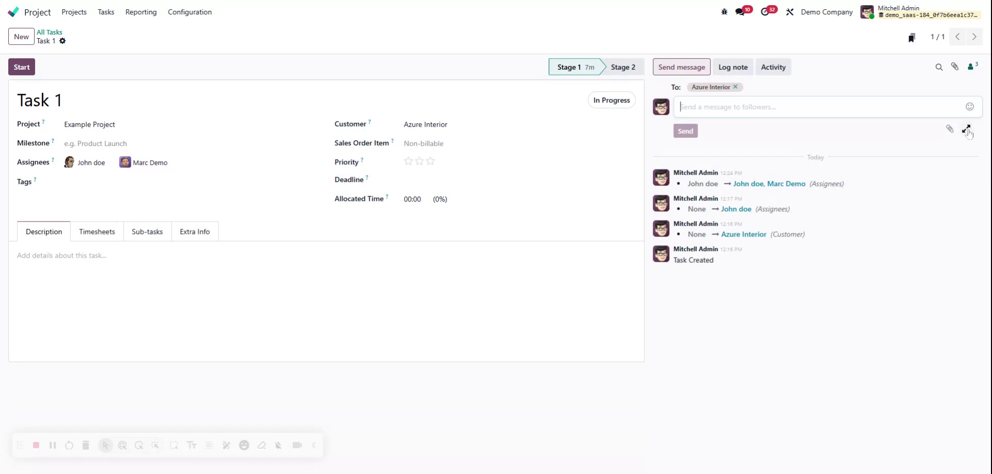
left_click(966, 129)
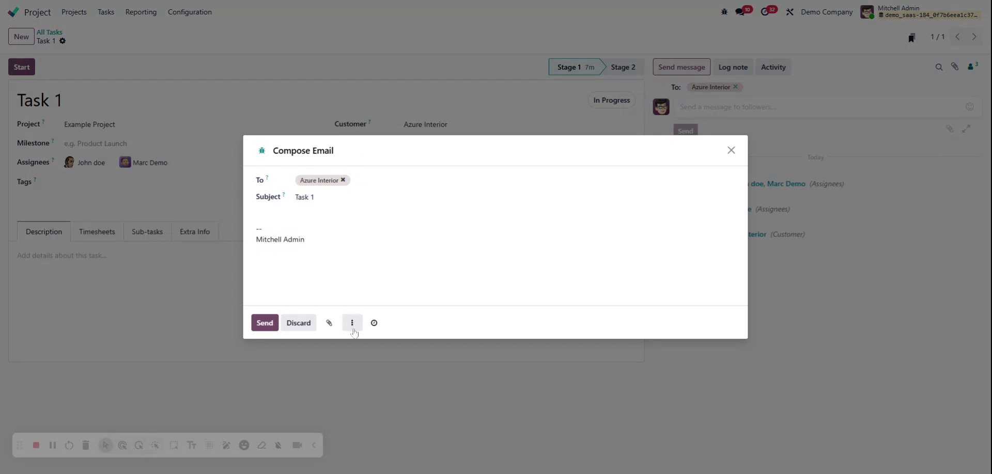
left_click(352, 323)
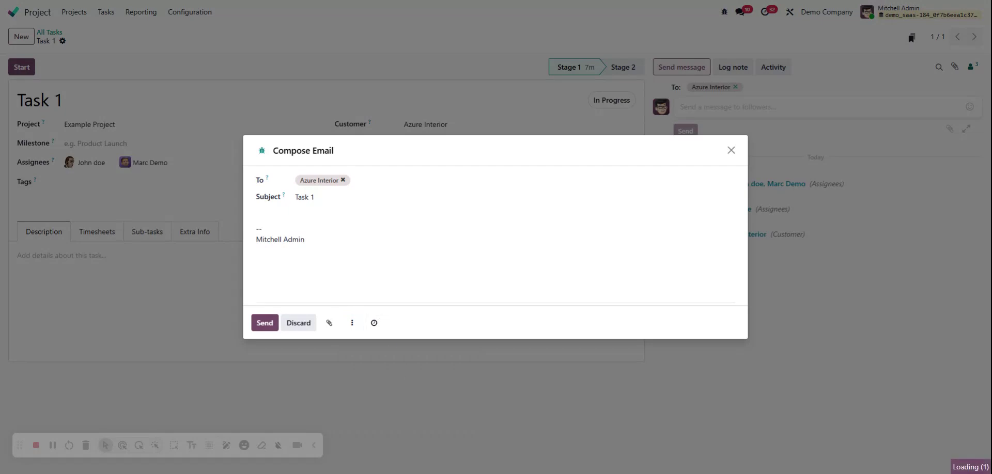
left_click(265, 323)
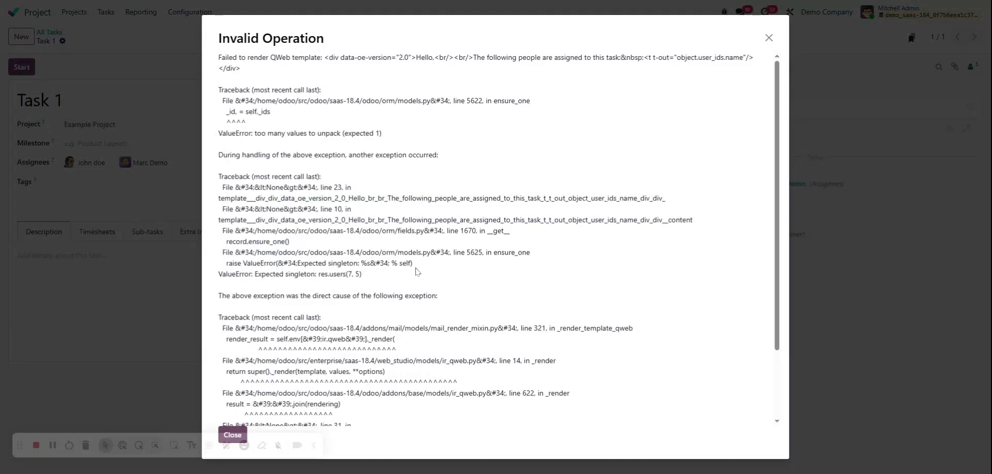
Go to Settings / Technical / Email / Email Templates via '/templ' and open Welcome Email.
scroll("down", 3)
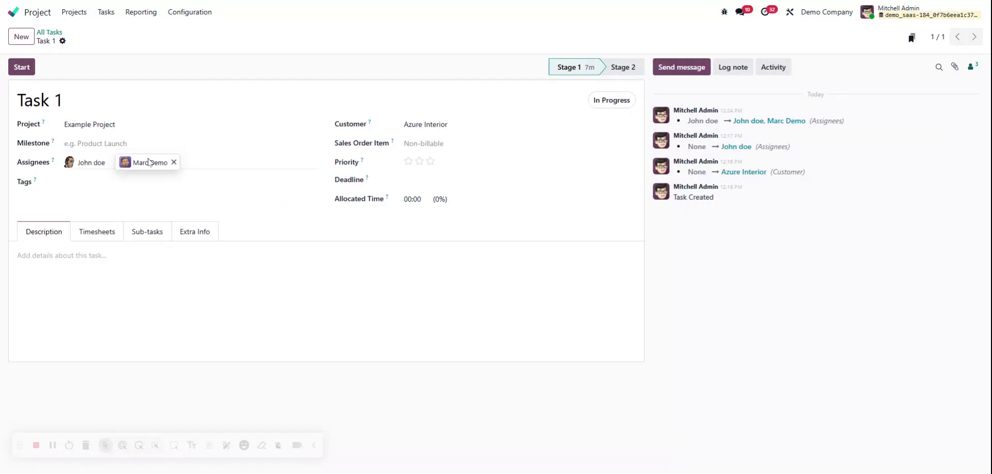
mouse_move(149, 162)
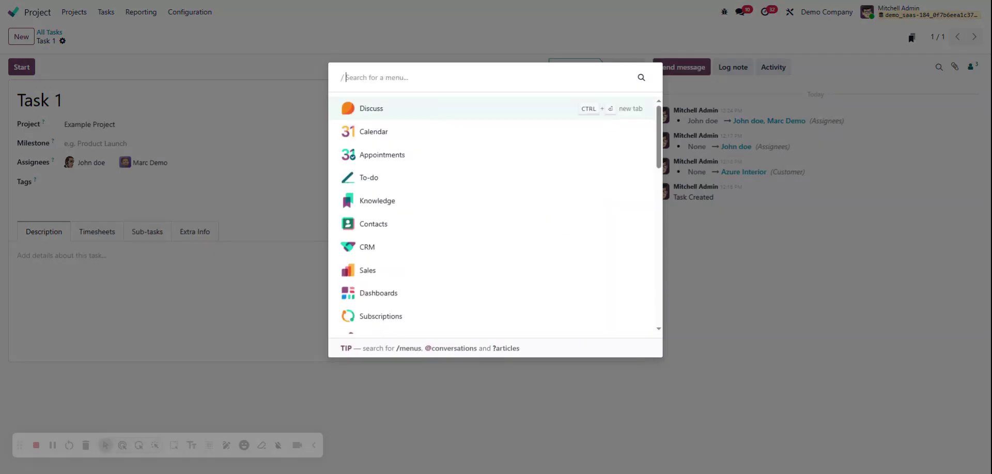
type("templ")
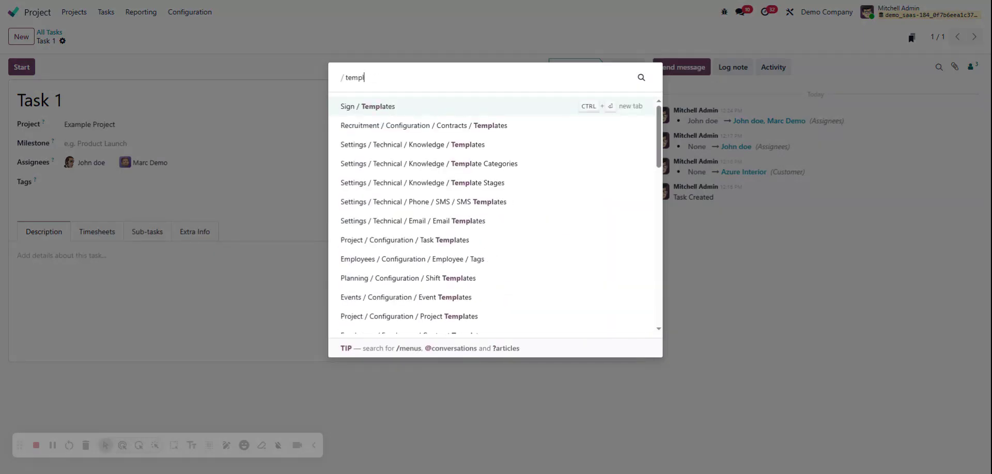
mouse_move(462, 221)
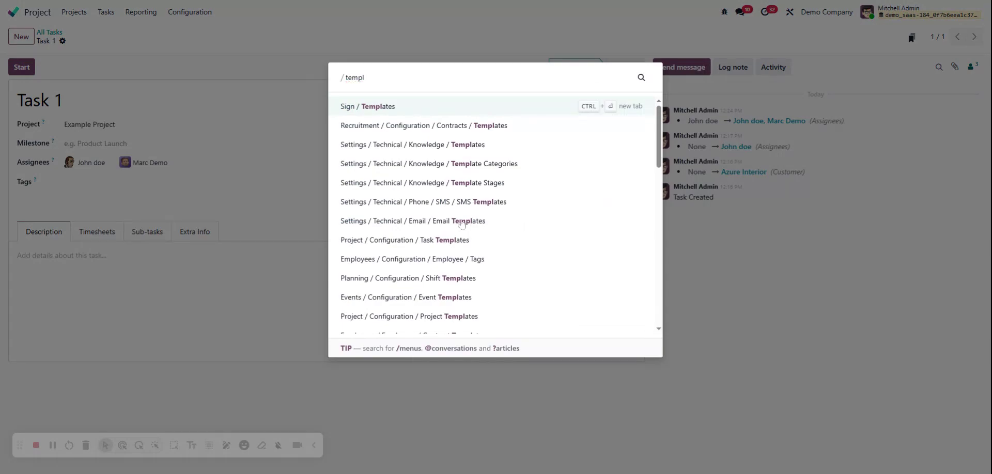
left_click(412, 221)
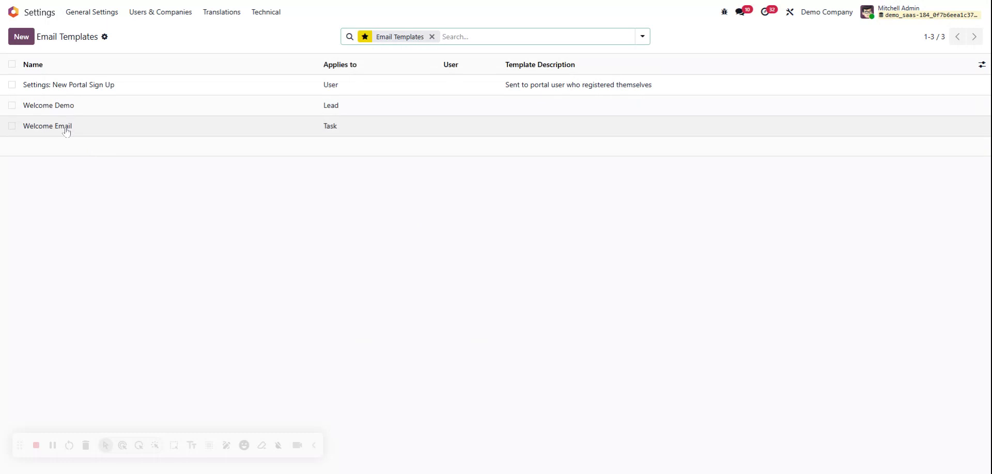
left_click(47, 126)
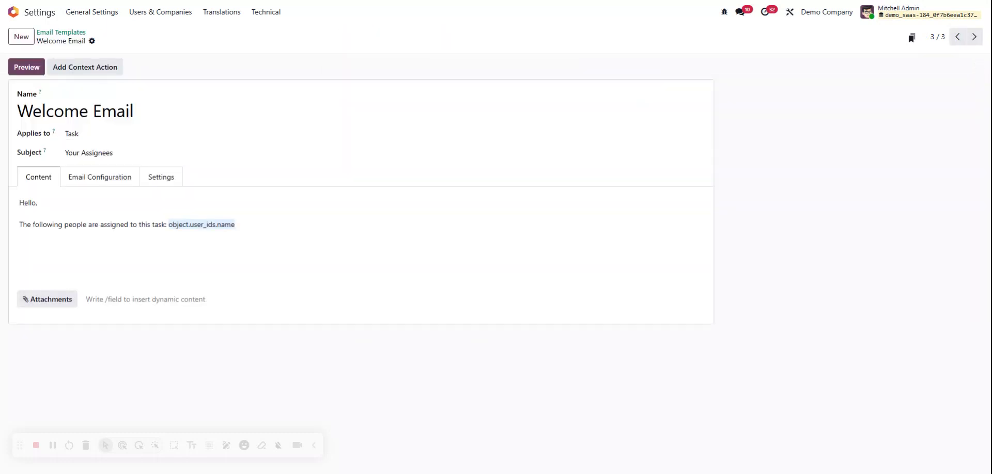
Rewrite the tag as t-esc="', '.join([user.name for user in object.user_ids])".
double_click(145, 225)
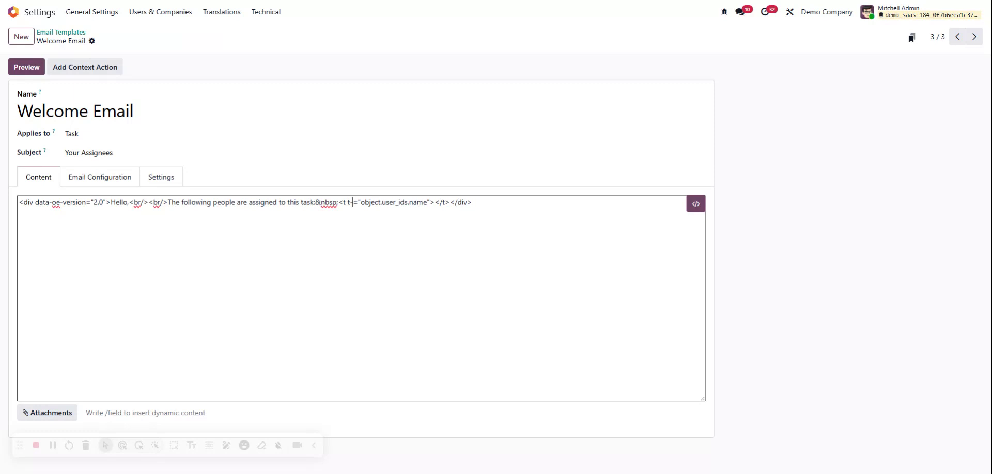
type("-esc")
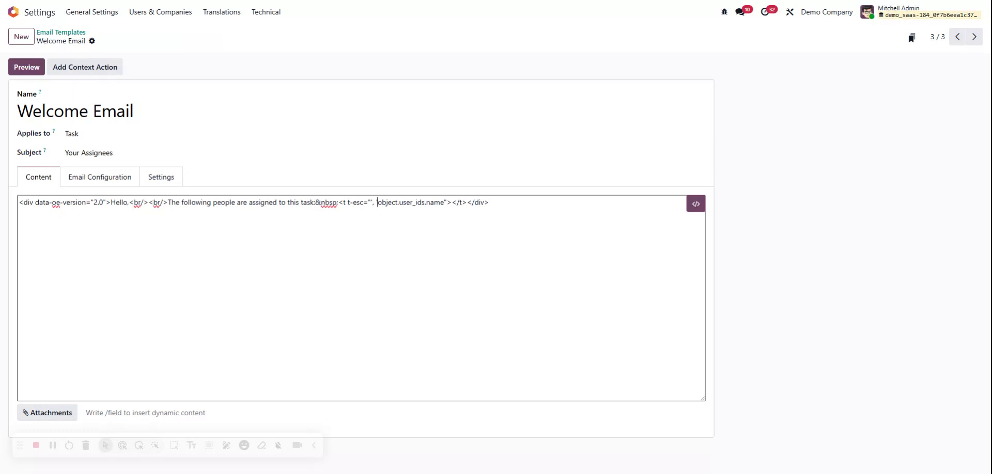
type(".join")
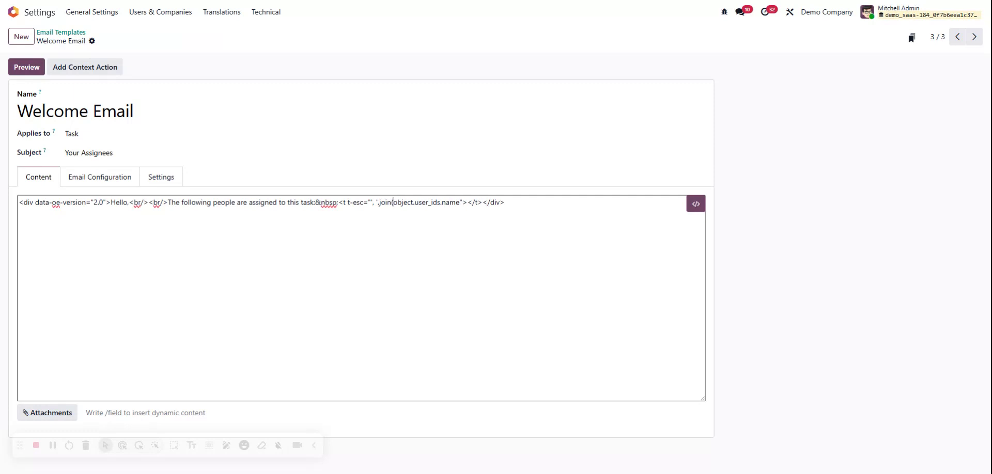
type("[")
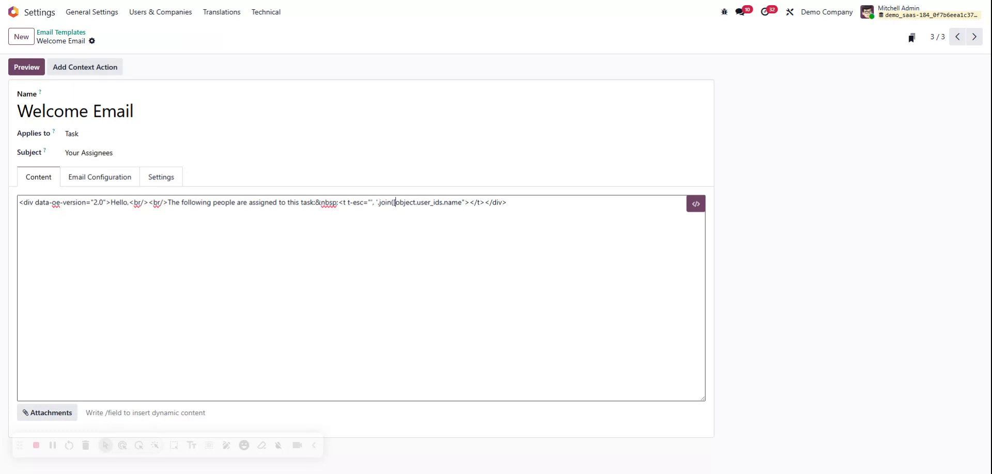
type("[user.name")
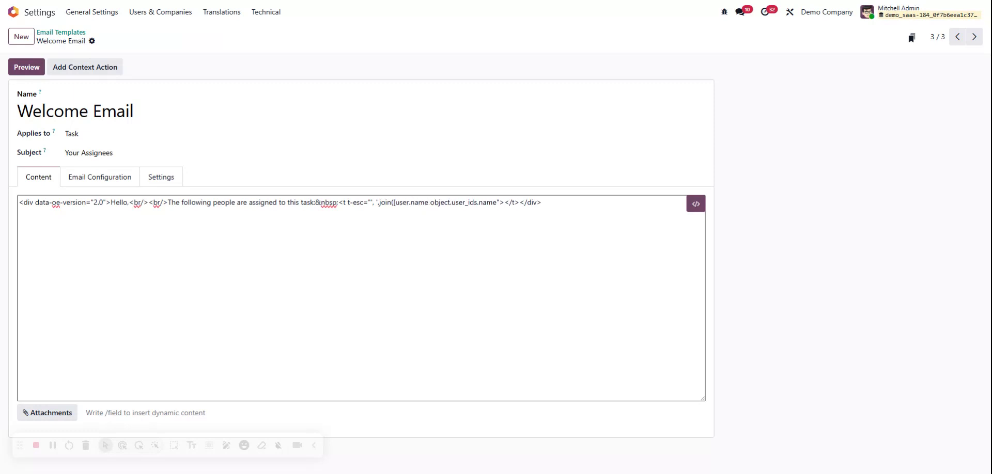
type("for user")
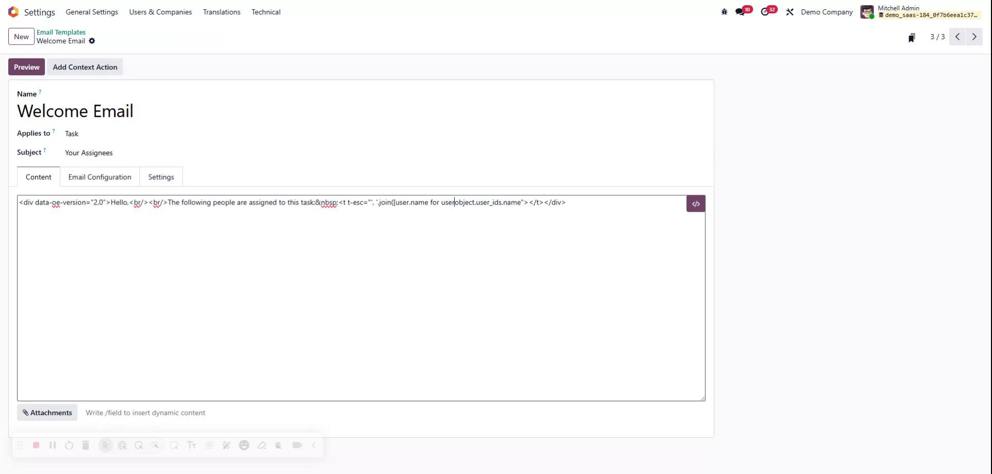
type("in")
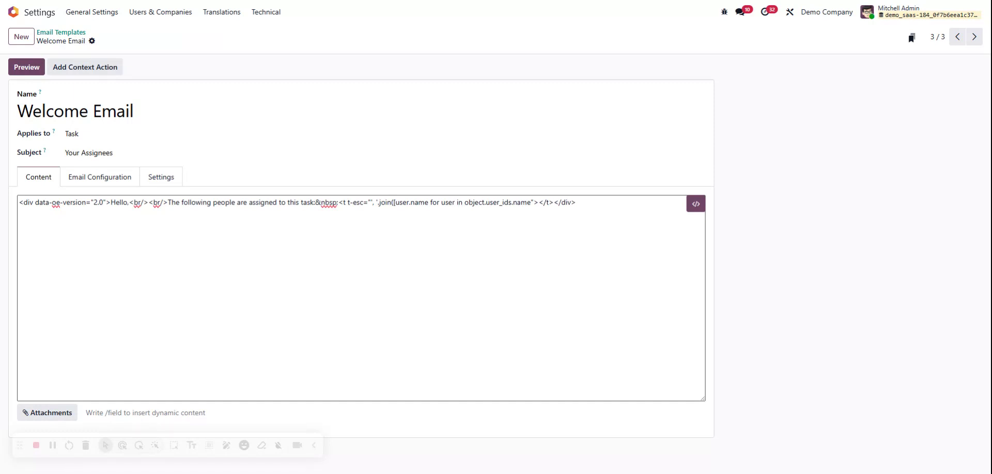
double_click(522, 203)
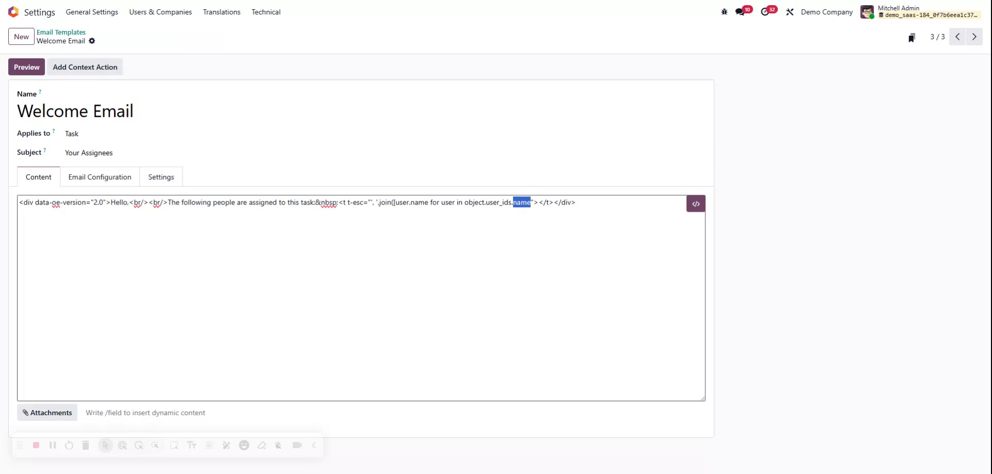
key("Delete")
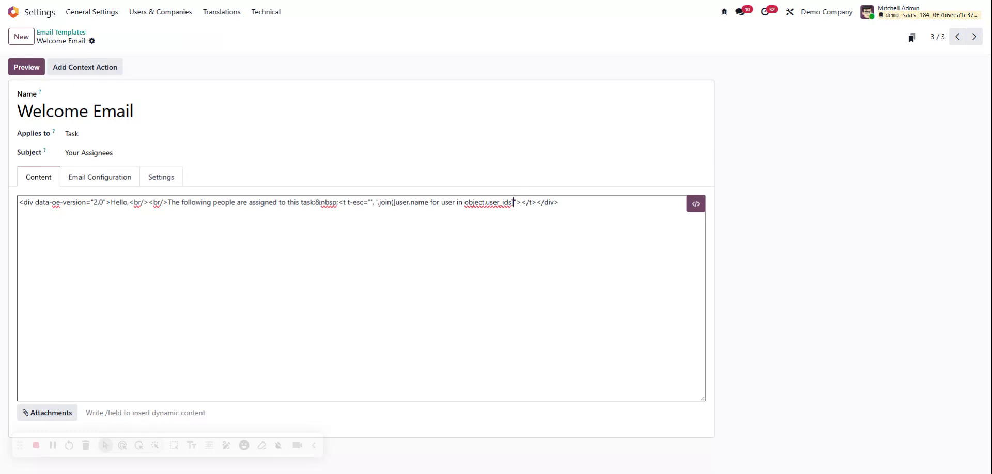
type("])")
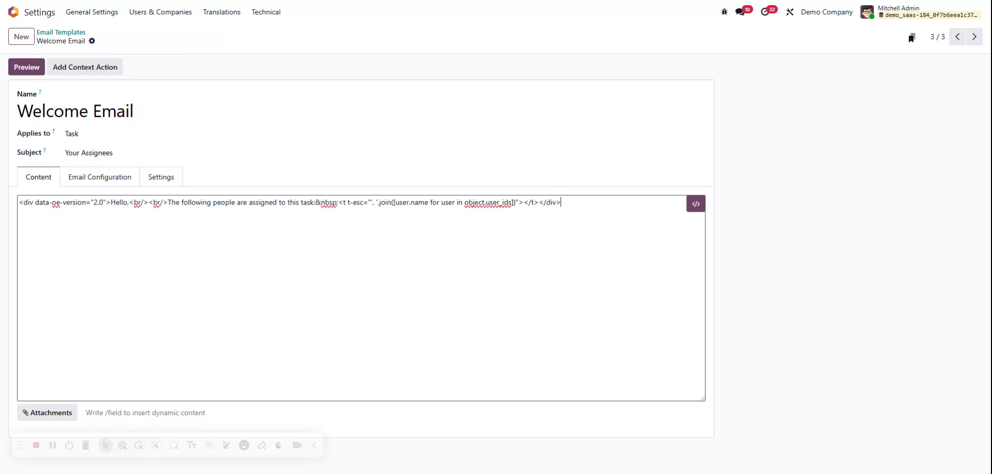
left_click(75, 110)
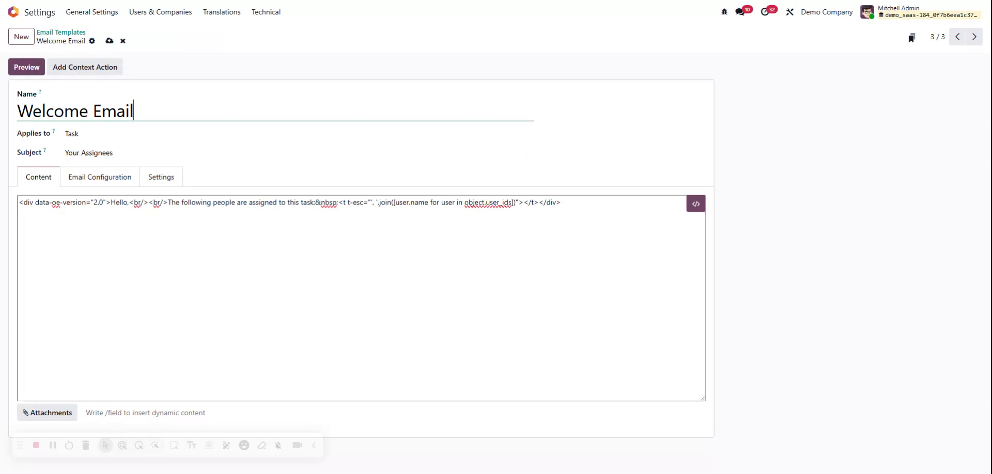
Save Welcome Email and preview Task 1, rendering "John doe, Marc Demo".
left_click(109, 40)
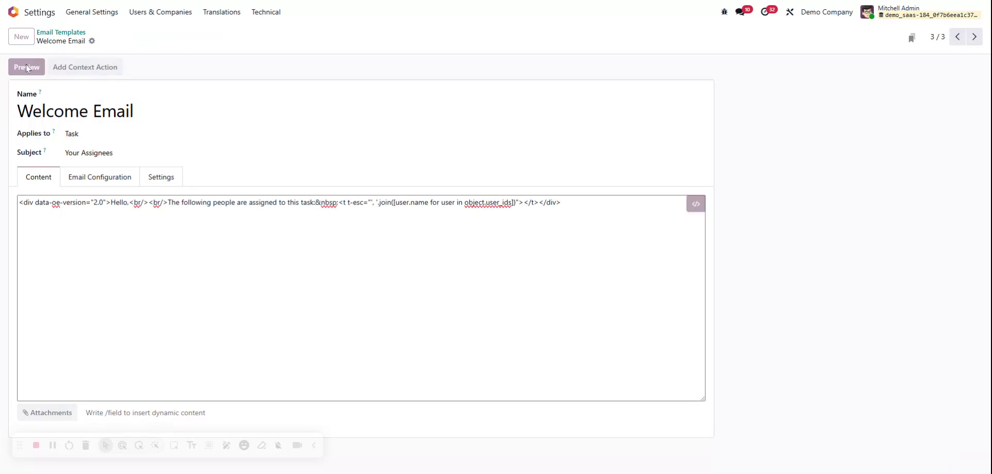
left_click(27, 67)
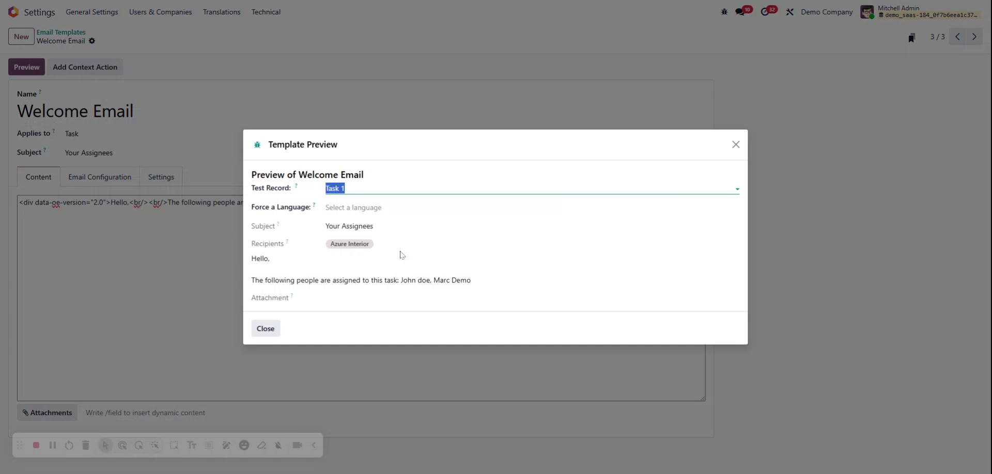
mouse_move(643, 274)
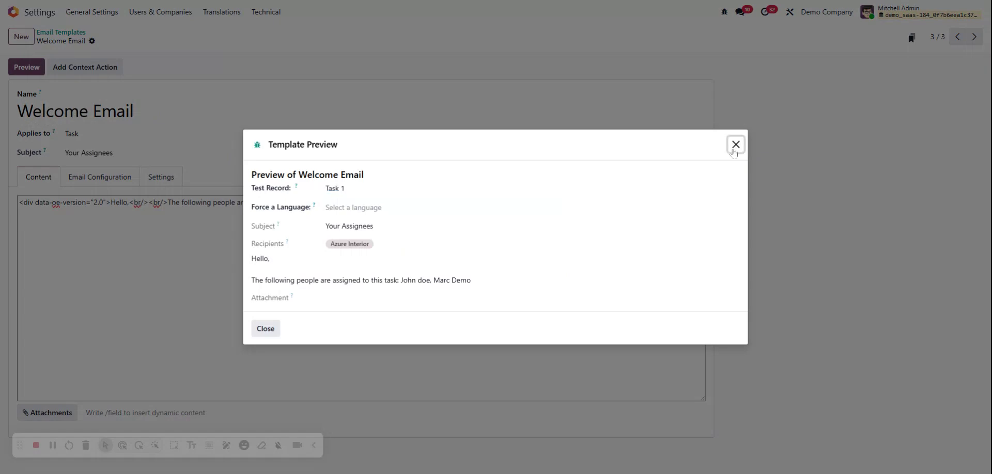
left_click(735, 144)
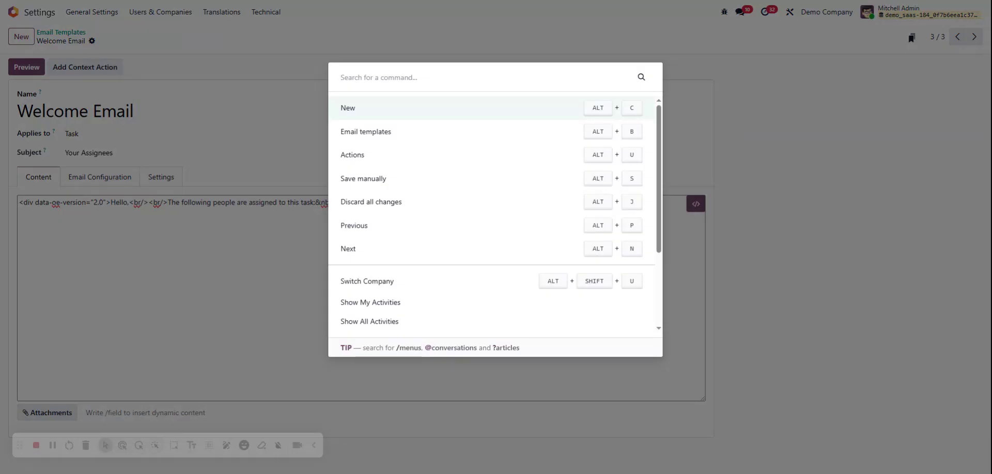
type("/task")
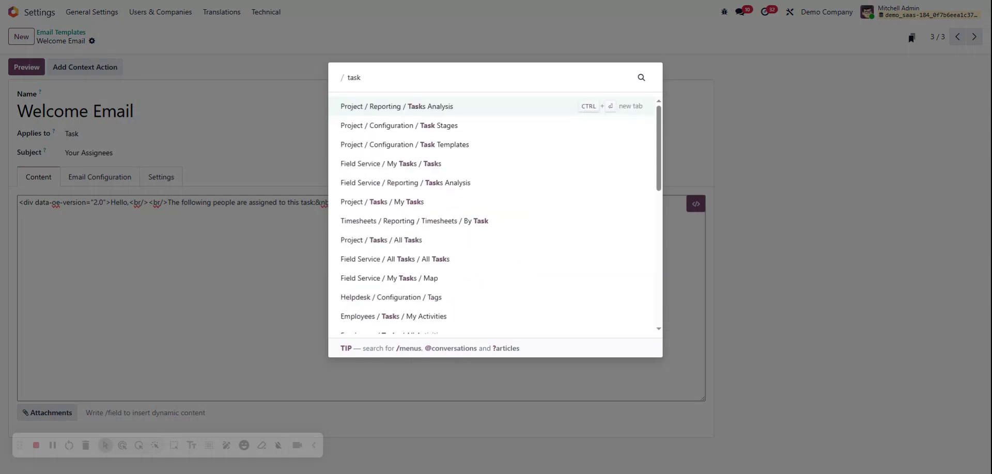
From All Tasks, open Task 1, add Mitchell Admin as assignee, and save.
left_click(381, 240)
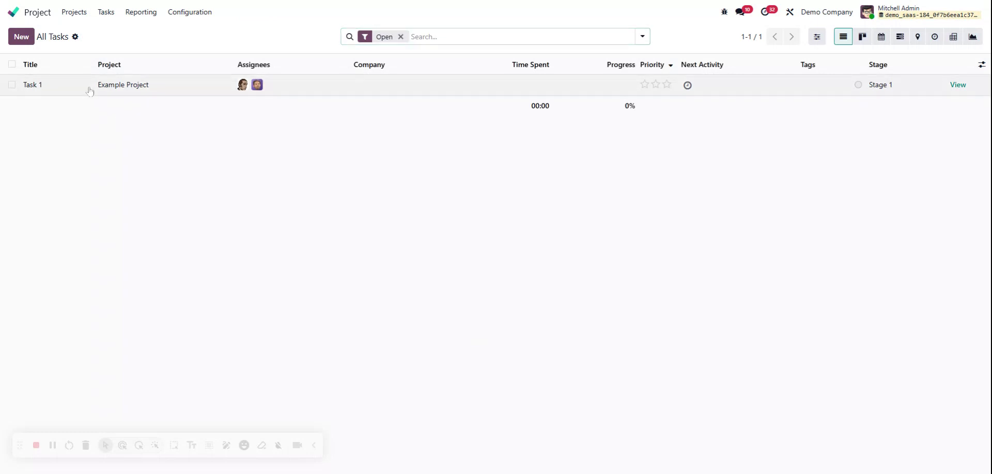
left_click(33, 84)
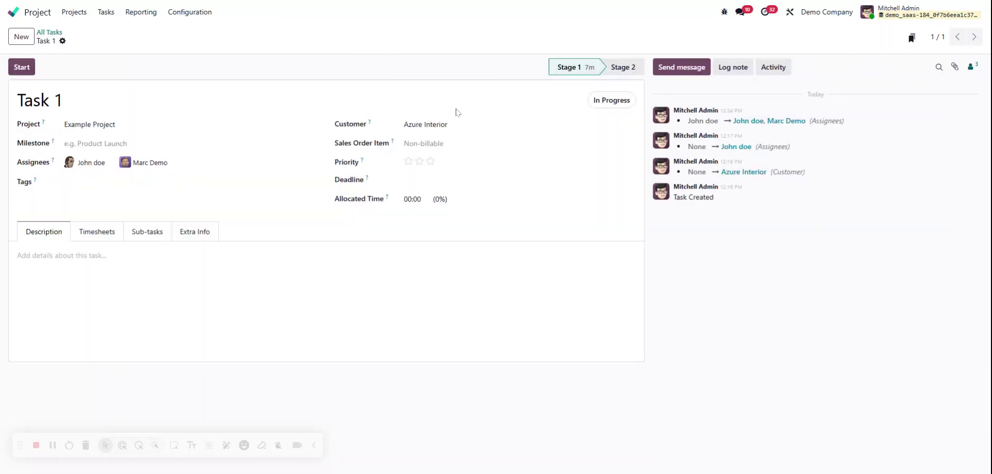
left_click(216, 162)
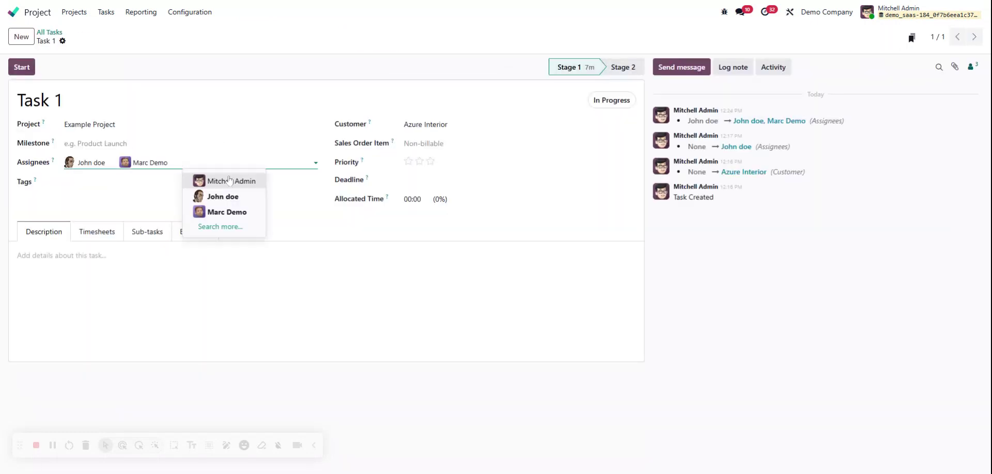
left_click(231, 181)
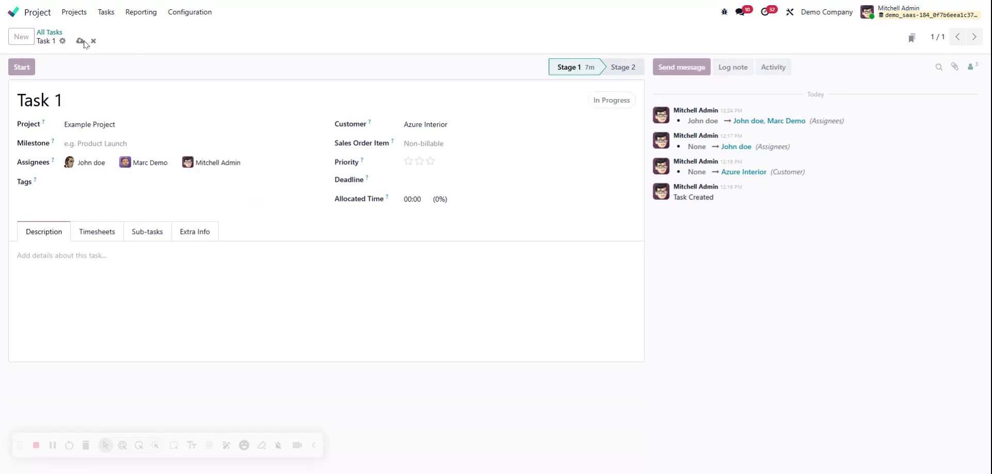
left_click(682, 68)
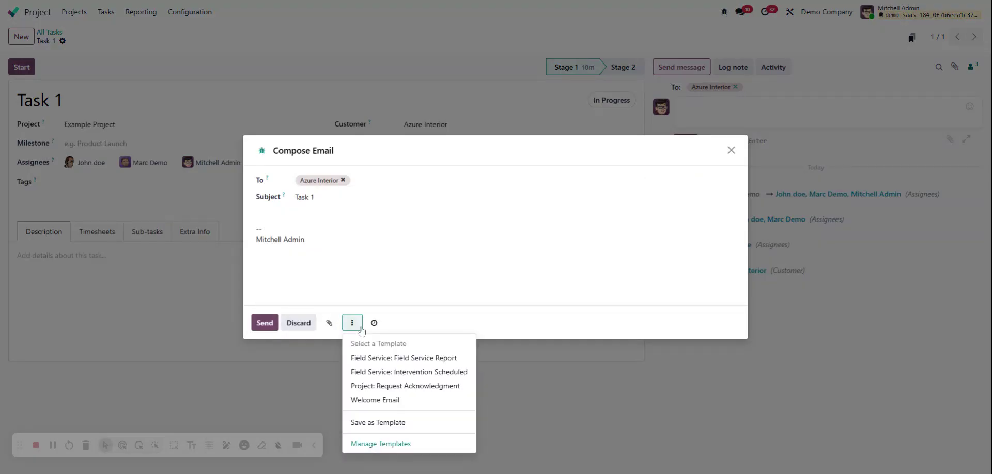
Apply the Welcome Email template to Task 1's message, then discard the draft unsent.
left_click(405, 386)
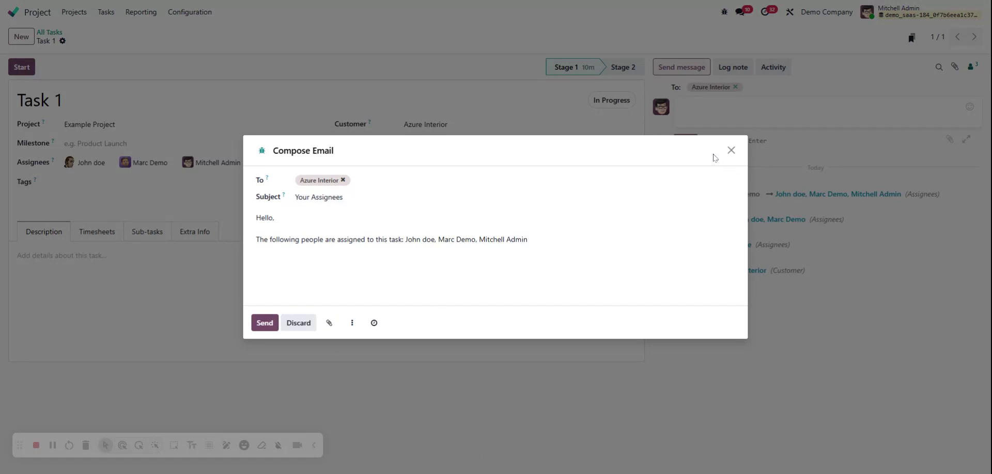
mouse_move(727, 156)
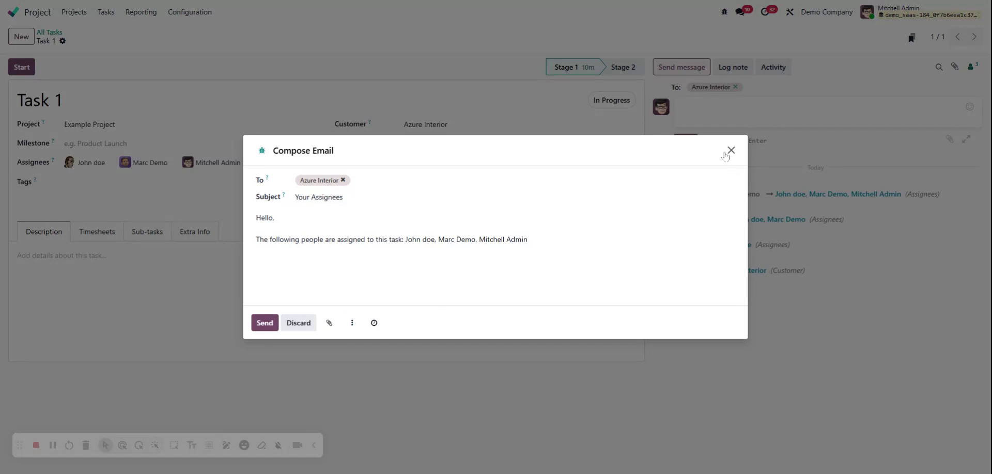
mouse_move(725, 156)
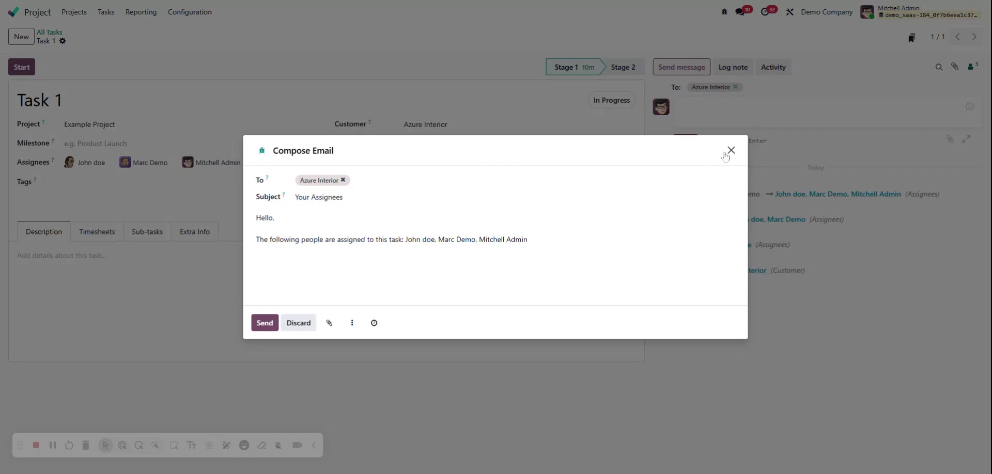
left_click(731, 150)
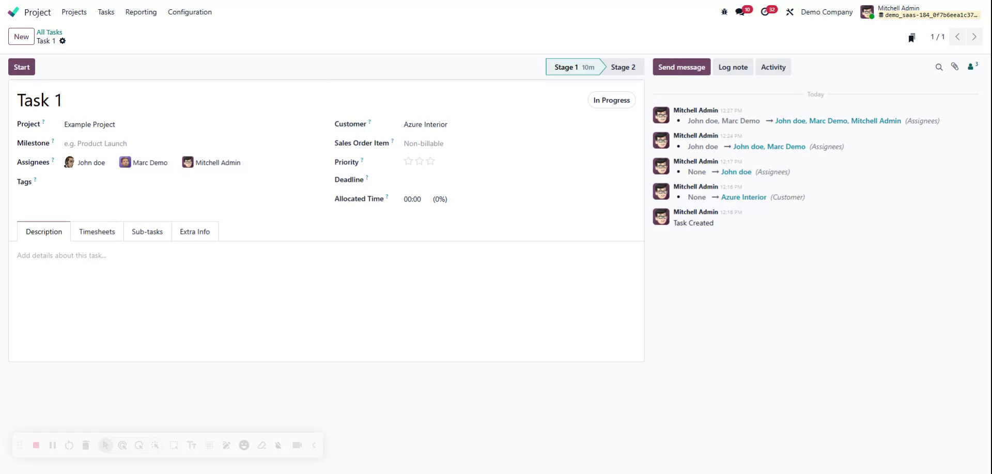
mouse_move(388, 58)
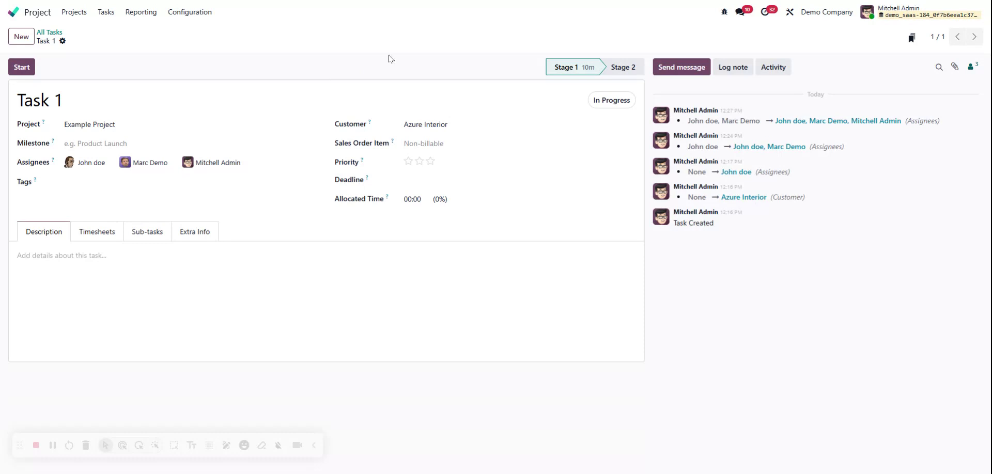
type("/temp")
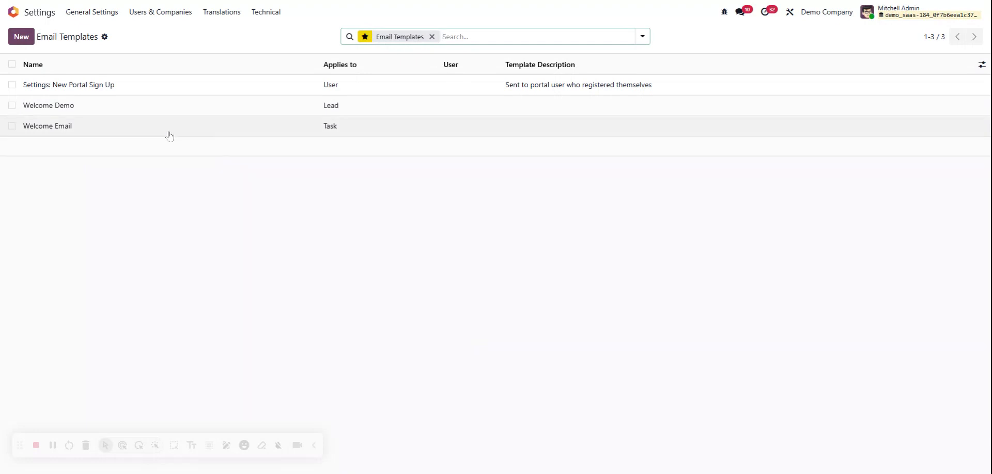
Open Welcome Email and join all but the last assignee's names with commas.
left_click(47, 126)
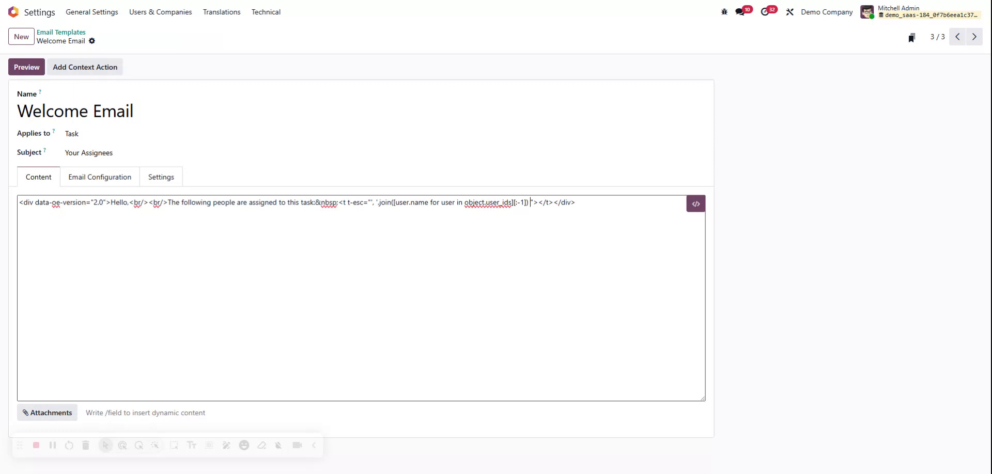
Append + (' and ' + object.user_ids[-1].name if to the t-esc expression.
type("+ (' and ' +")
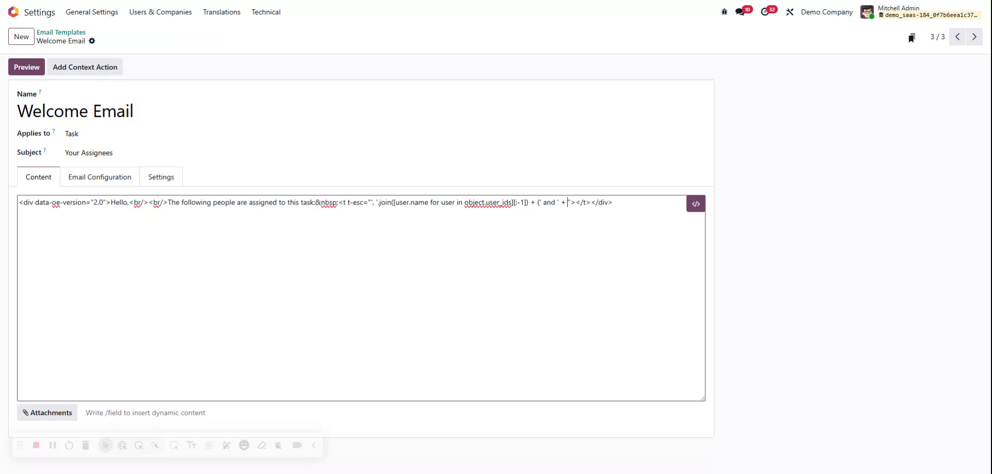
type("object.u")
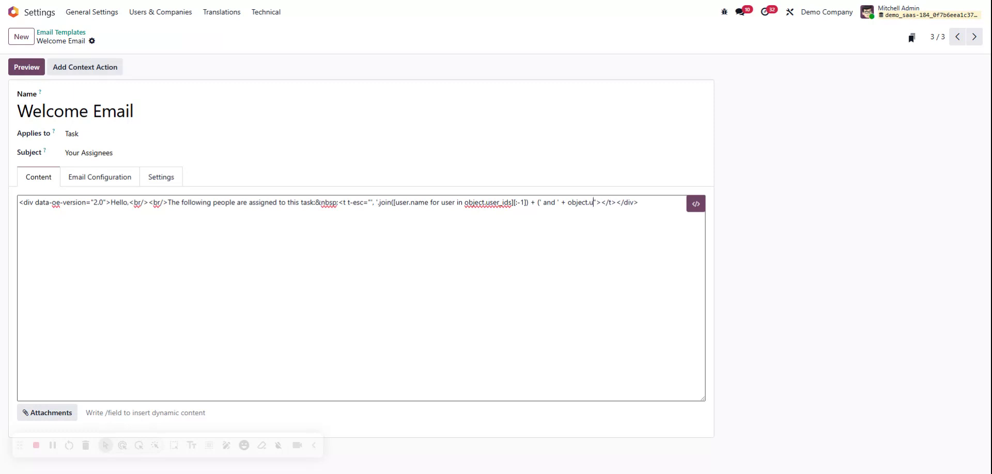
type("ser_ids[-1")
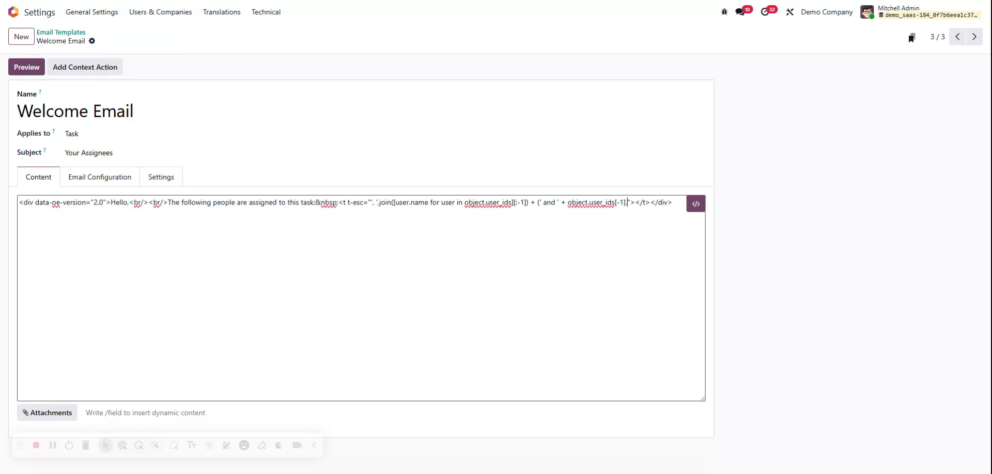
type(".name")
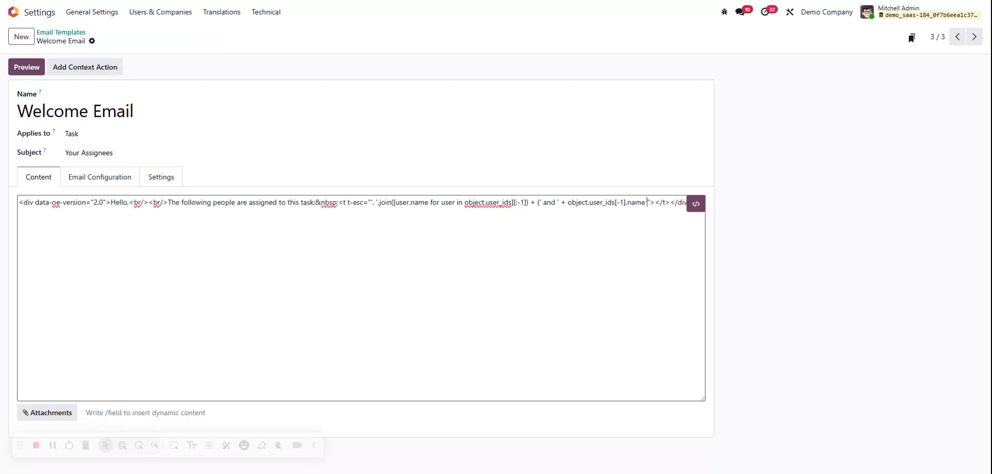
type("if len(object.user_")
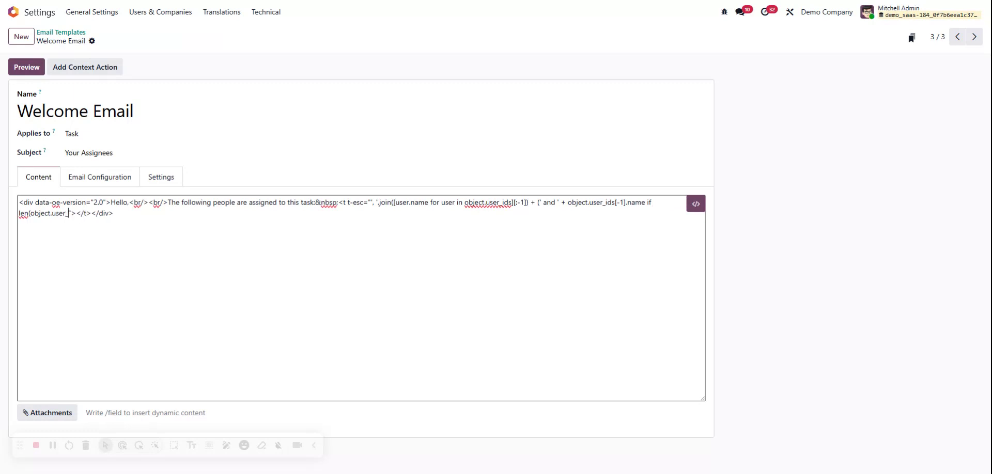
Add the condition len(object.user_ids) &gt; 1 followed by else to the expression.
type("ids)")
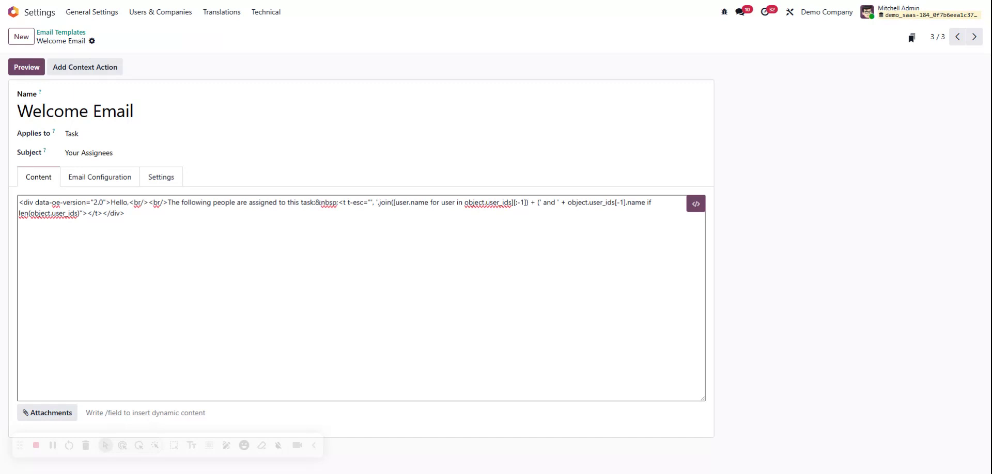
type("&")
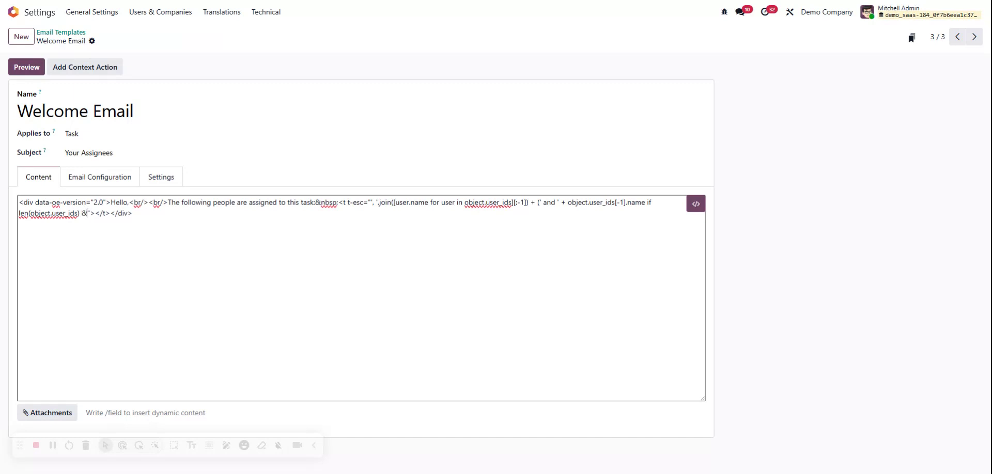
type("gt;")
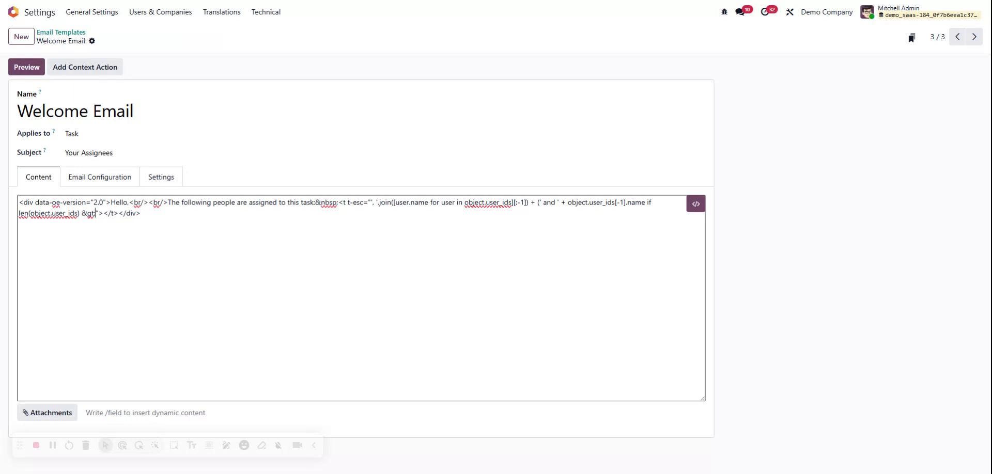
type("1")
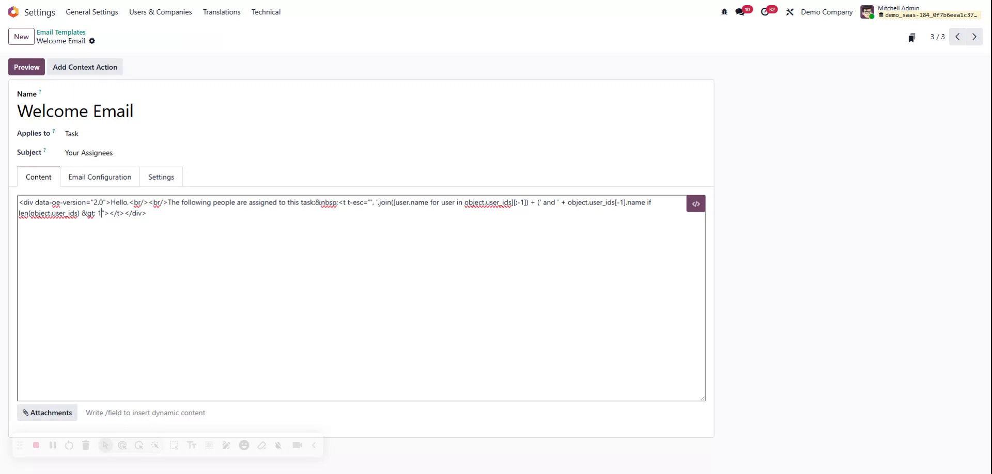
type("else (ob")
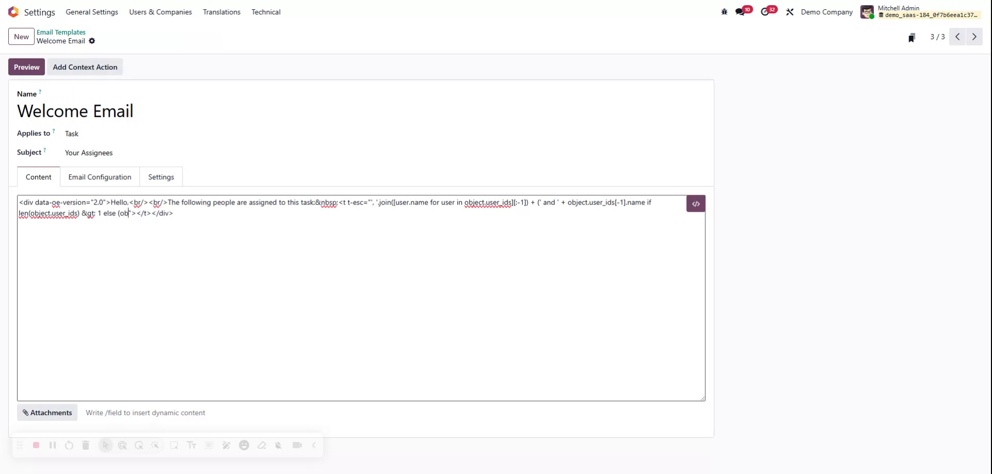
Fall back to object.user_ids[0].name, else 'currently empty, please contact your rep for information'.
type("ject.user_ids[0")
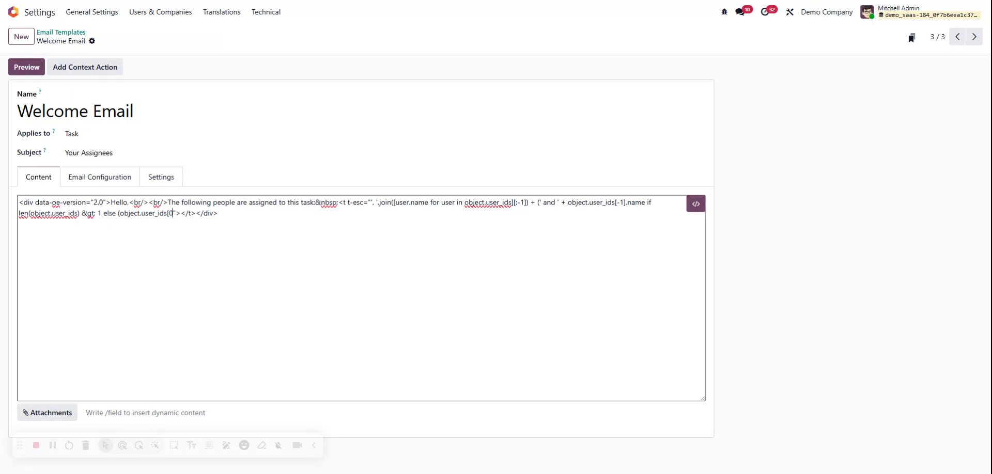
type("].name if o")
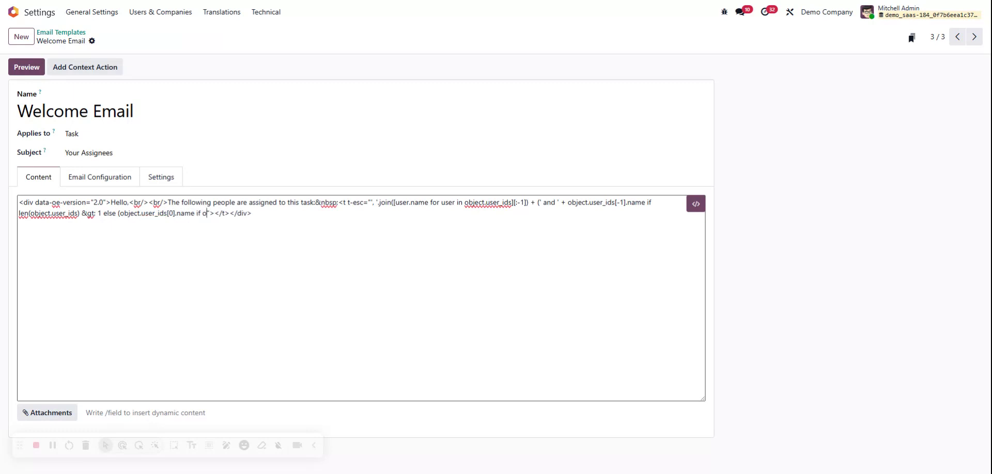
type("bject.user_ids")
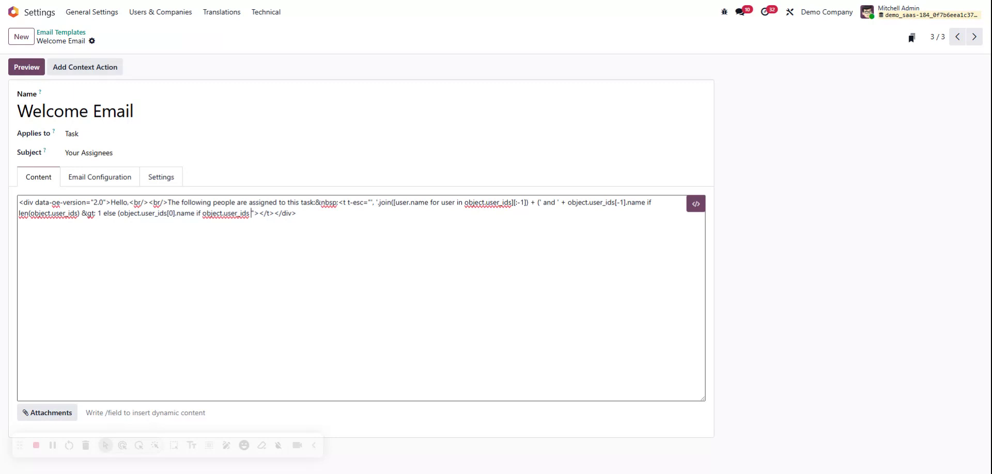
type("else 'currently empty, p")
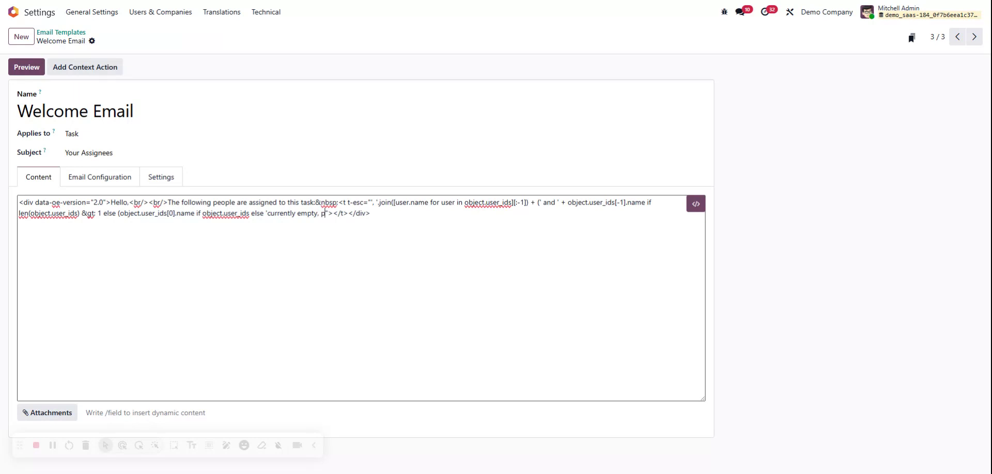
type("lease contact your rep")
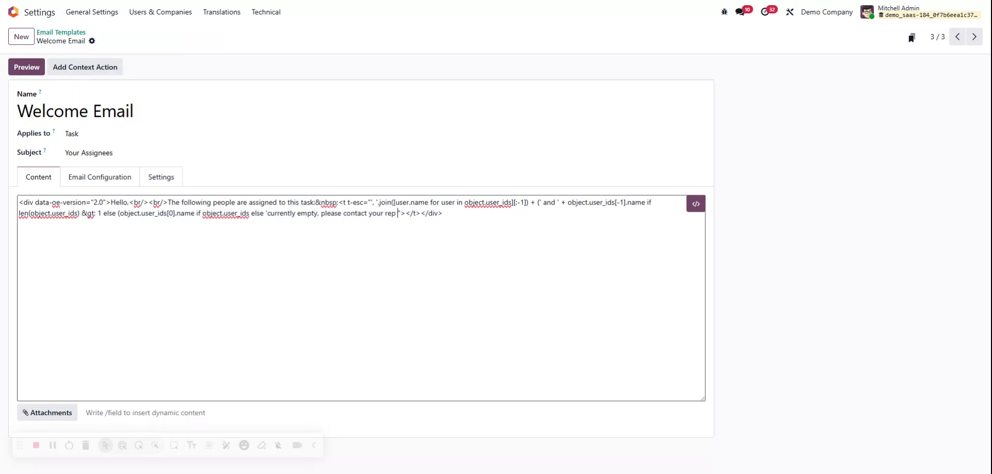
type("for informat")
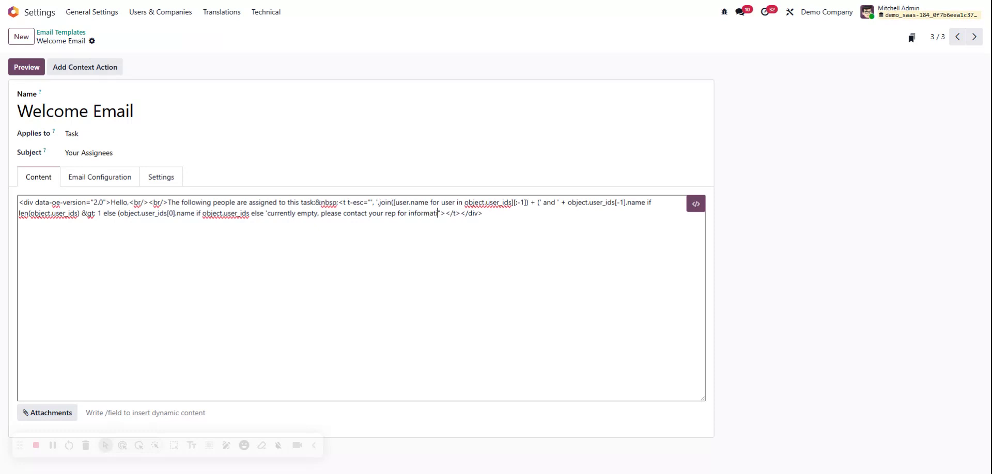
type("ion'")
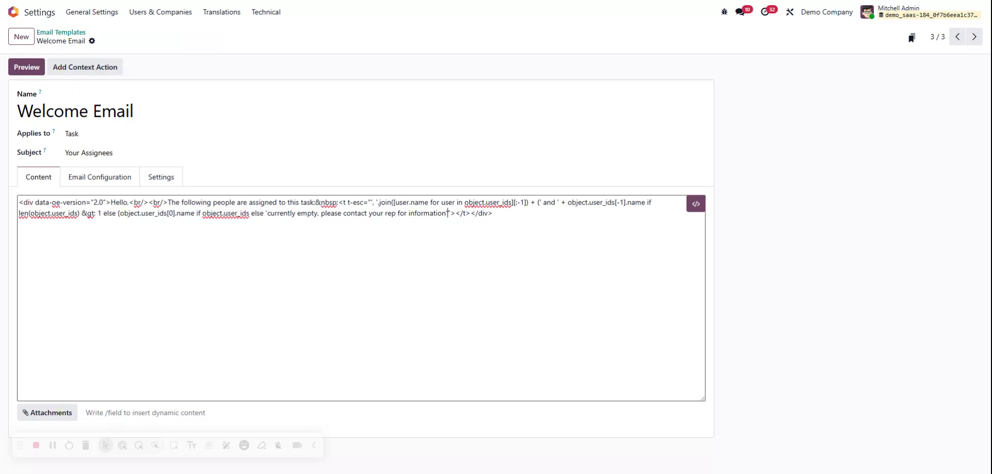
type("))")
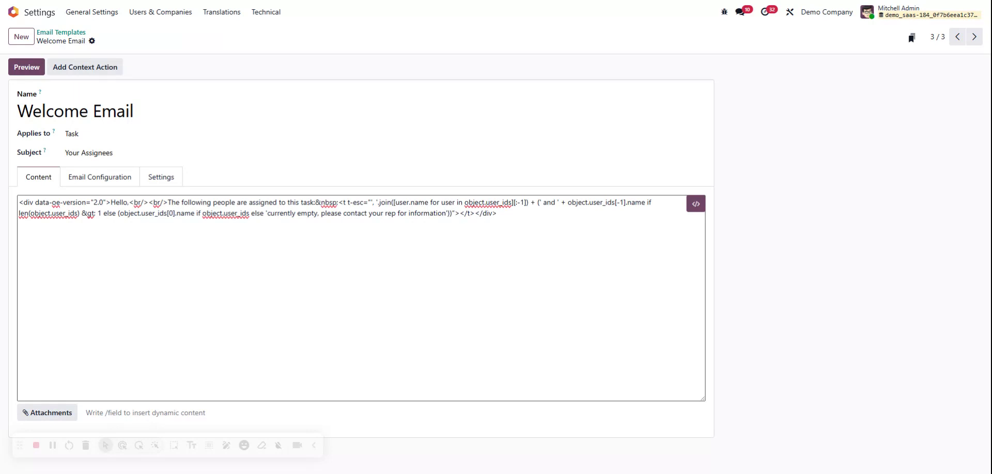
left_click(75, 111)
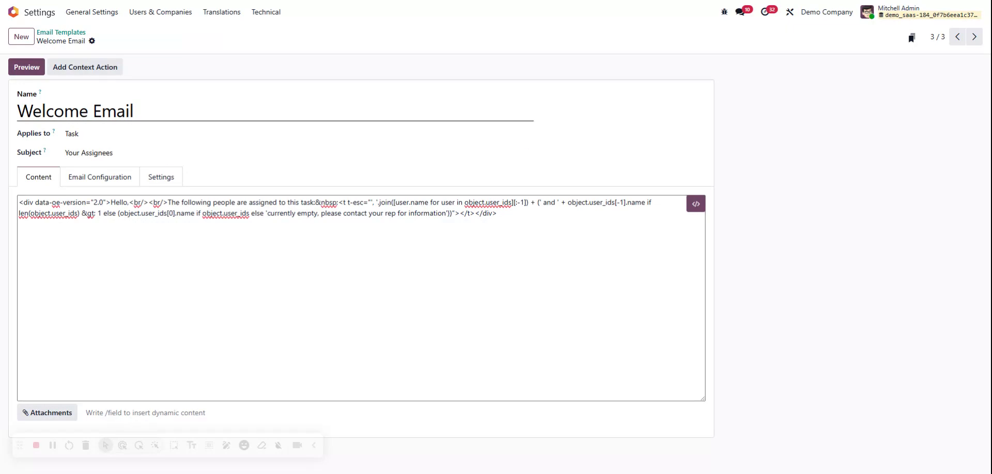
Preview with Task 1, confirming 'John doe, Marc Demo and Mitchell Admin', then close it.
left_click(26, 67)
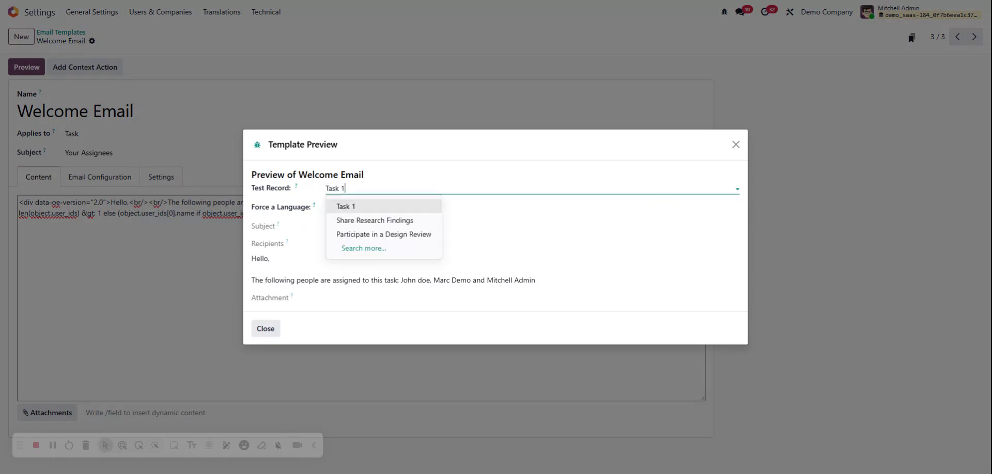
left_click(346, 206)
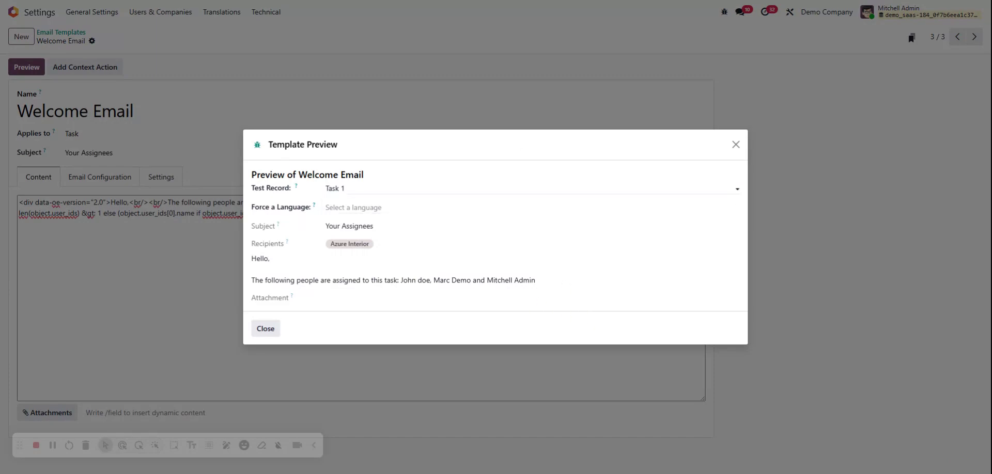
left_click(265, 329)
type("/")
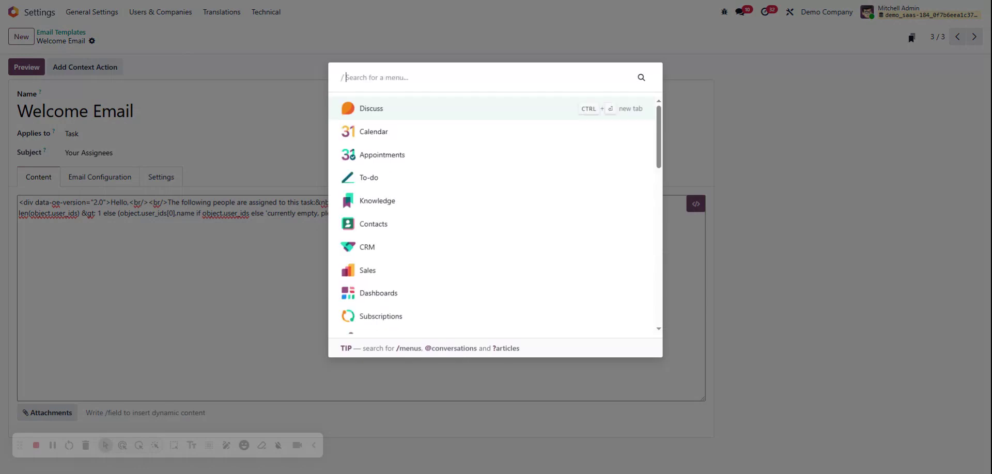
Create and save Task 2 from My Tasks with Mitchell Admin removed from Assignees.
type("task")
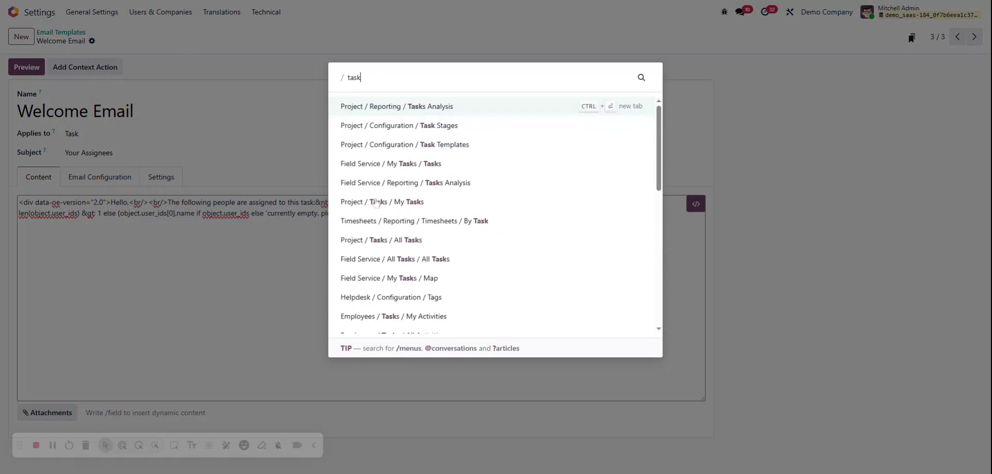
left_click(382, 202)
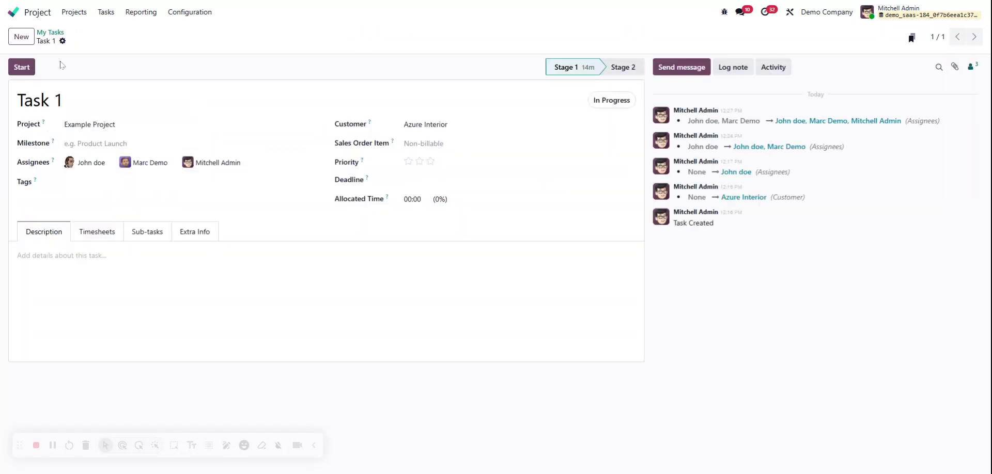
left_click(20, 37)
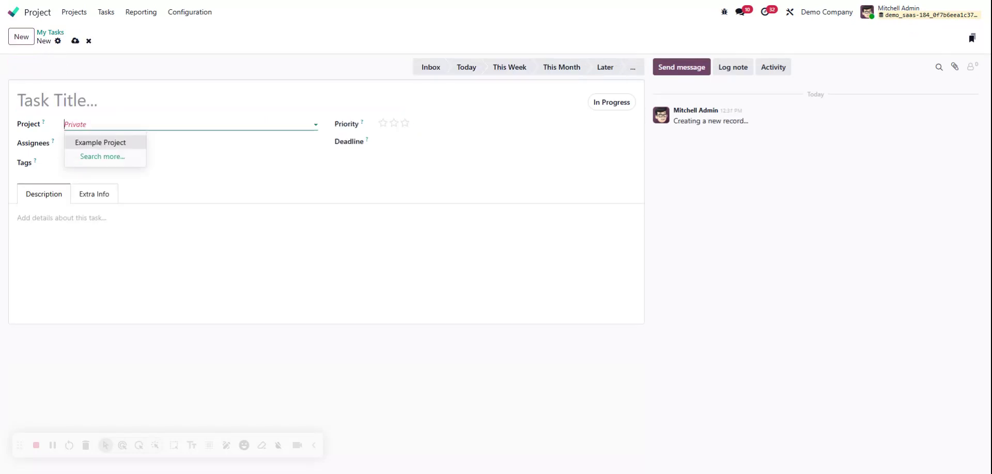
left_click(100, 142)
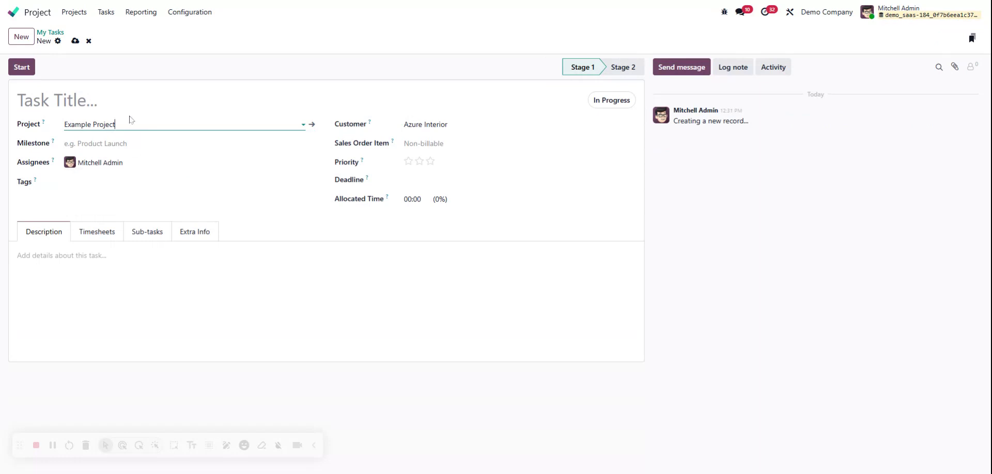
type("Tsk 2")
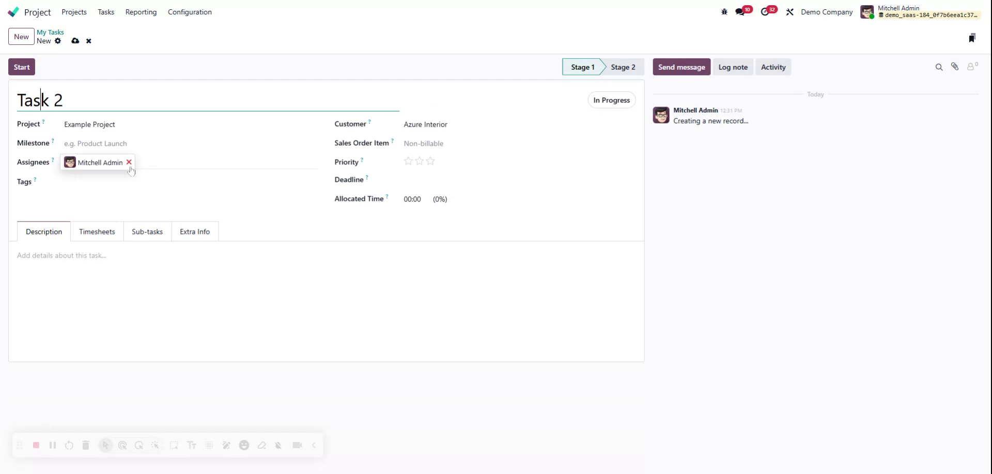
left_click(130, 162)
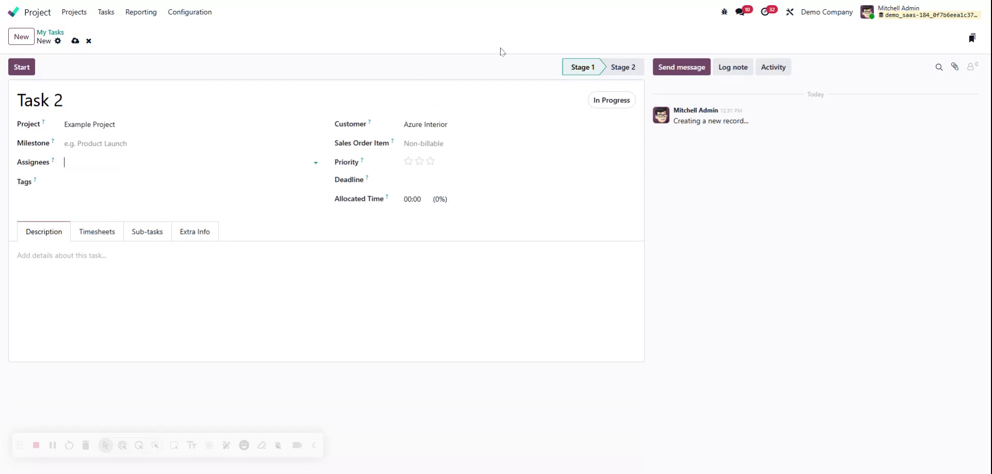
left_click(76, 41)
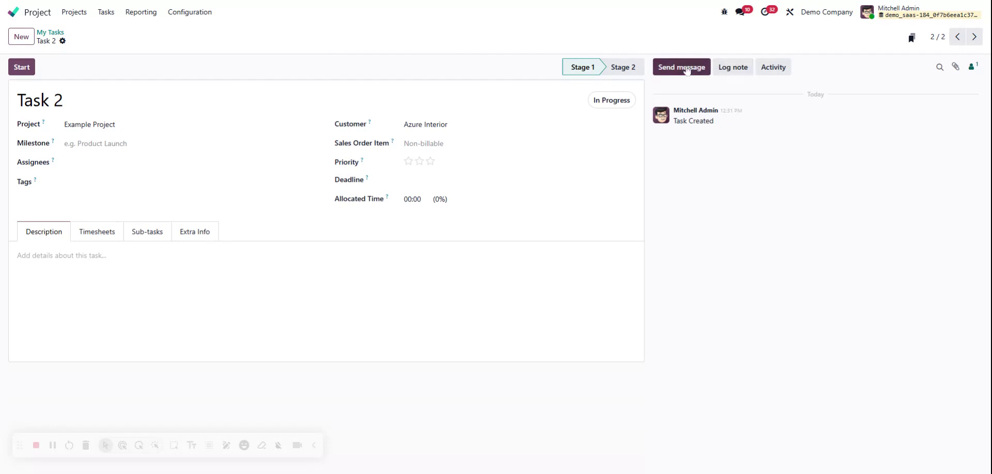
Start a message on Task 2, then close the composer without sending.
left_click(682, 67)
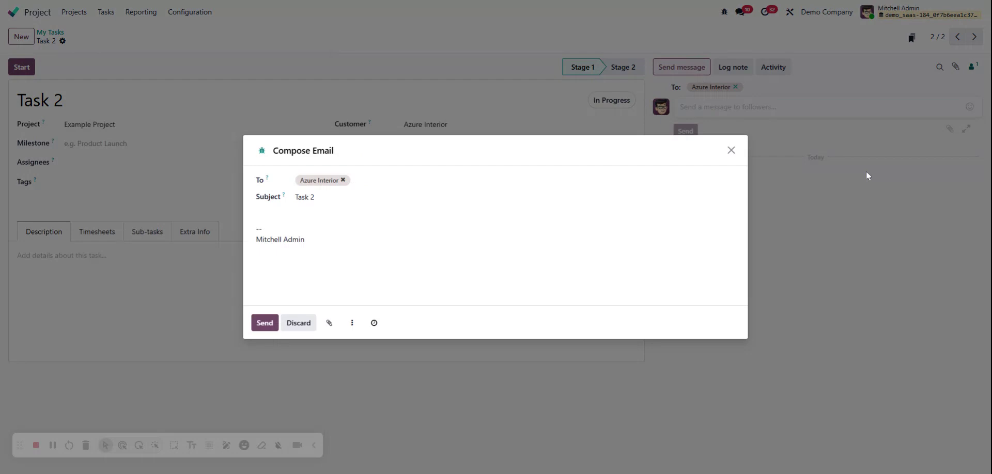
left_click(352, 323)
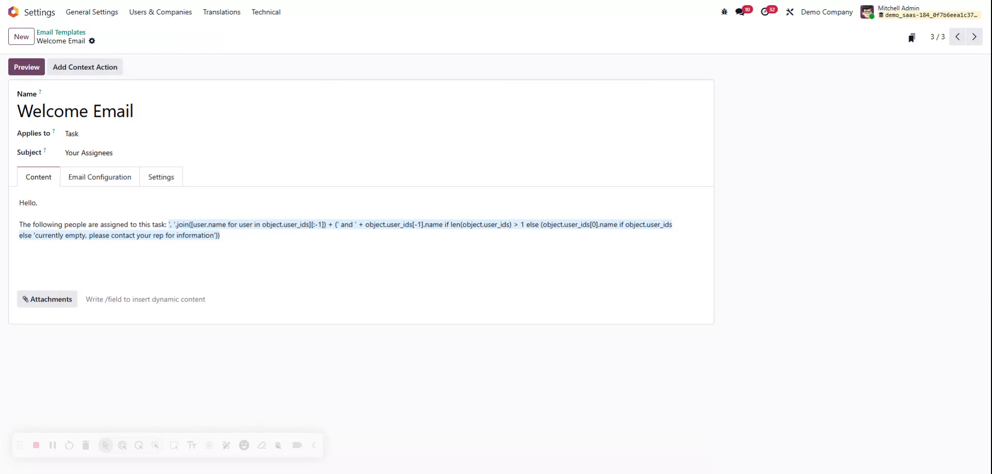
mouse_move(208, 239)
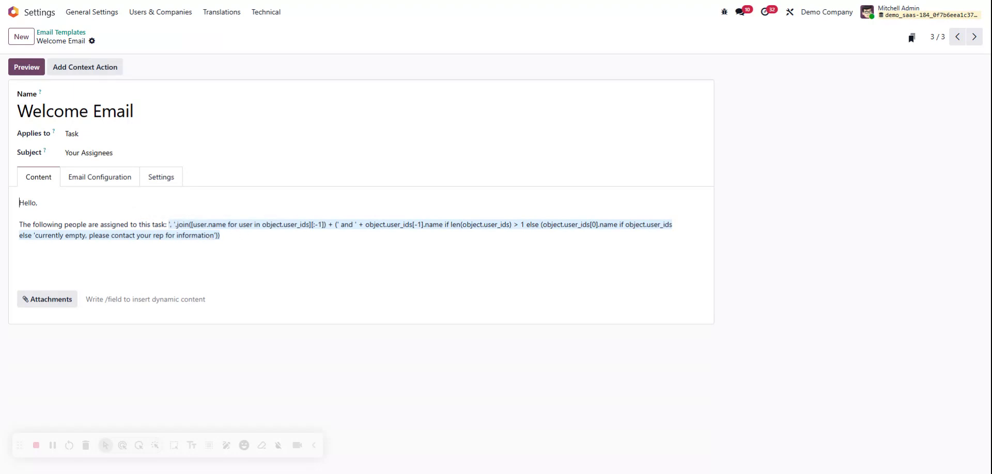
In the HTML code view, type 'Thanks,' below the assignee sentence, then return to formatted view.
double_click(108, 224)
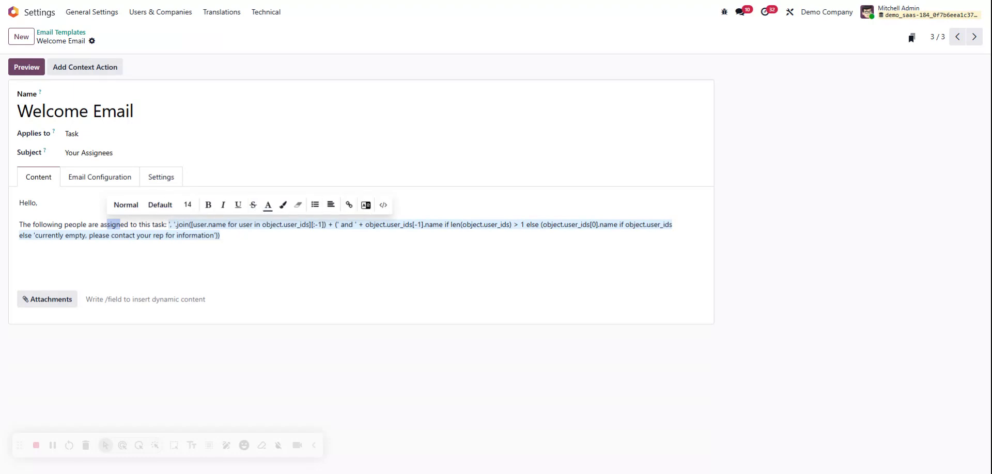
left_click(382, 204)
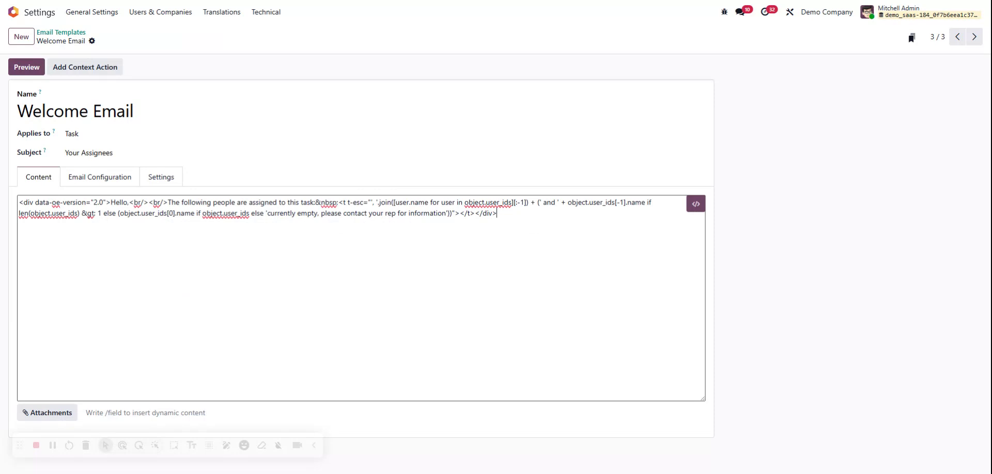
type("Thanks")
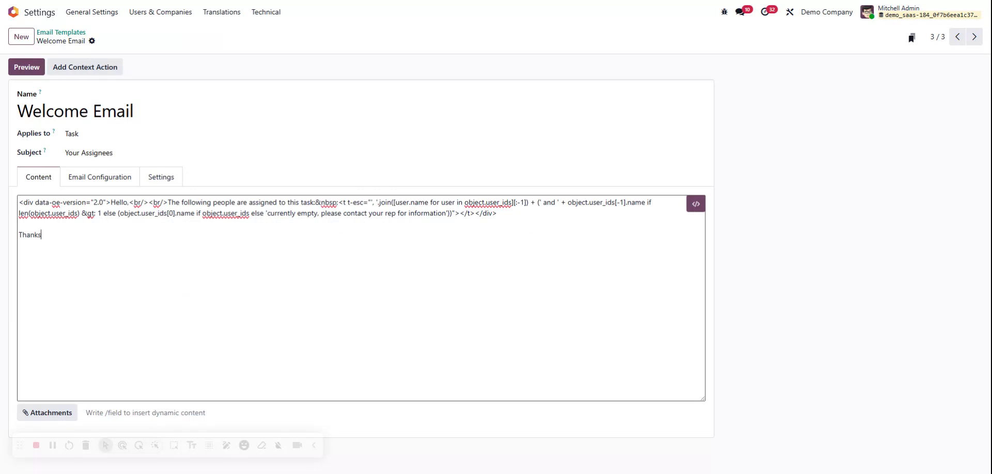
type(",")
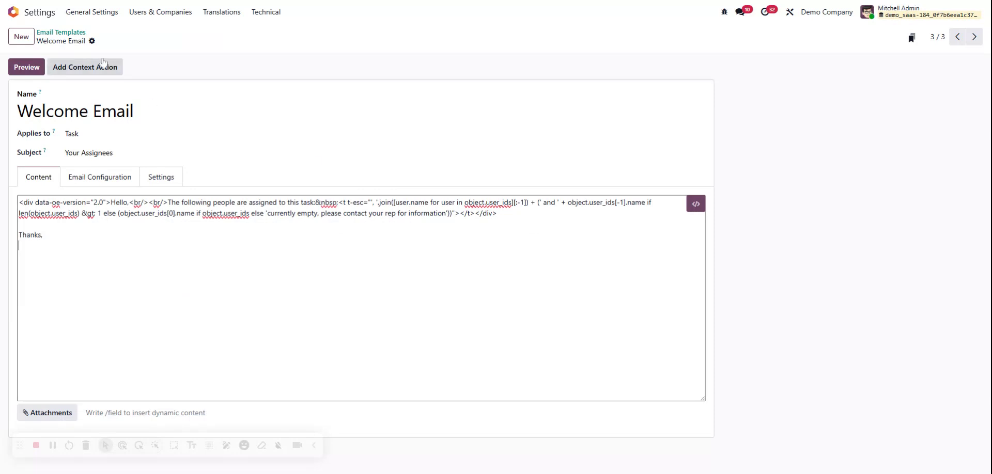
mouse_move(192, 90)
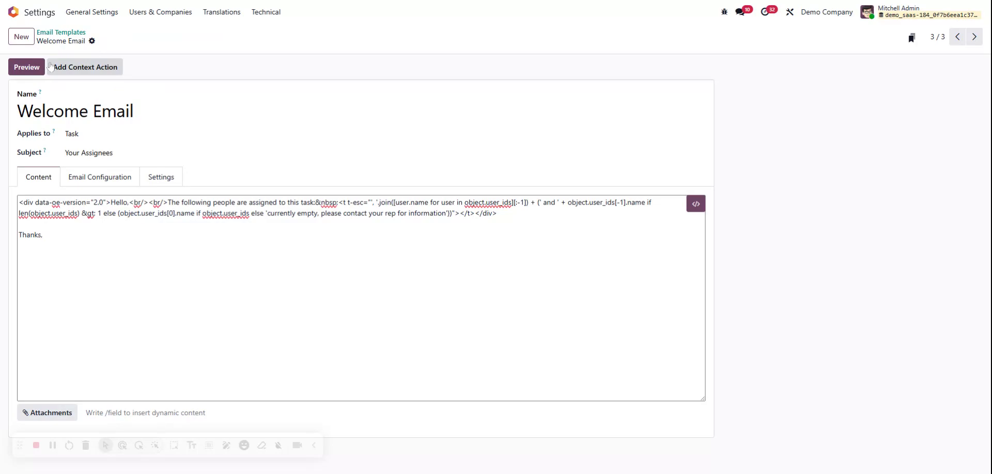
left_click(26, 67)
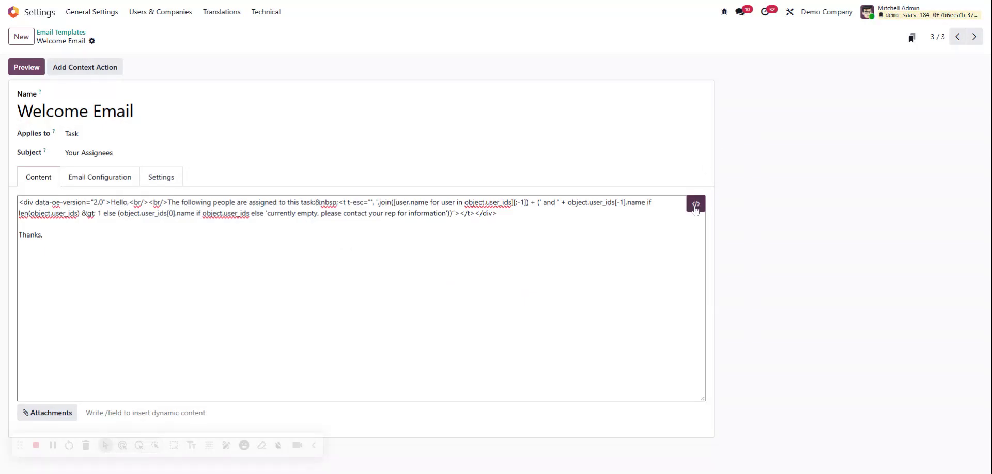
left_click(696, 203)
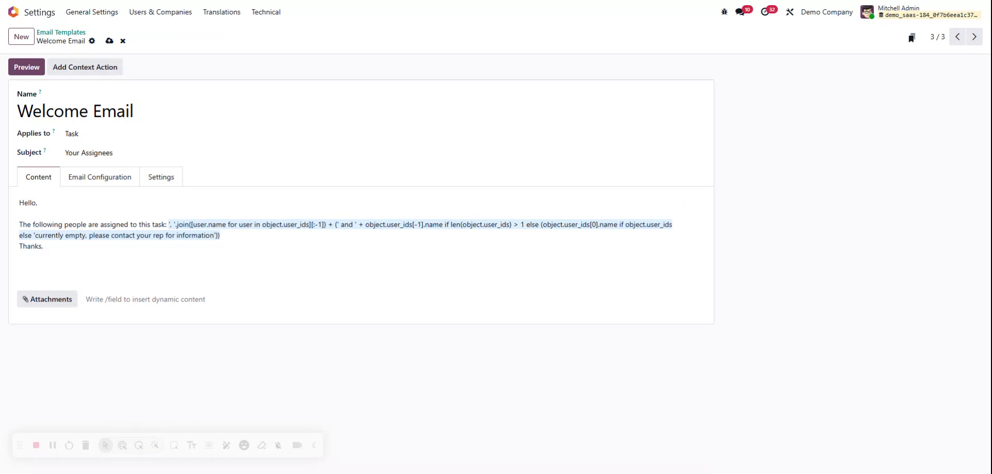
Preview the updated Welcome Email using Task 1 as the test record.
left_click(26, 67)
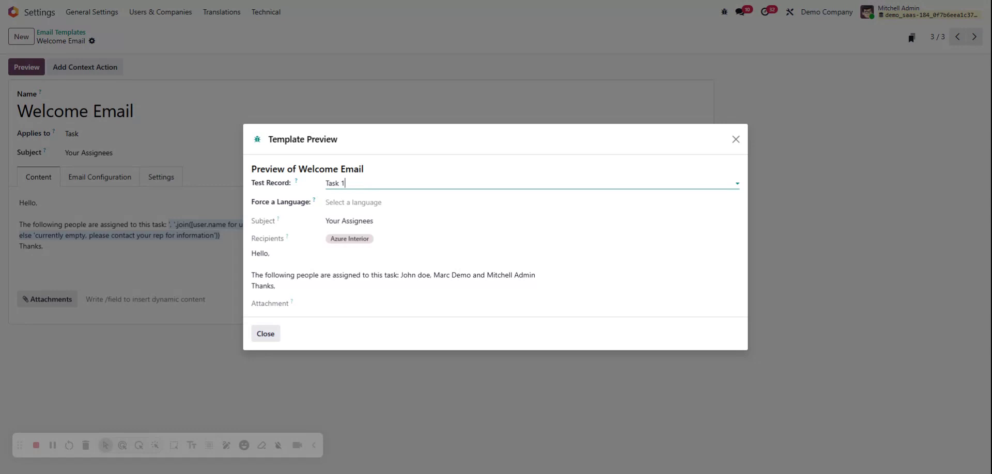
mouse_move(720, 151)
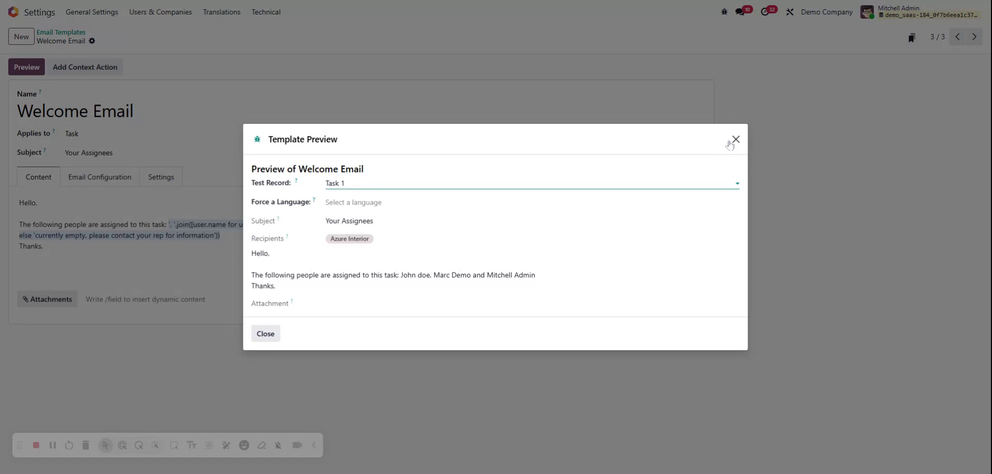
mouse_move(736, 140)
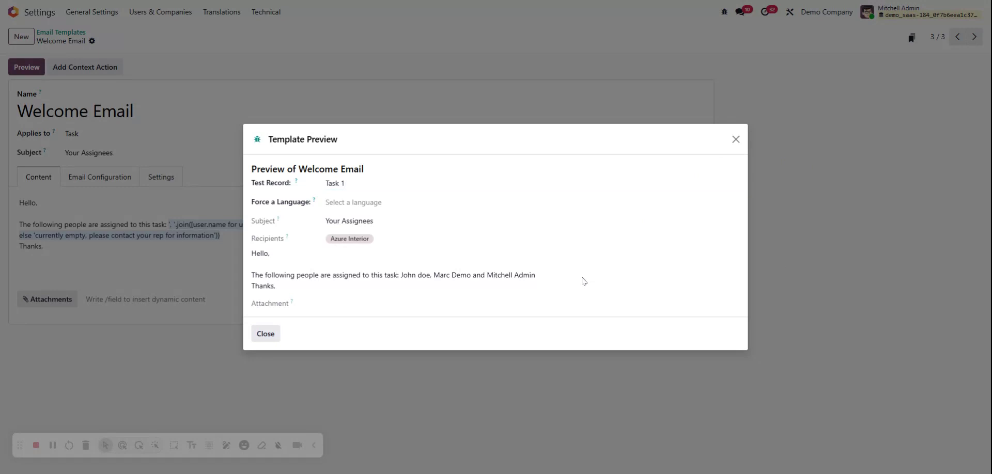
mouse_move(581, 282)
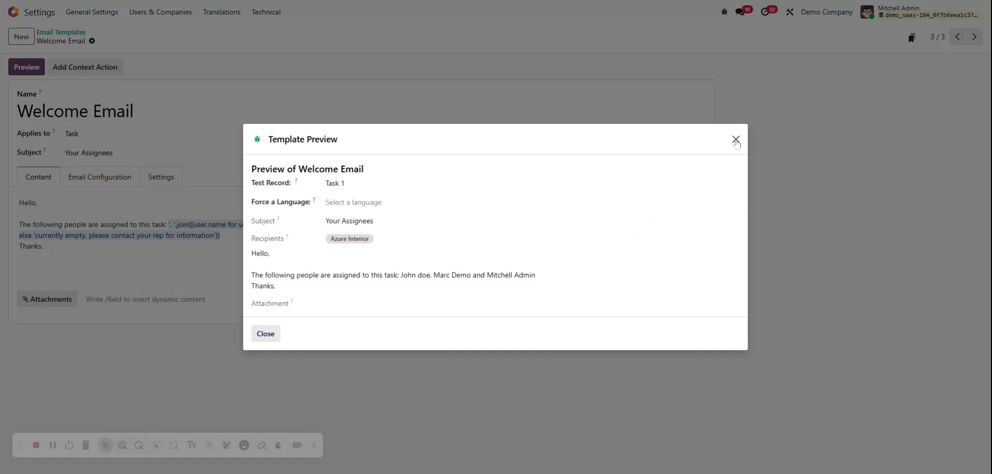
Close the preview and add an empty line below 'Thanks,', dismissing the /fie suggestions.
left_click(736, 140)
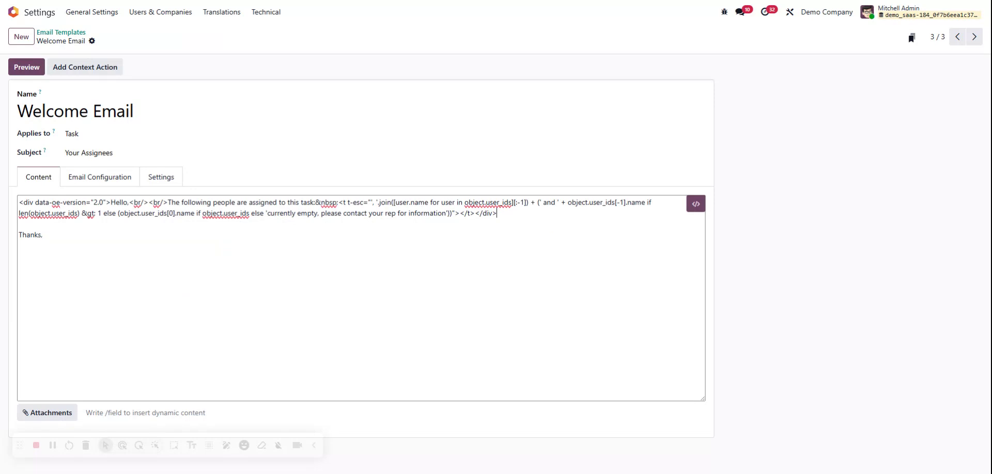
left_click(696, 203)
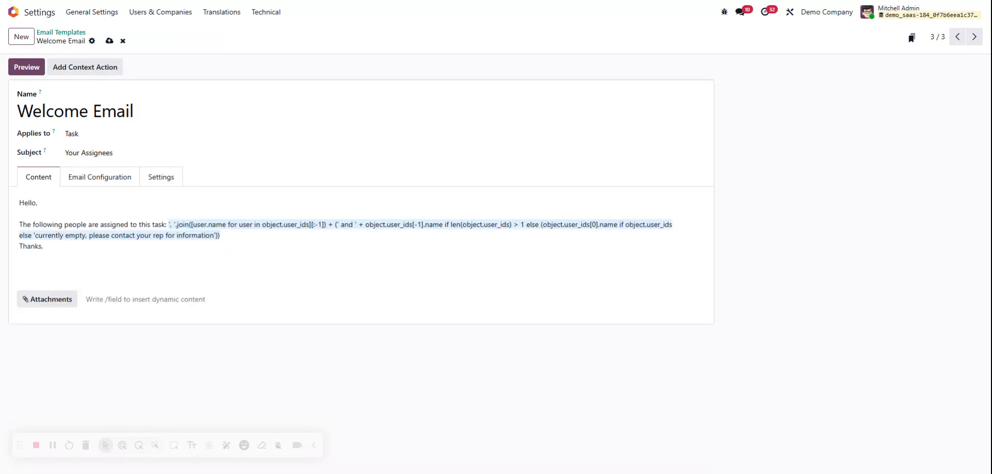
type("/")
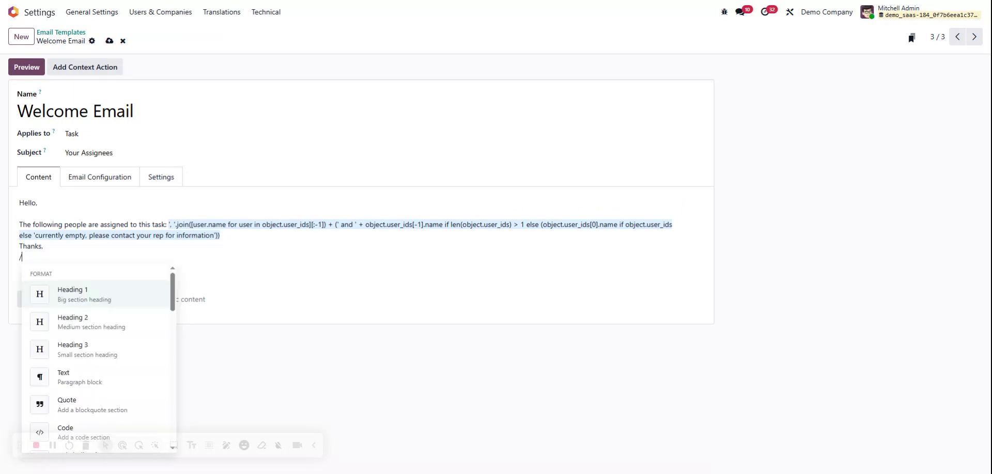
type("fie")
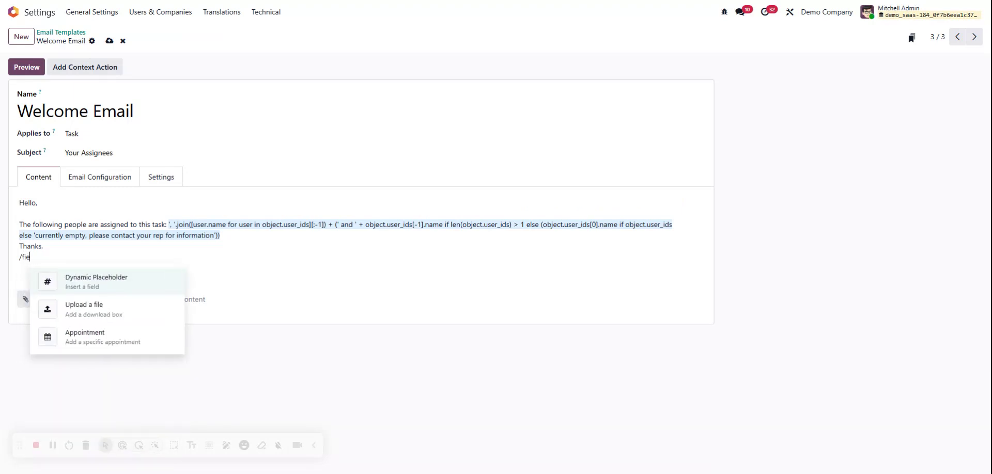
left_click(96, 281)
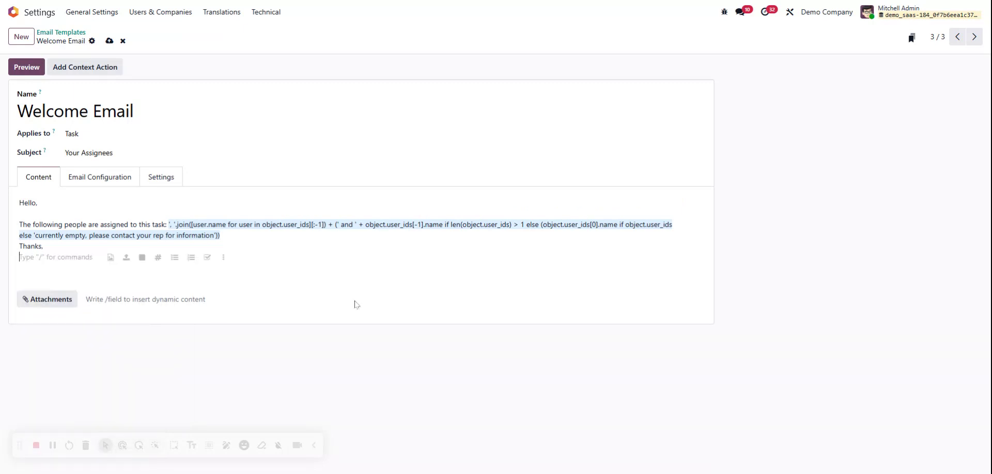
mouse_move(283, 294)
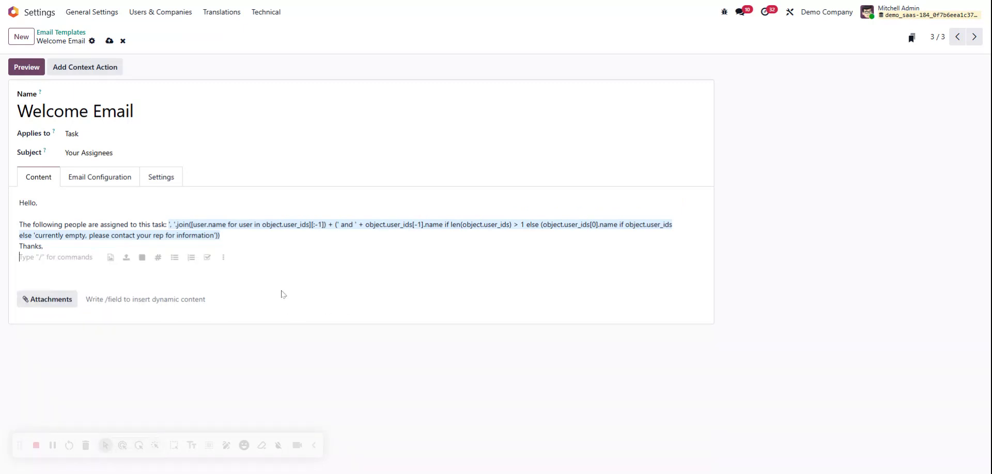